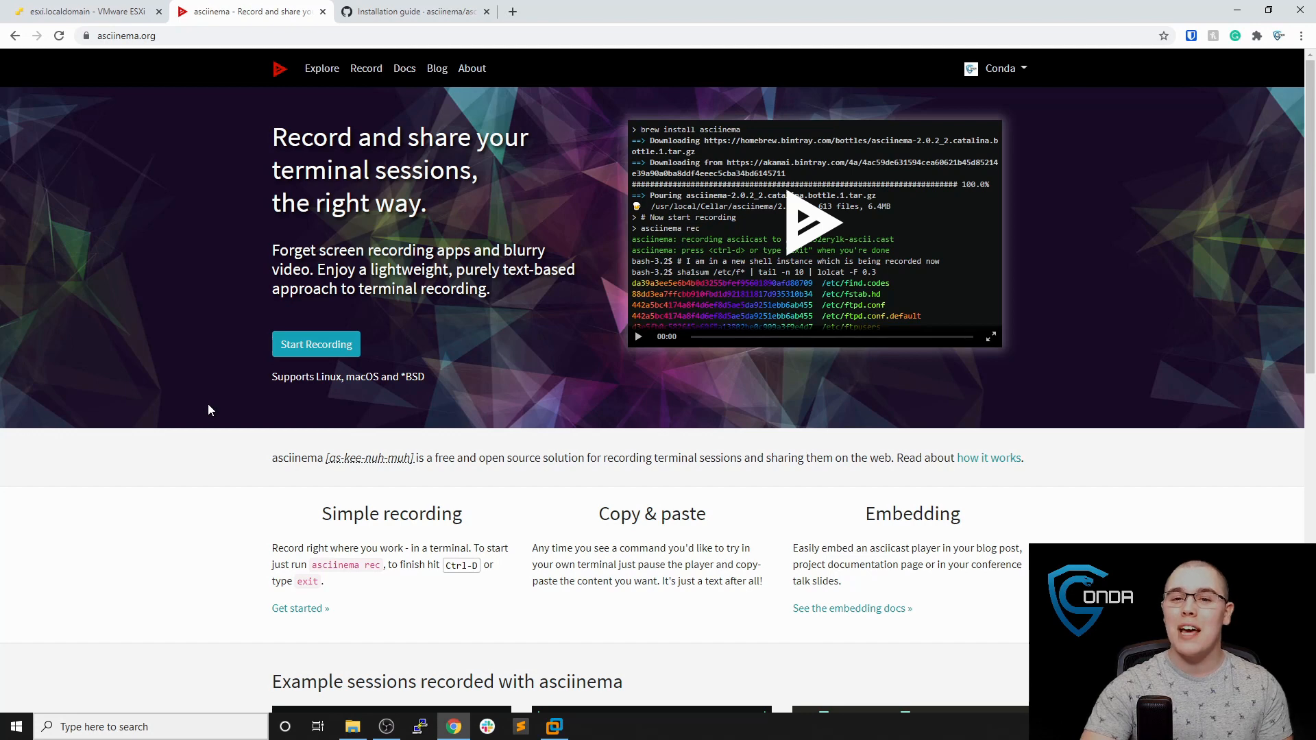
mouse_move(206, 414)
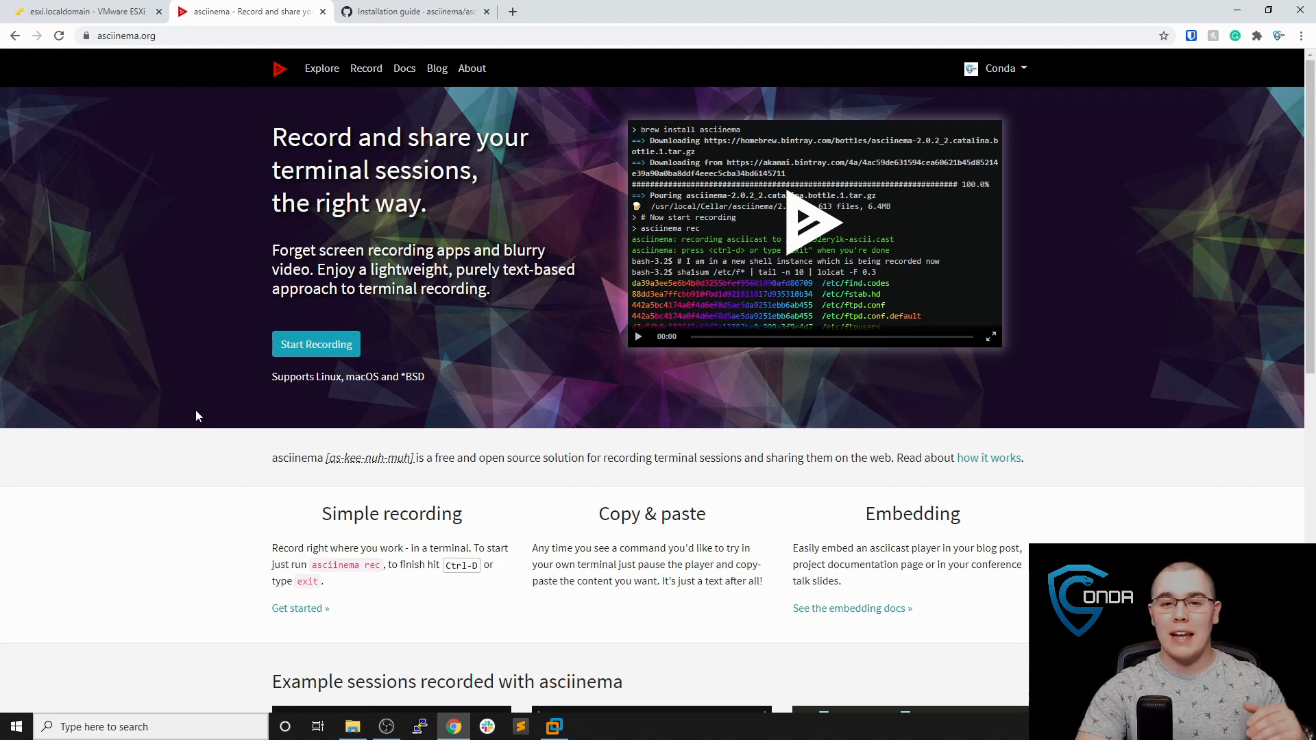
mouse_move(195, 425)
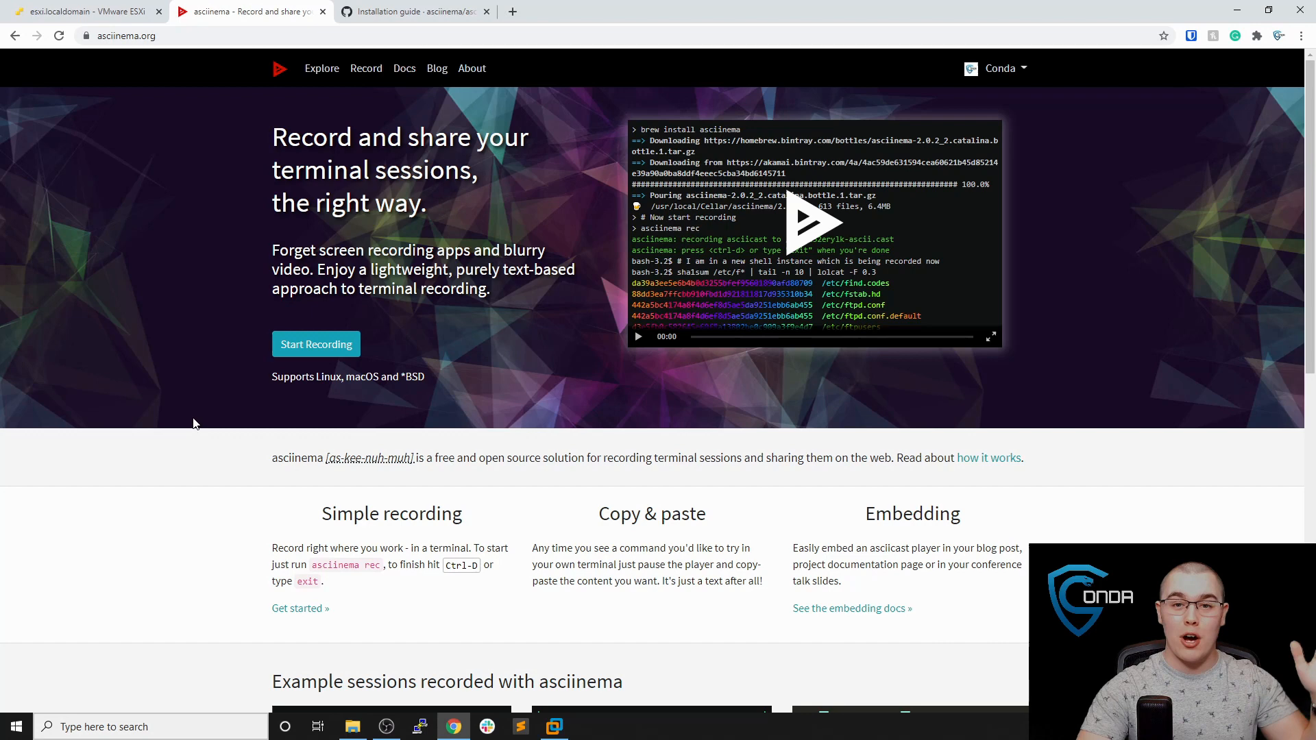
mouse_move(192, 429)
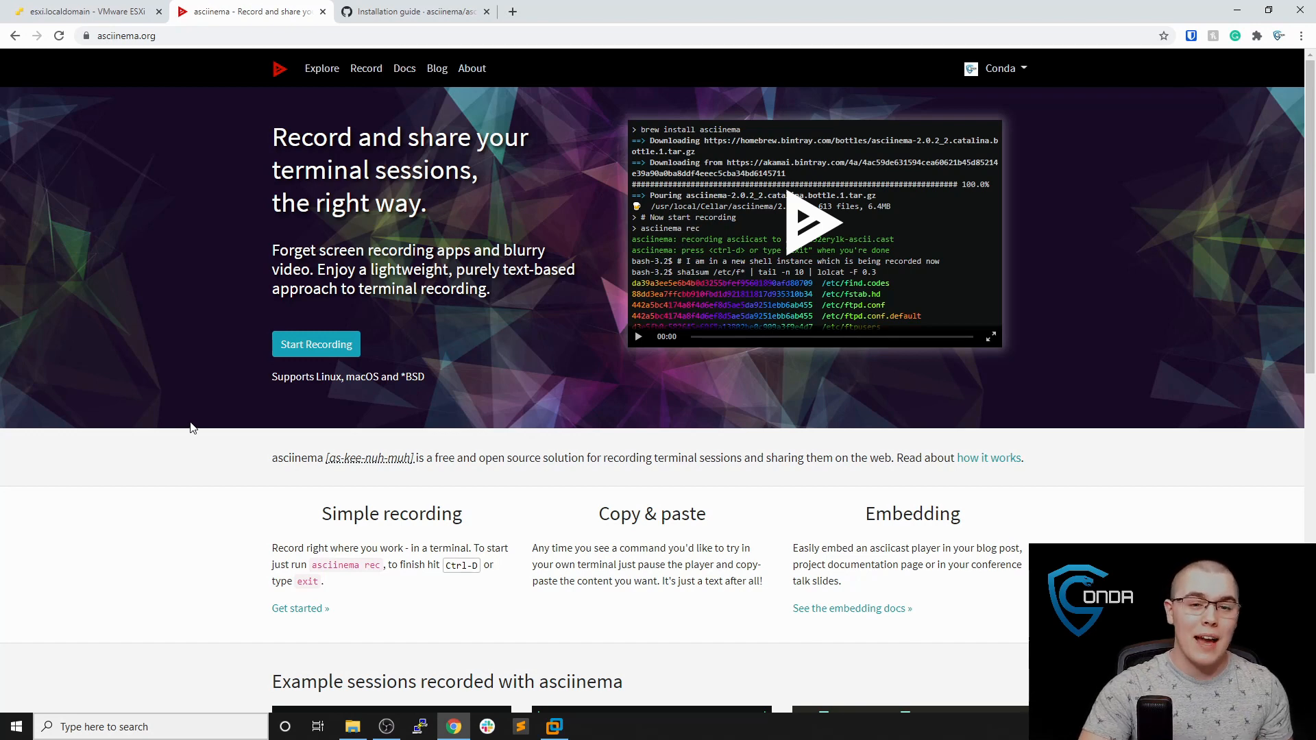
mouse_move(185, 412)
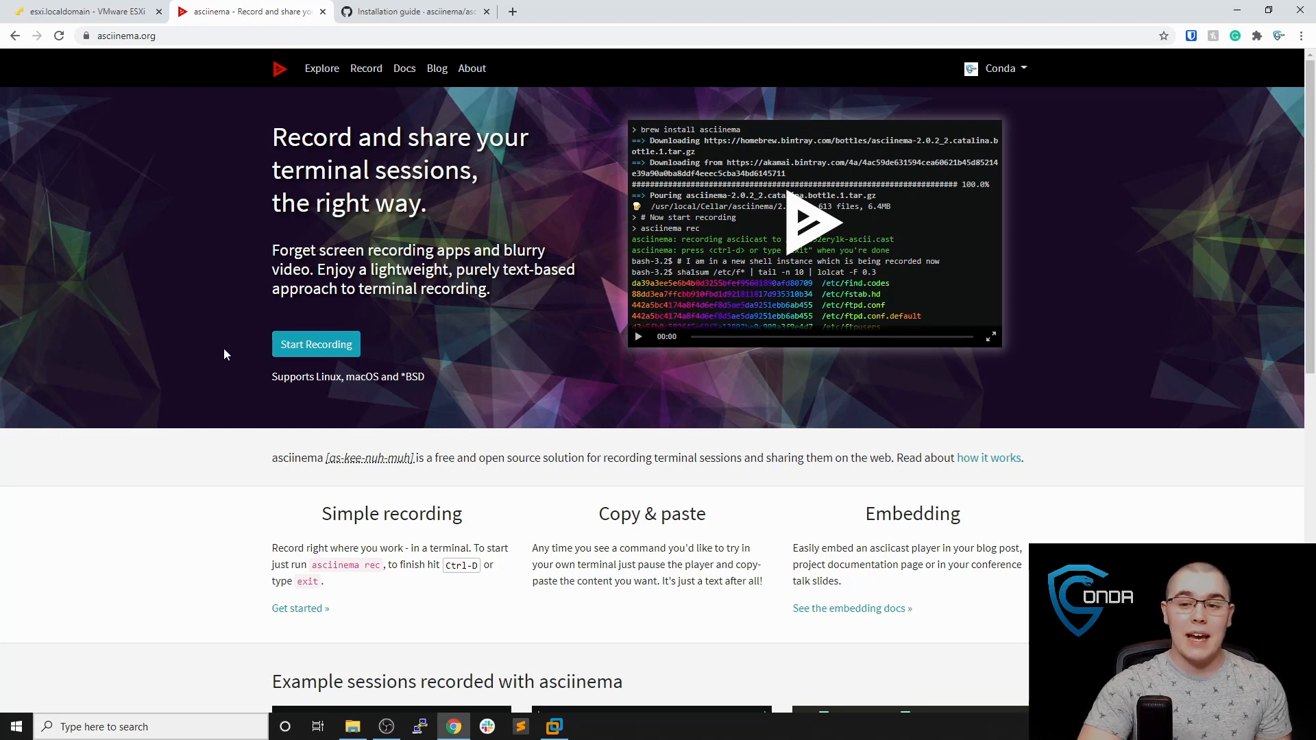
Switch the Kali virtual machine to full screen view.
click(814, 220)
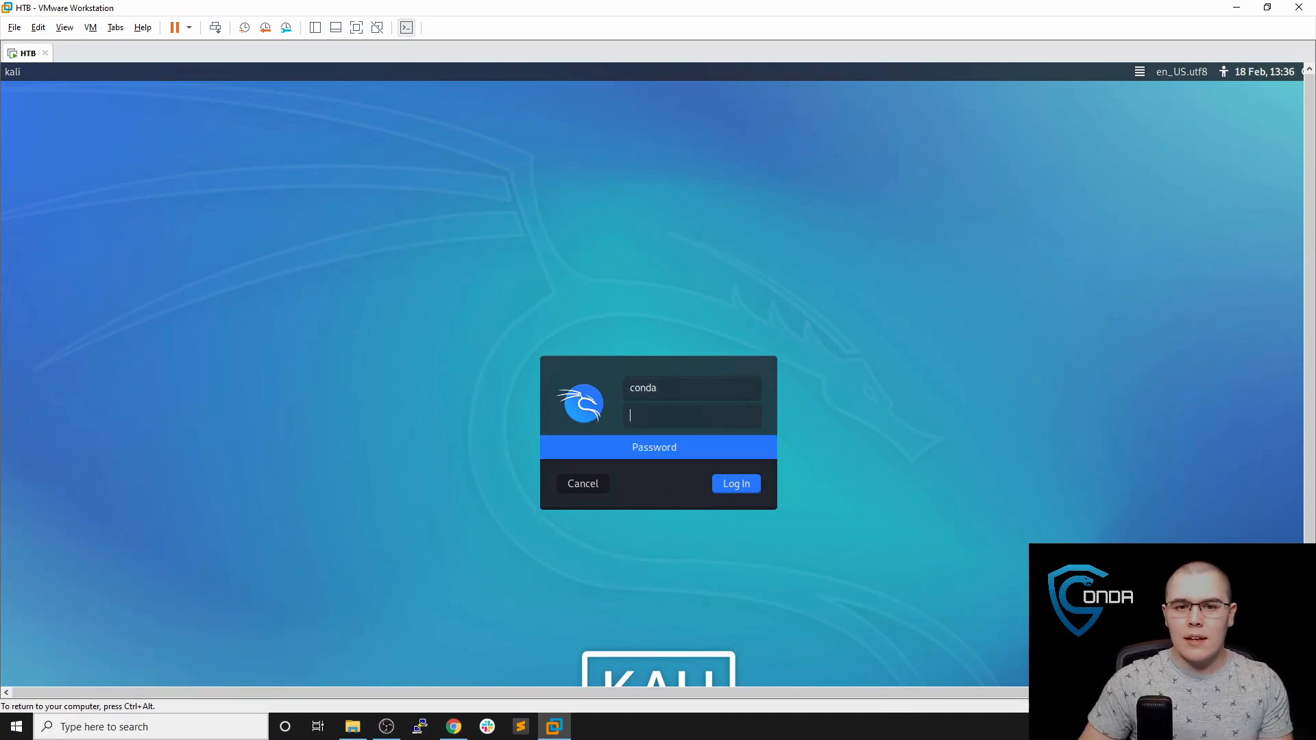
click(736, 484)
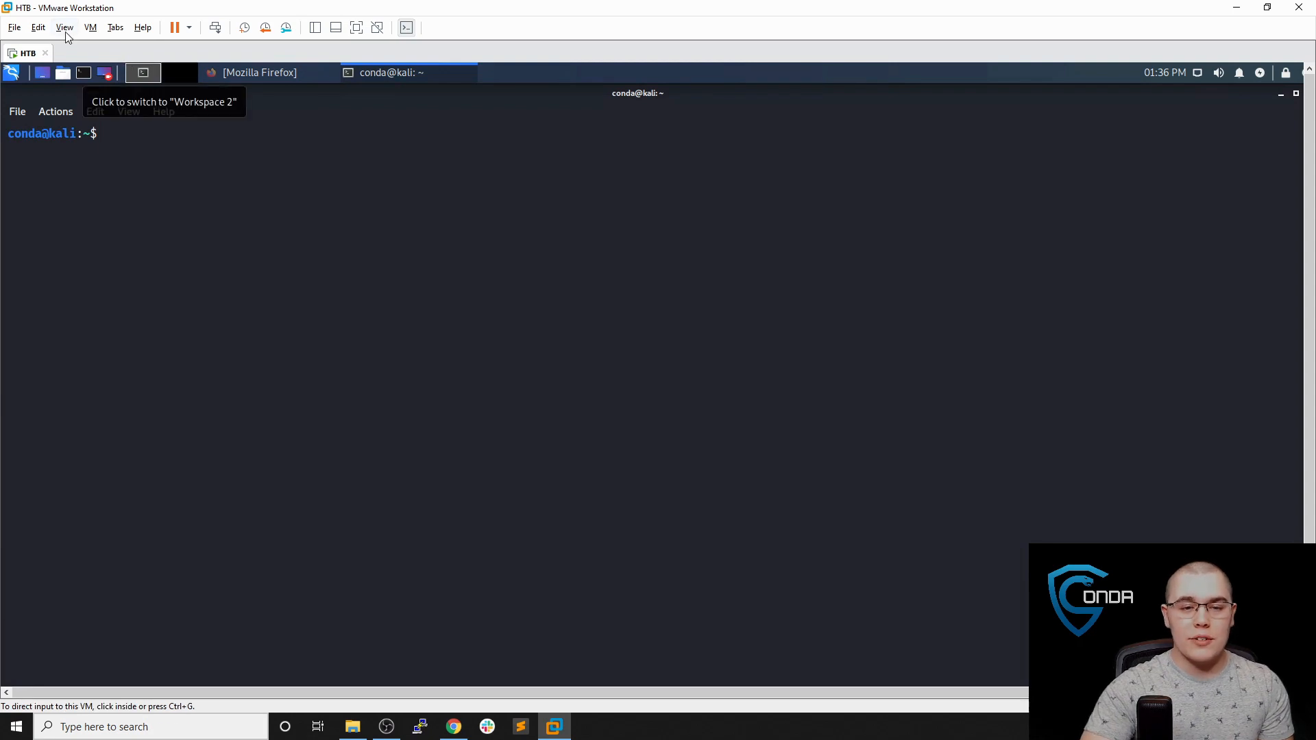
click(65, 27)
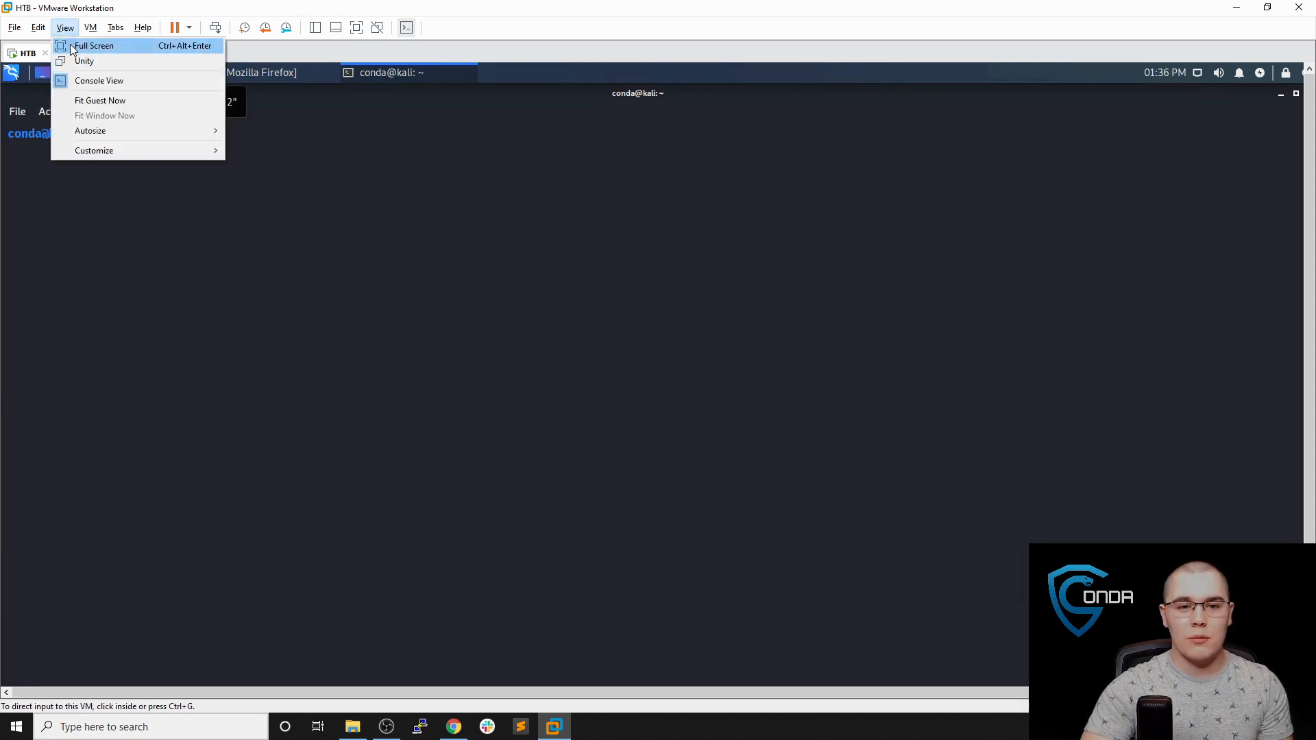
click(96, 46)
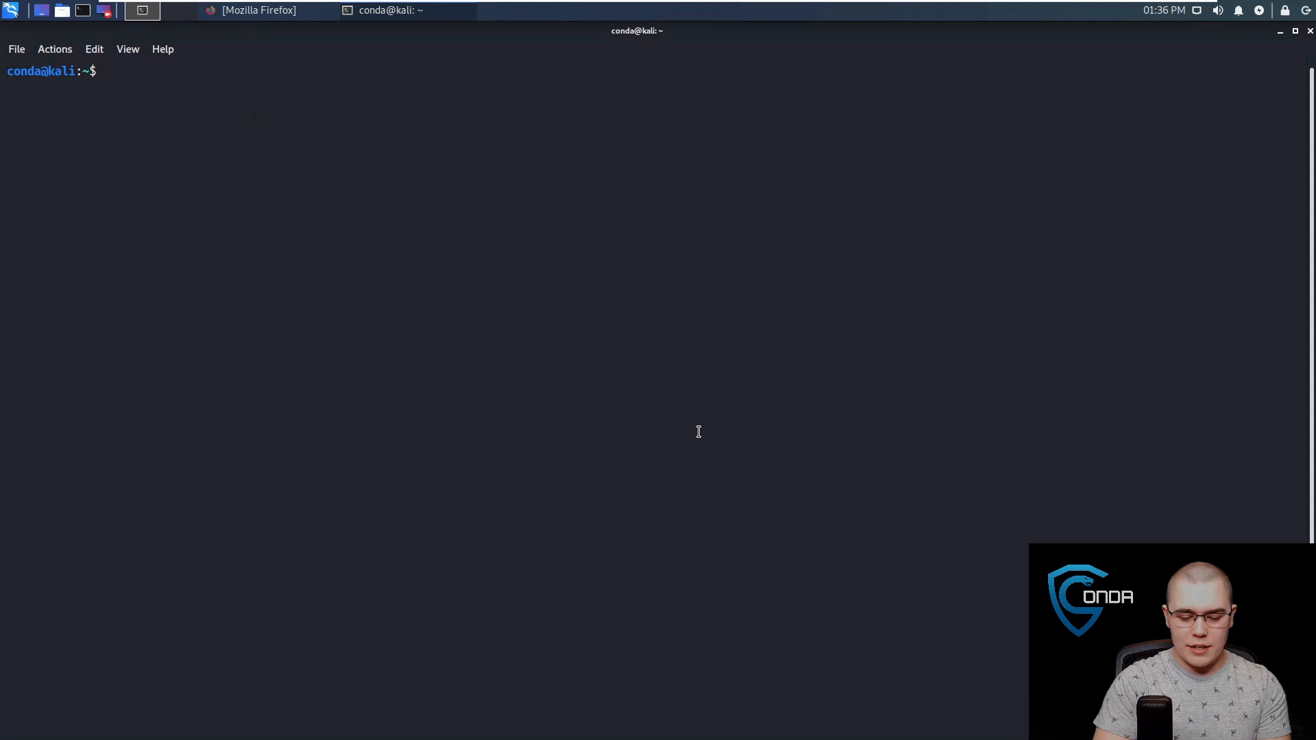
Install asciinema, then create an asciinema folder and move into it.
text(sudo apt install)
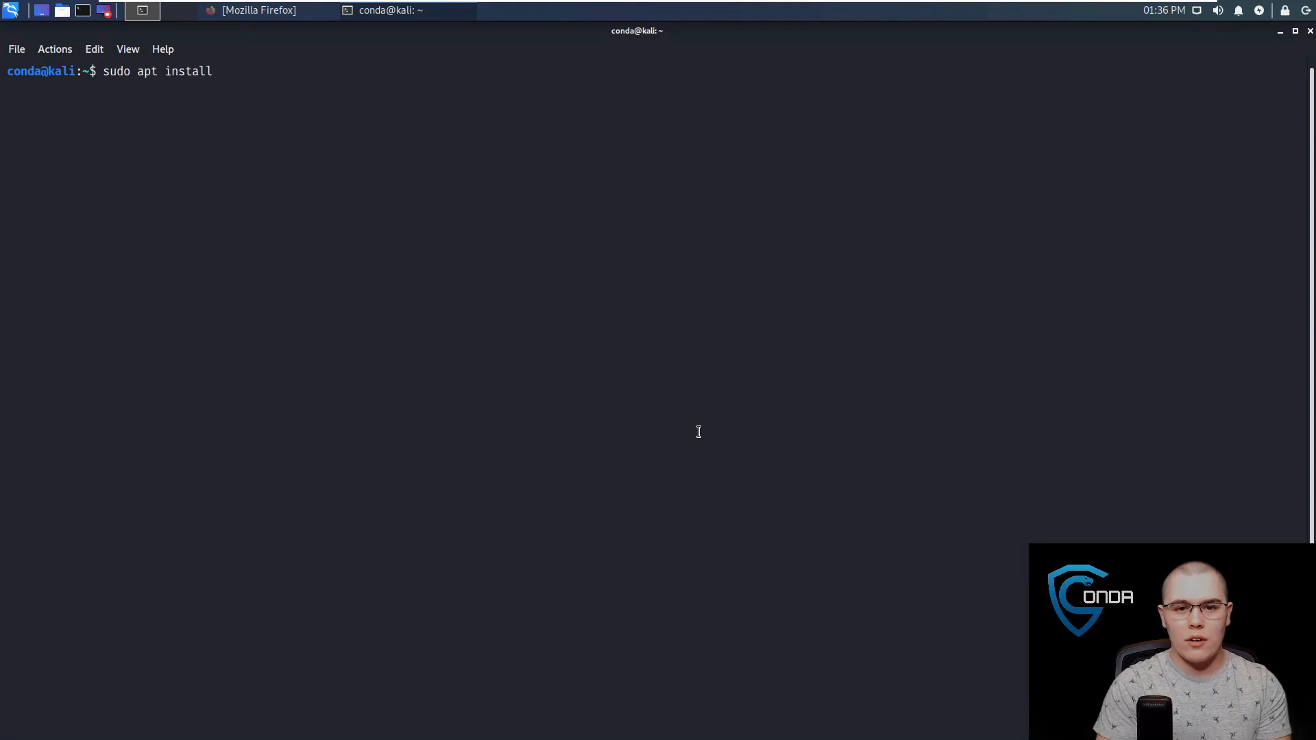
text(asciinema)
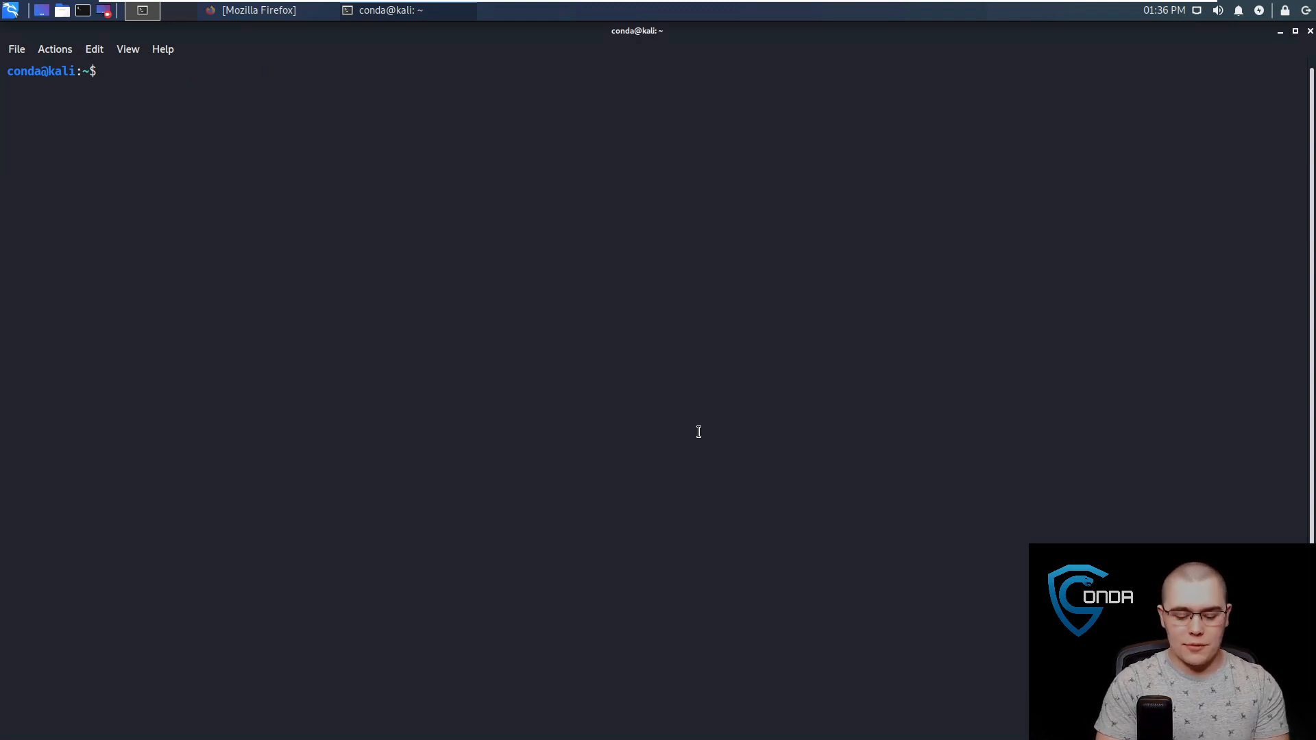
text(mkdir ascii)
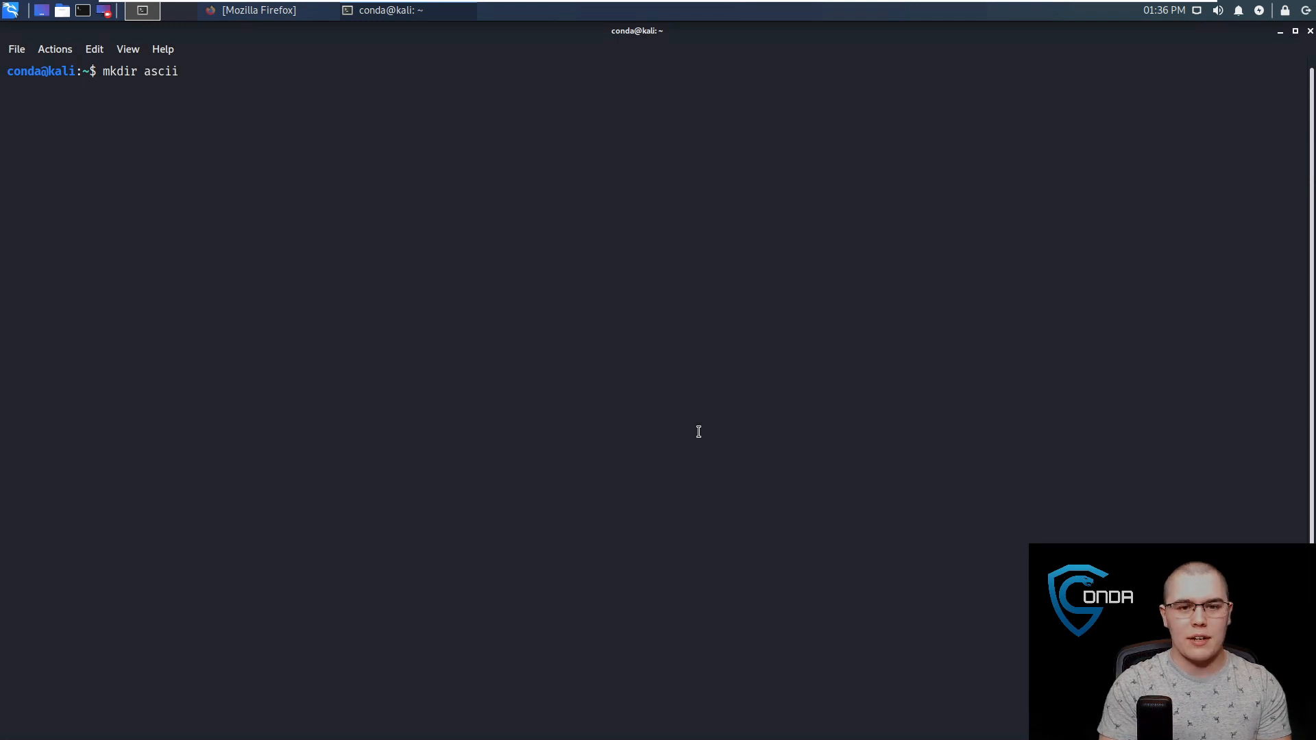
key(Return)
text(cd)
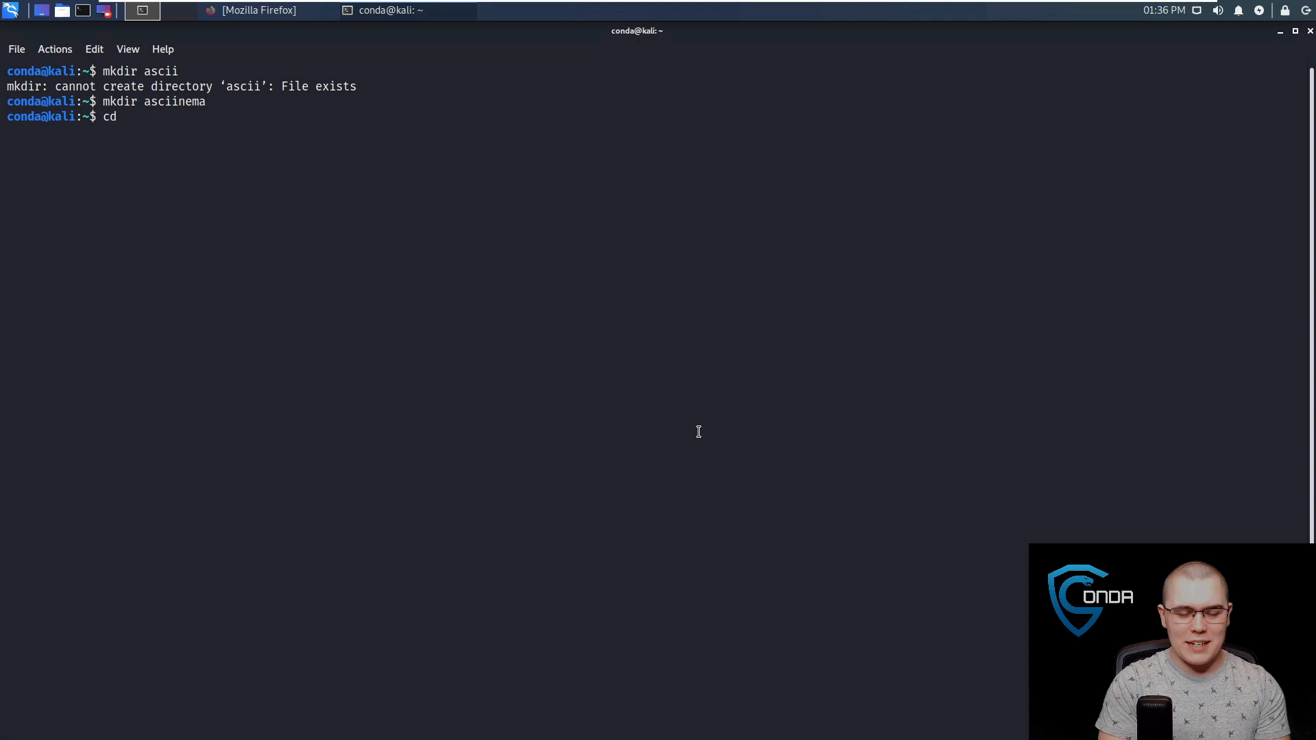
text(asciinema/)
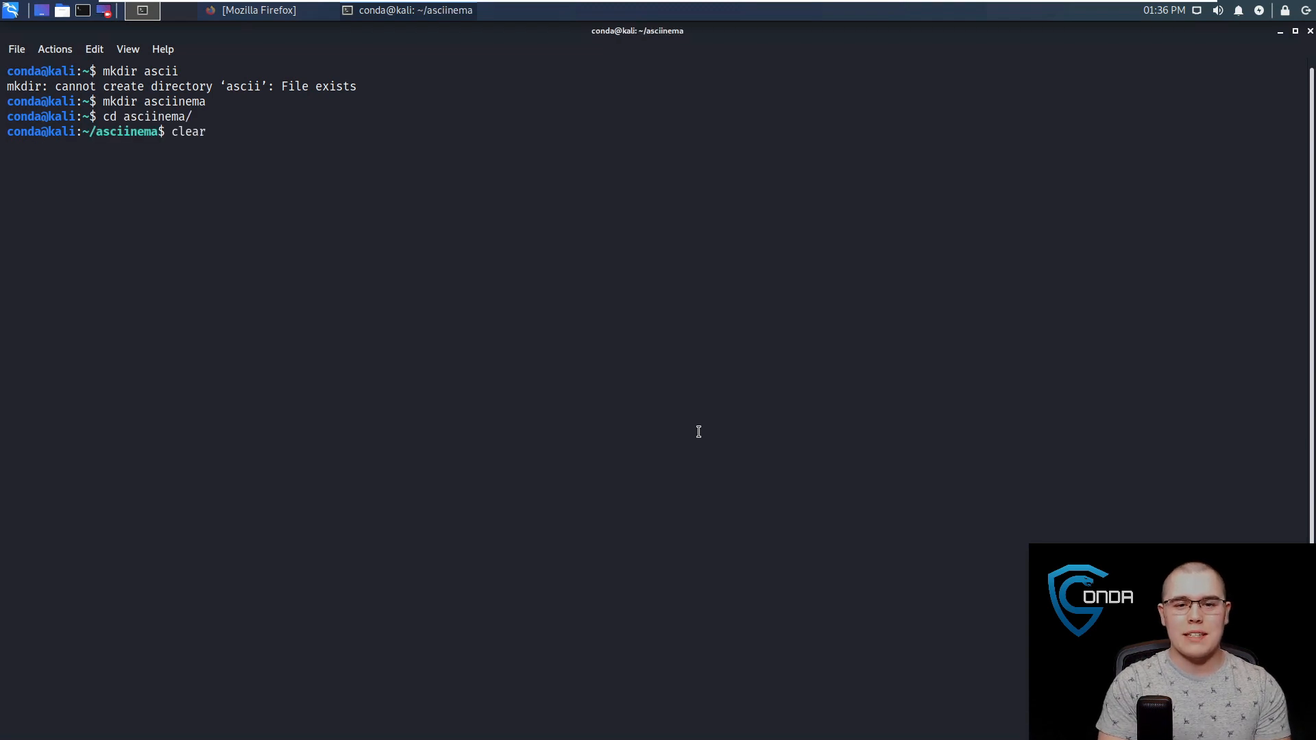
key(Return)
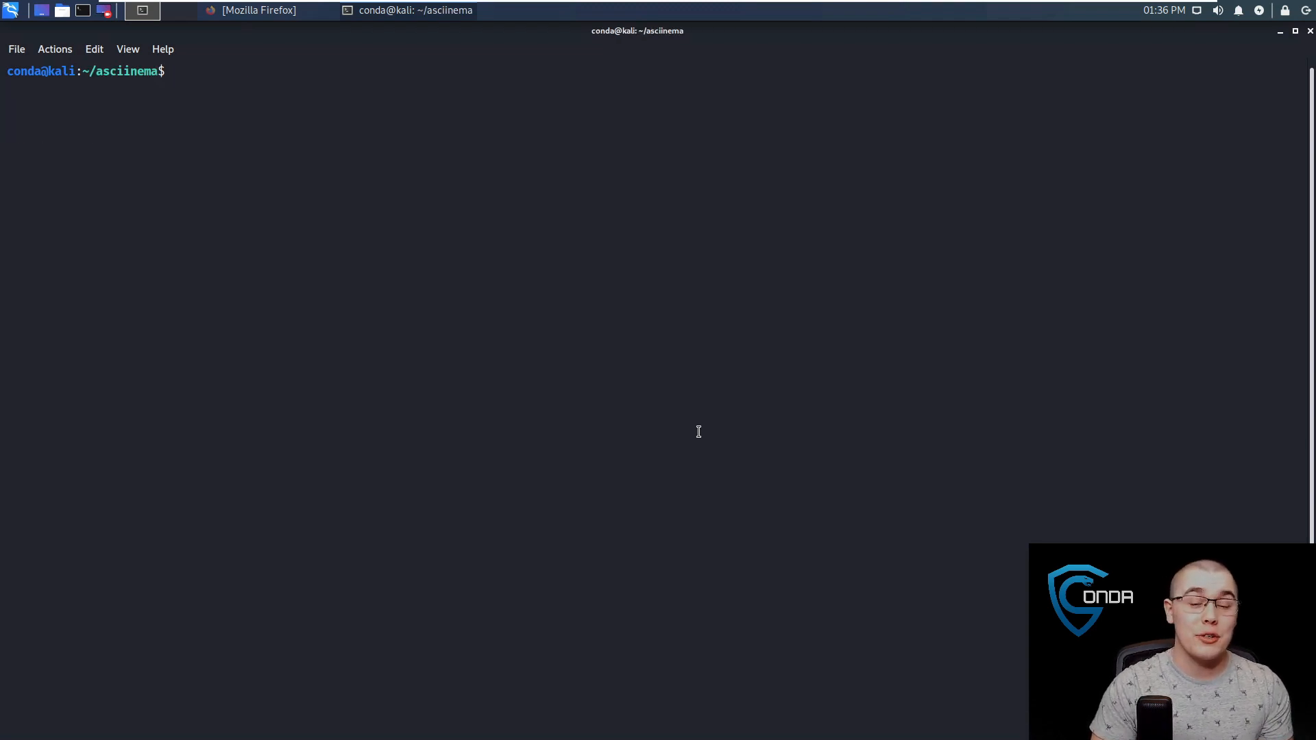
text(a)
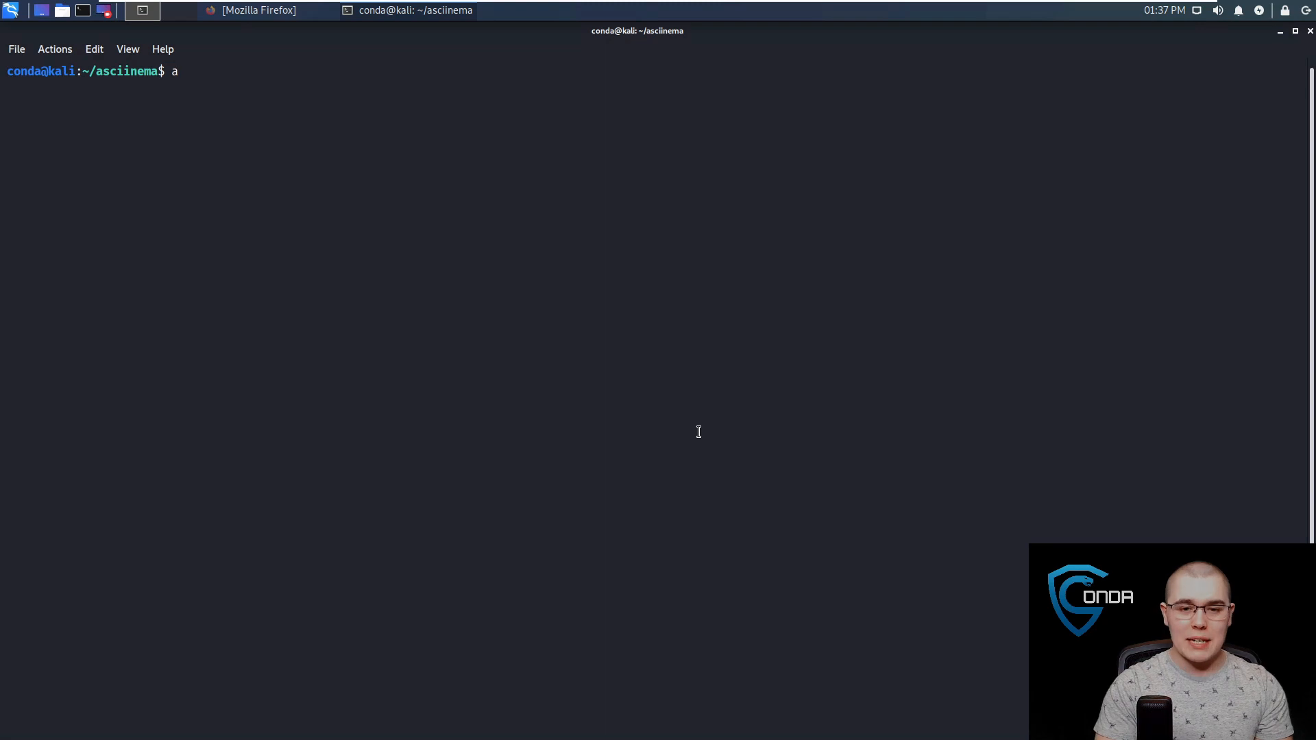
text(sciinema)
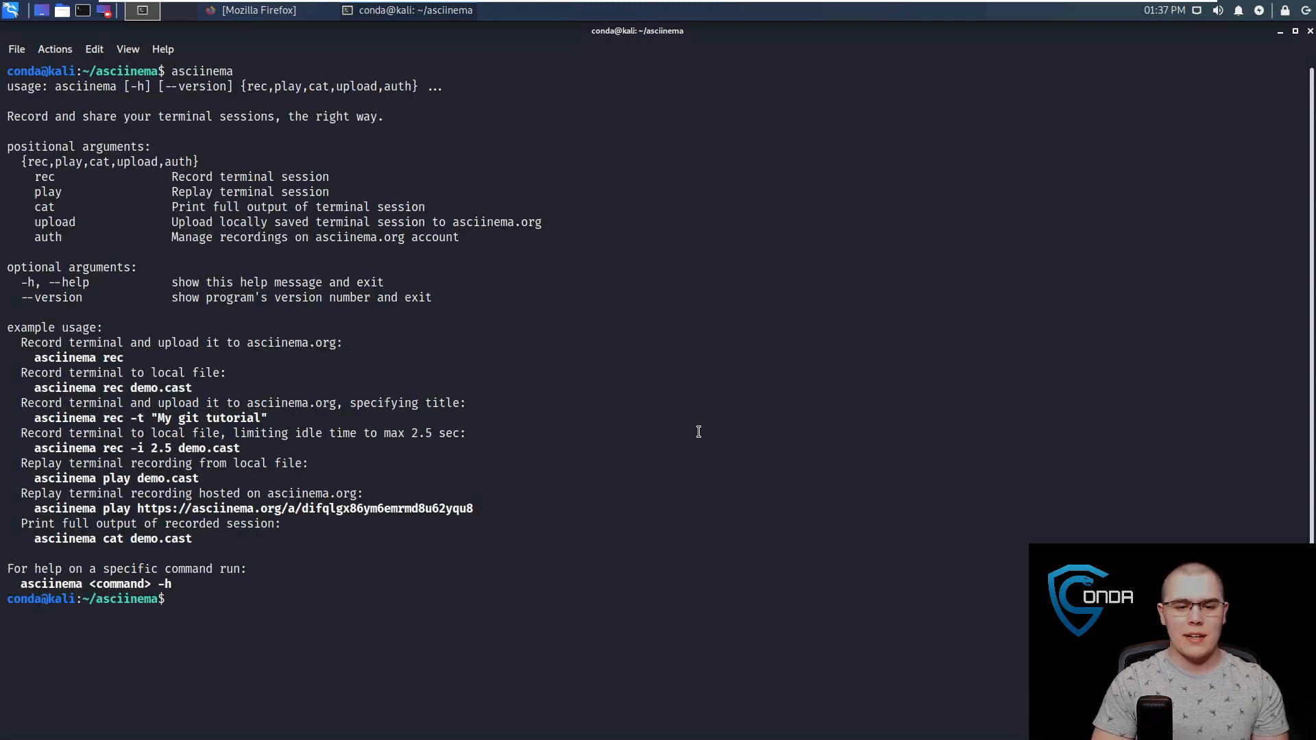
mouse_move(612, 424)
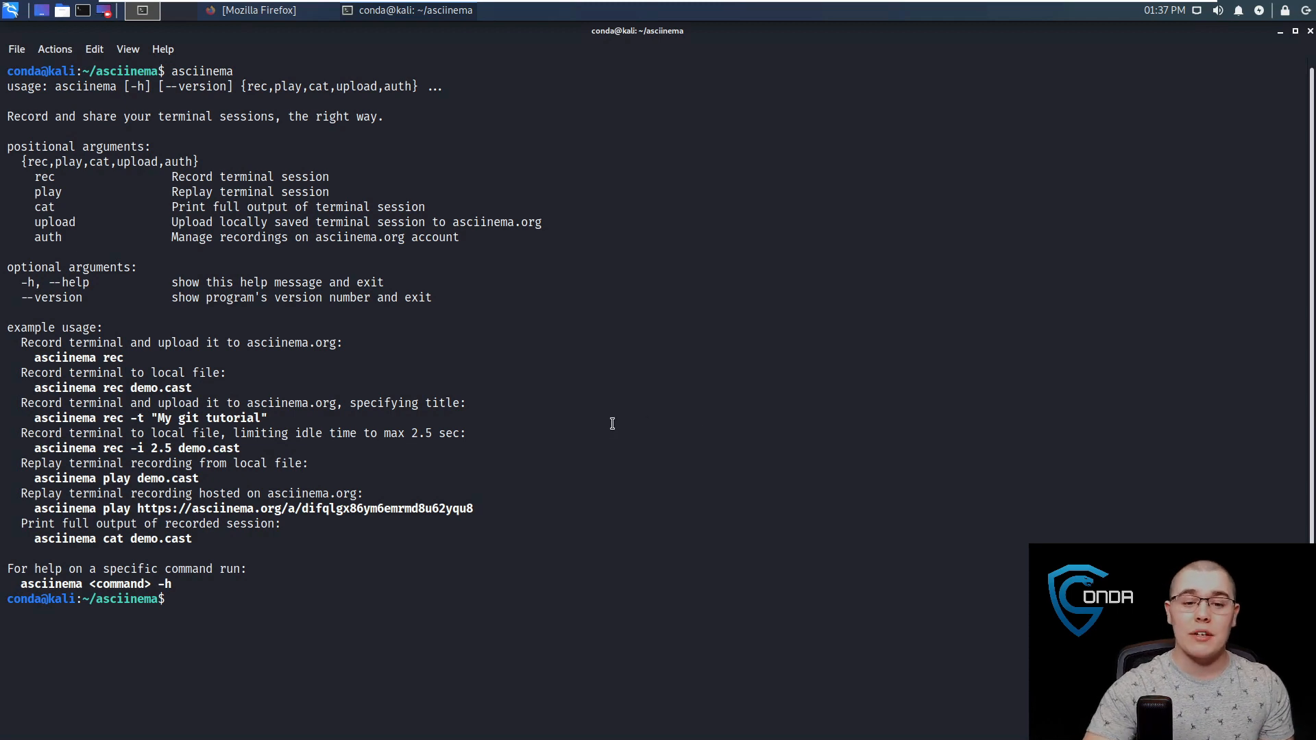
mouse_move(575, 426)
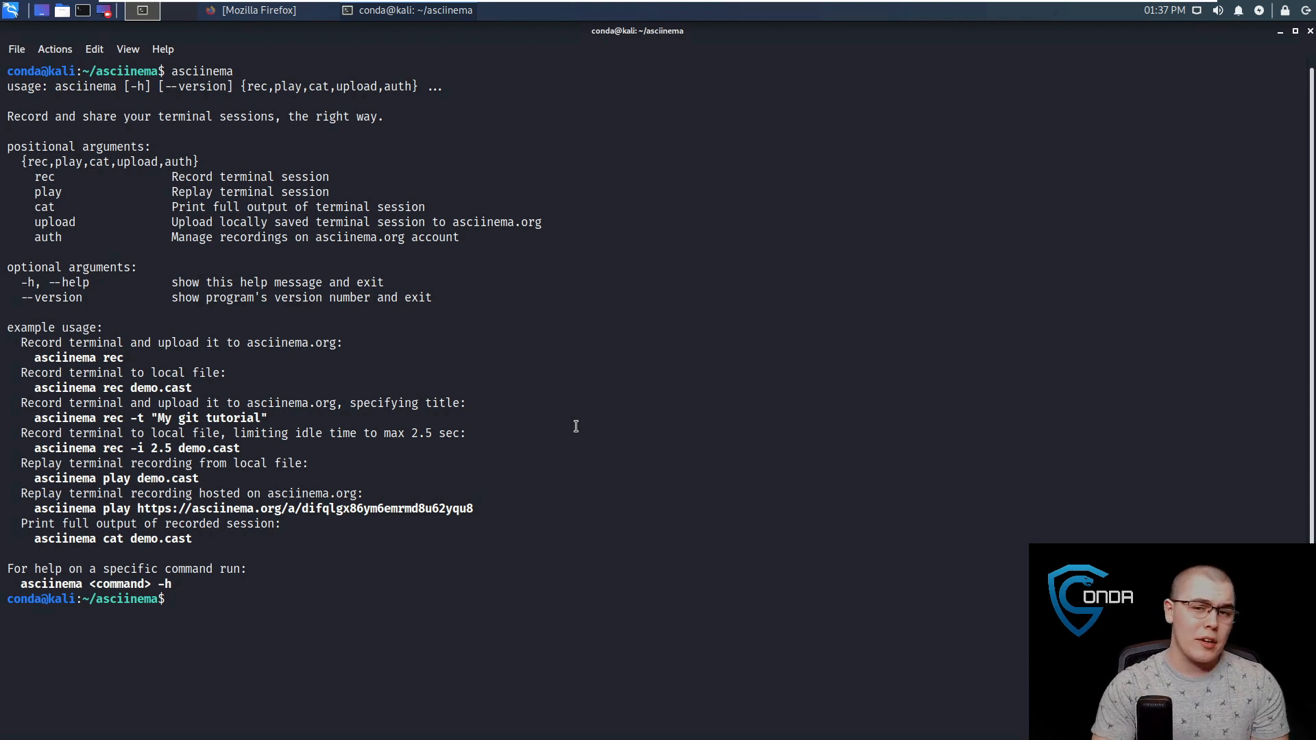
text(ciinema)
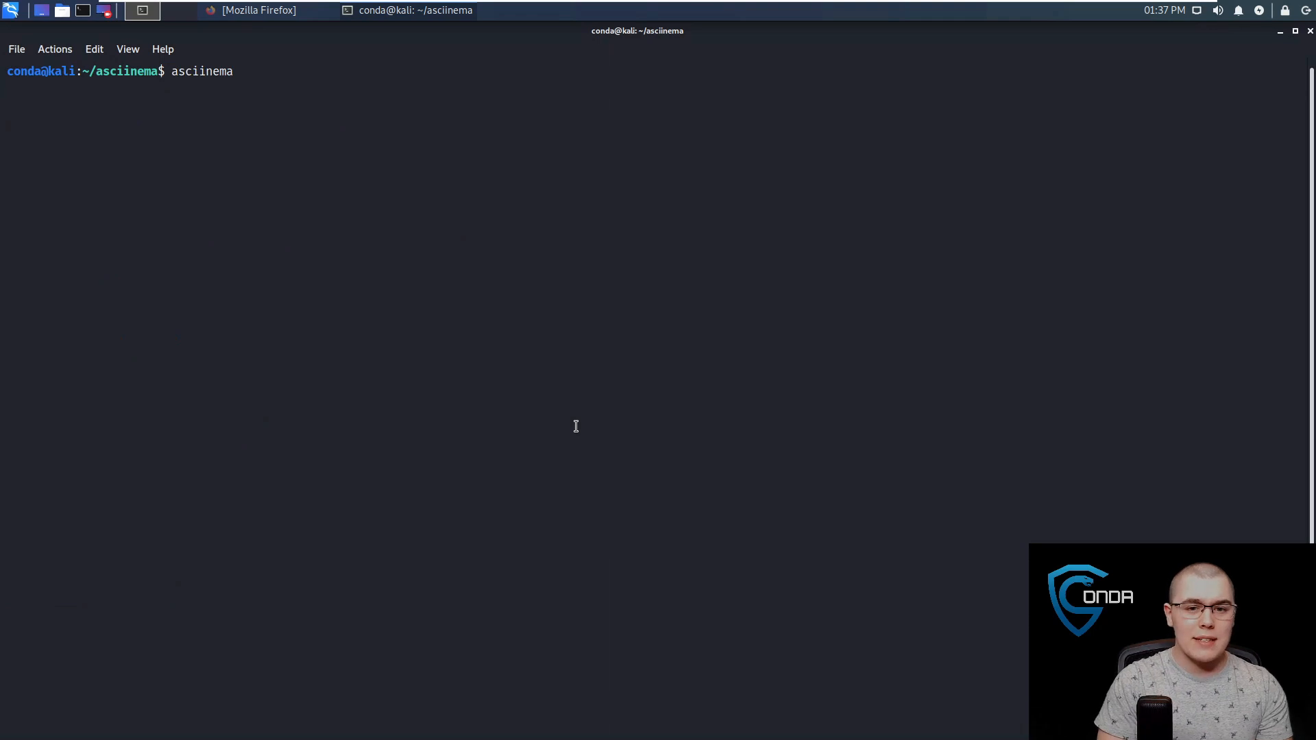
Record 'asciinema rec test' running echo "hello", then exit to save it.
text(re)
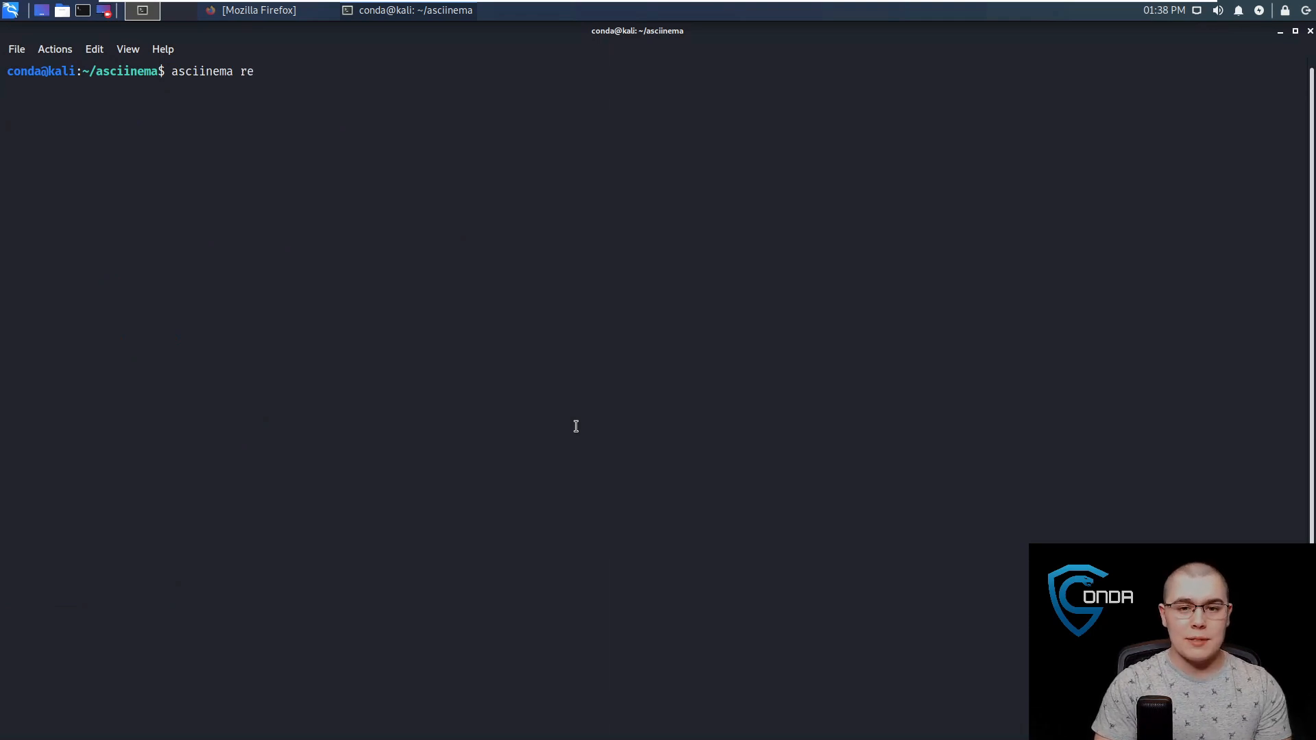
text(c)
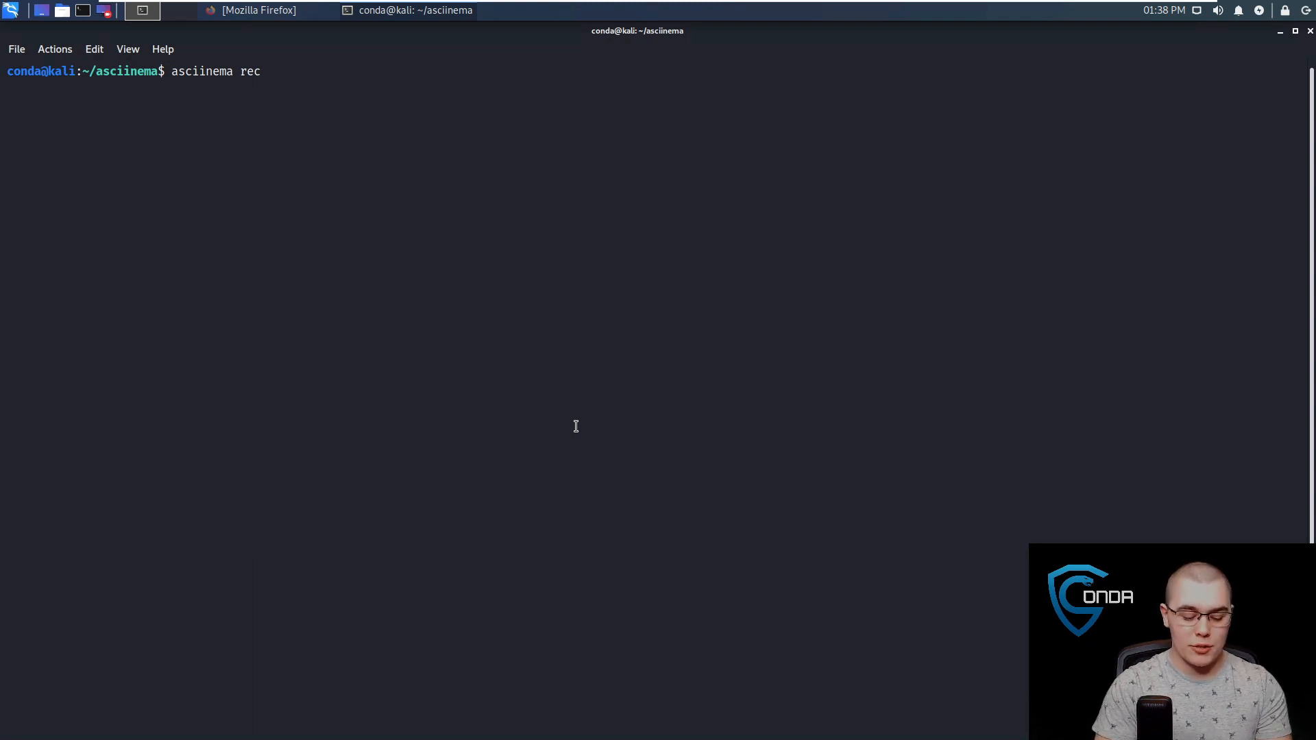
text(test)
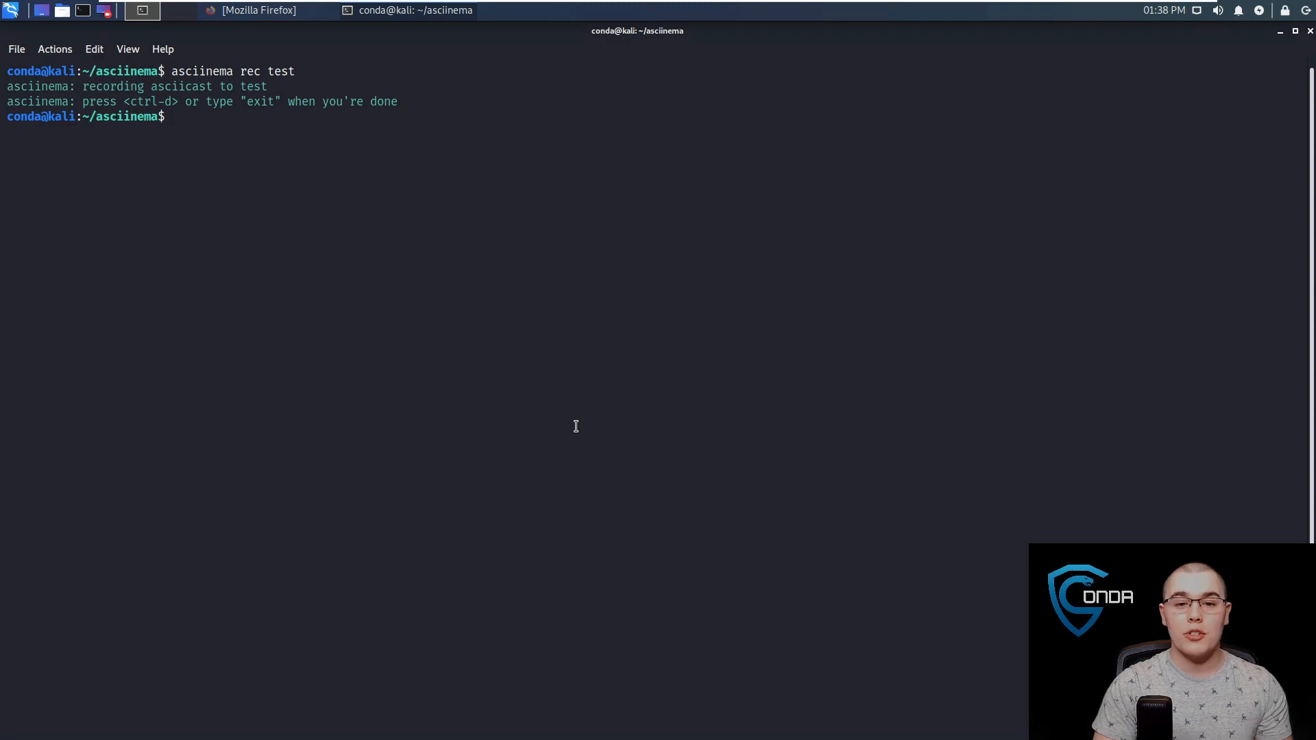
text(ech)
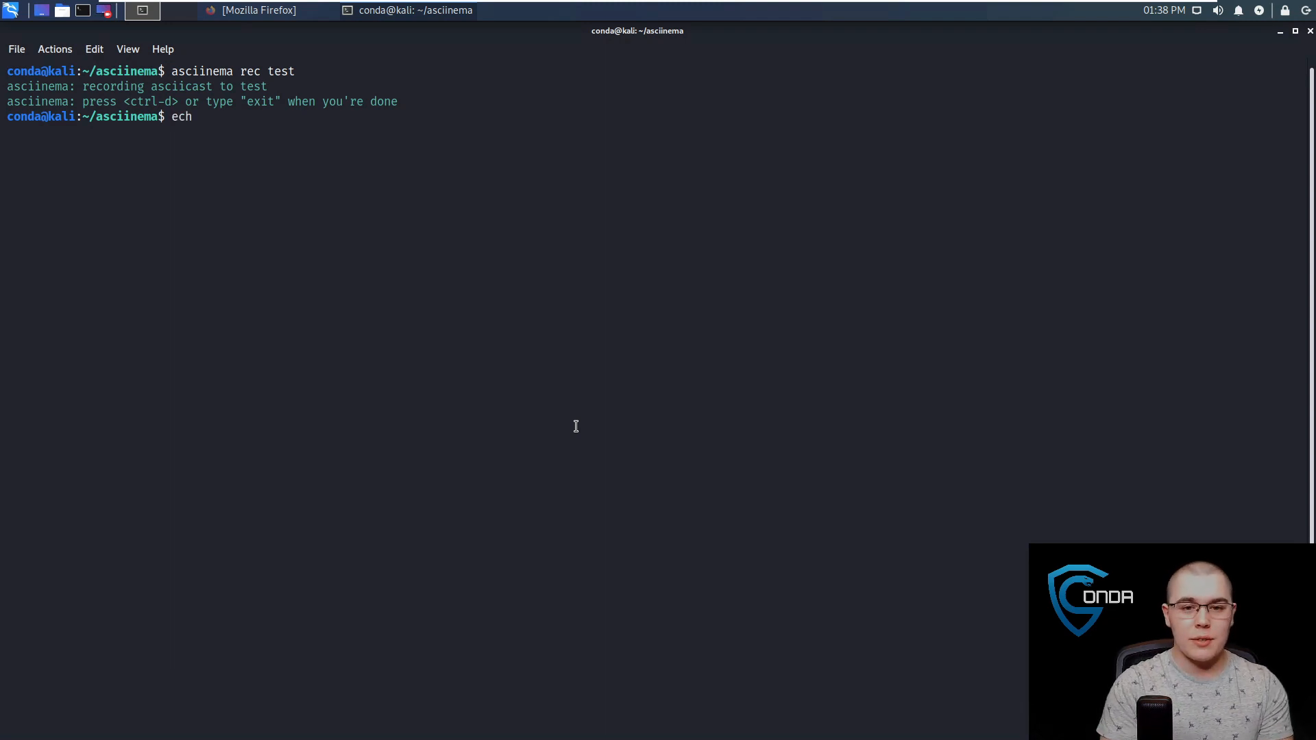
text(o "hello")
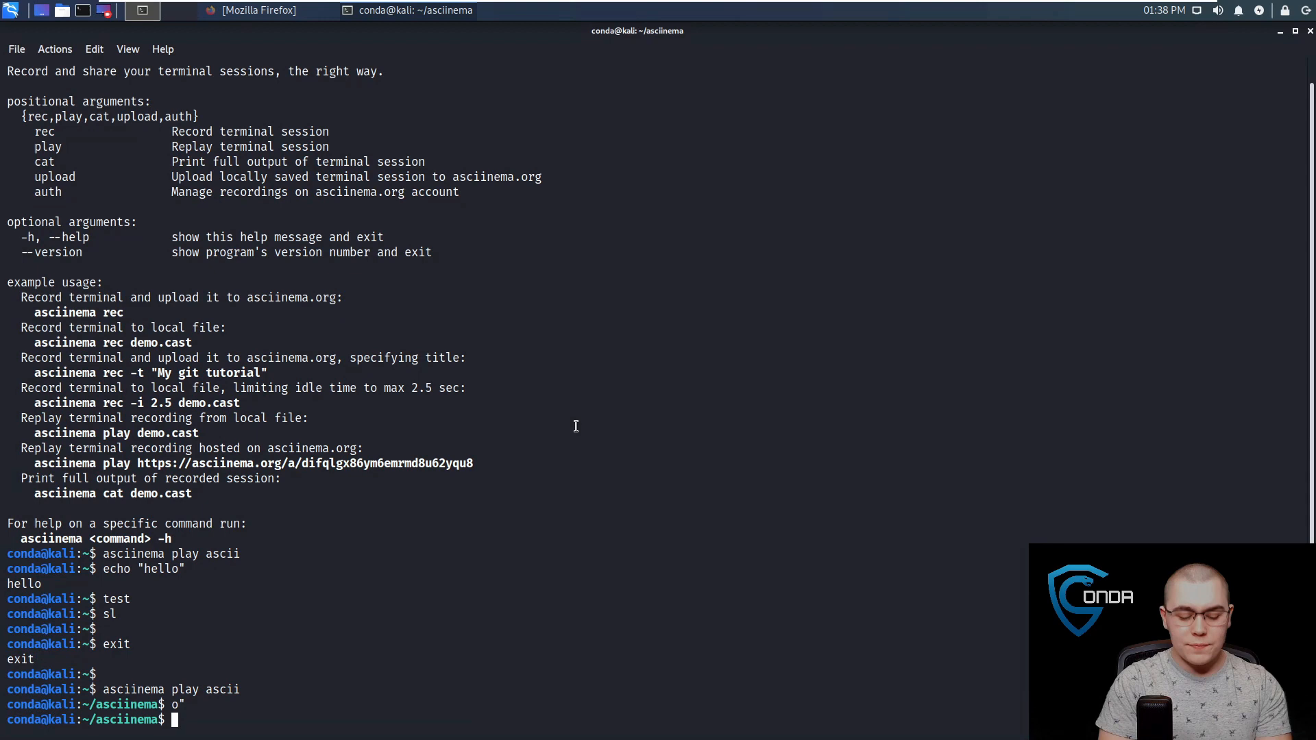
text(exit)
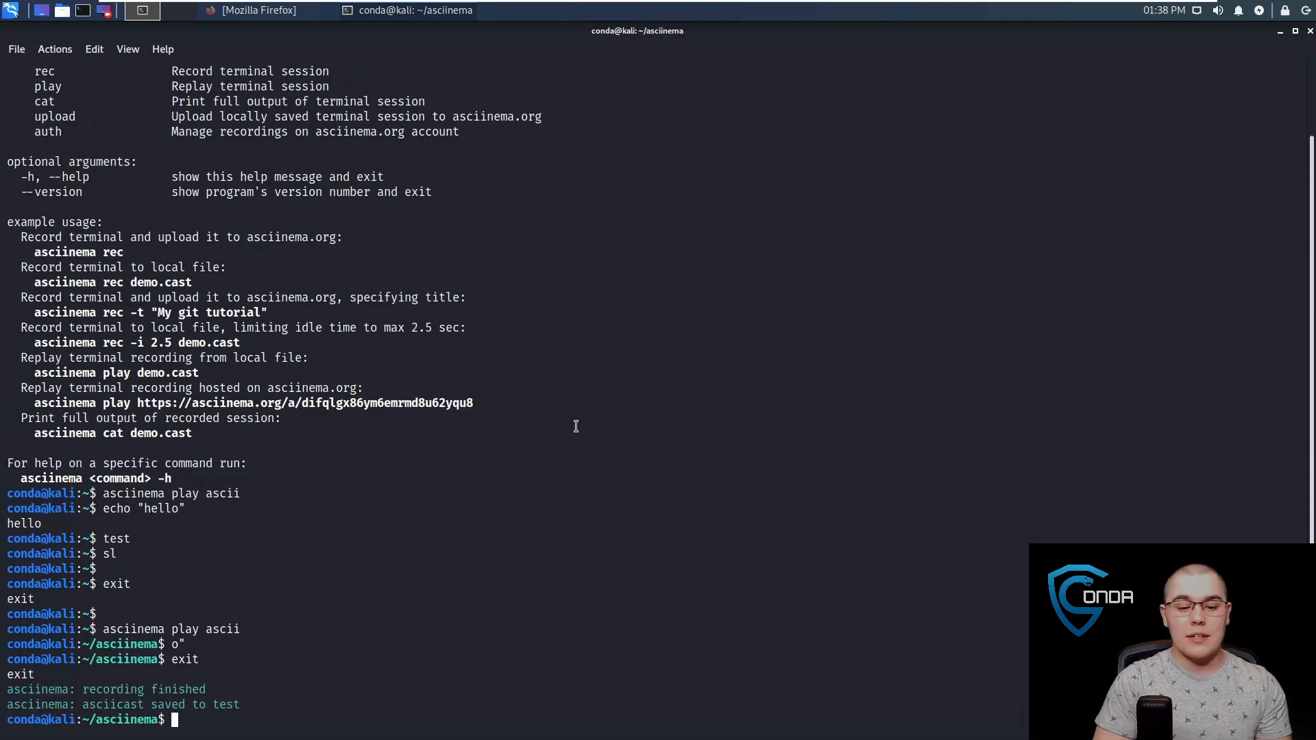
mouse_move(265, 639)
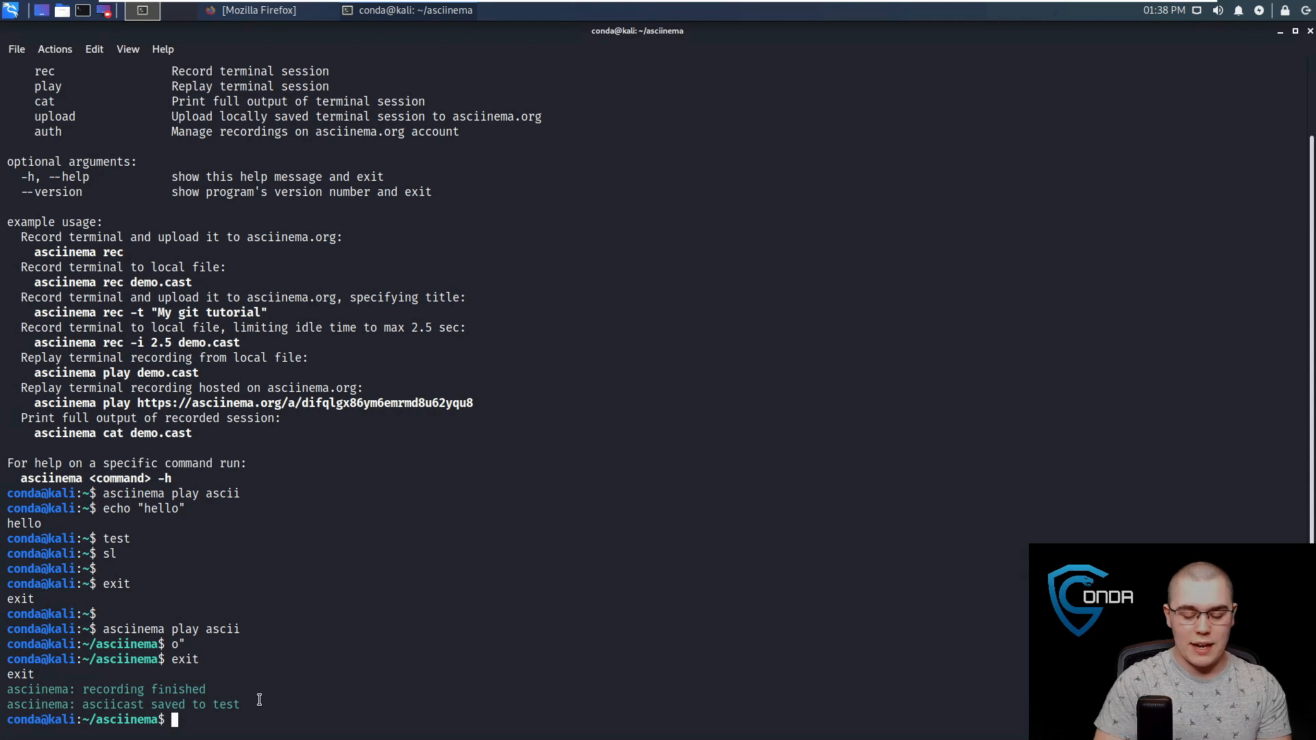
List the folder, clear the screen, and replay the recording with 'asciinema play test'.
text(ls)
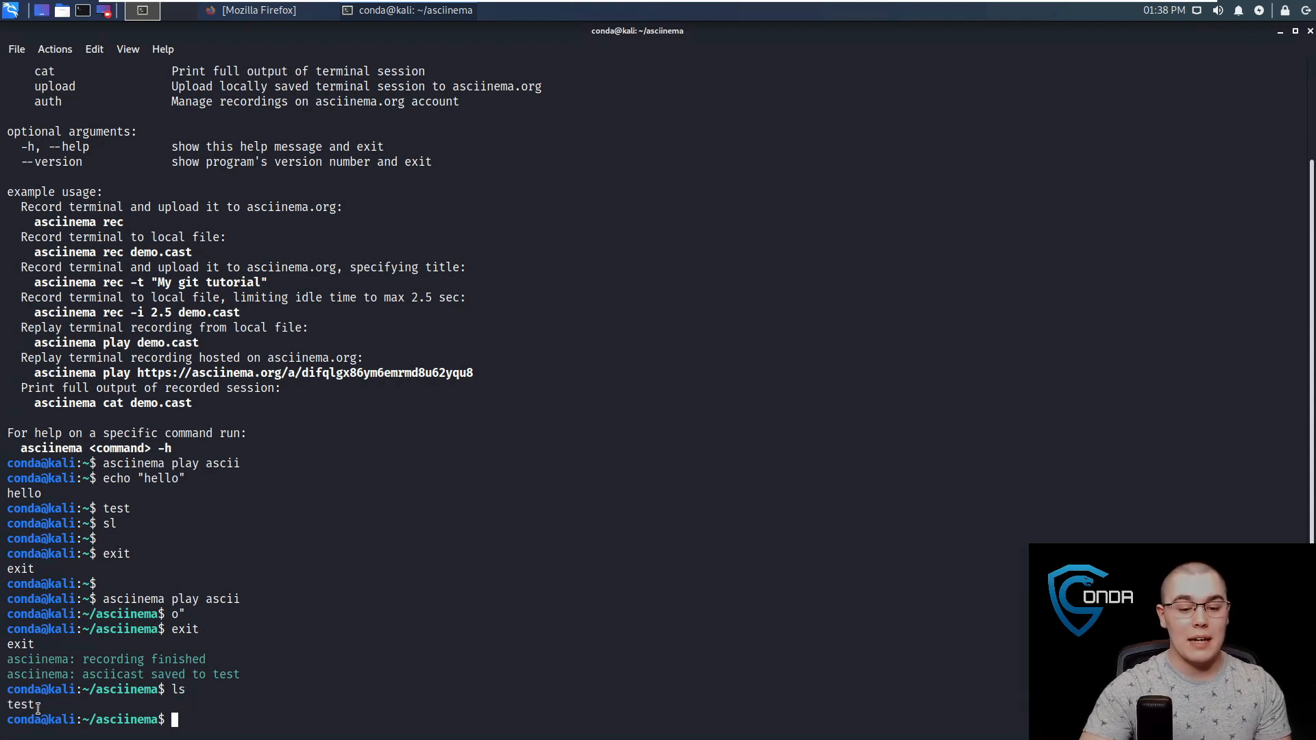
text(cle)
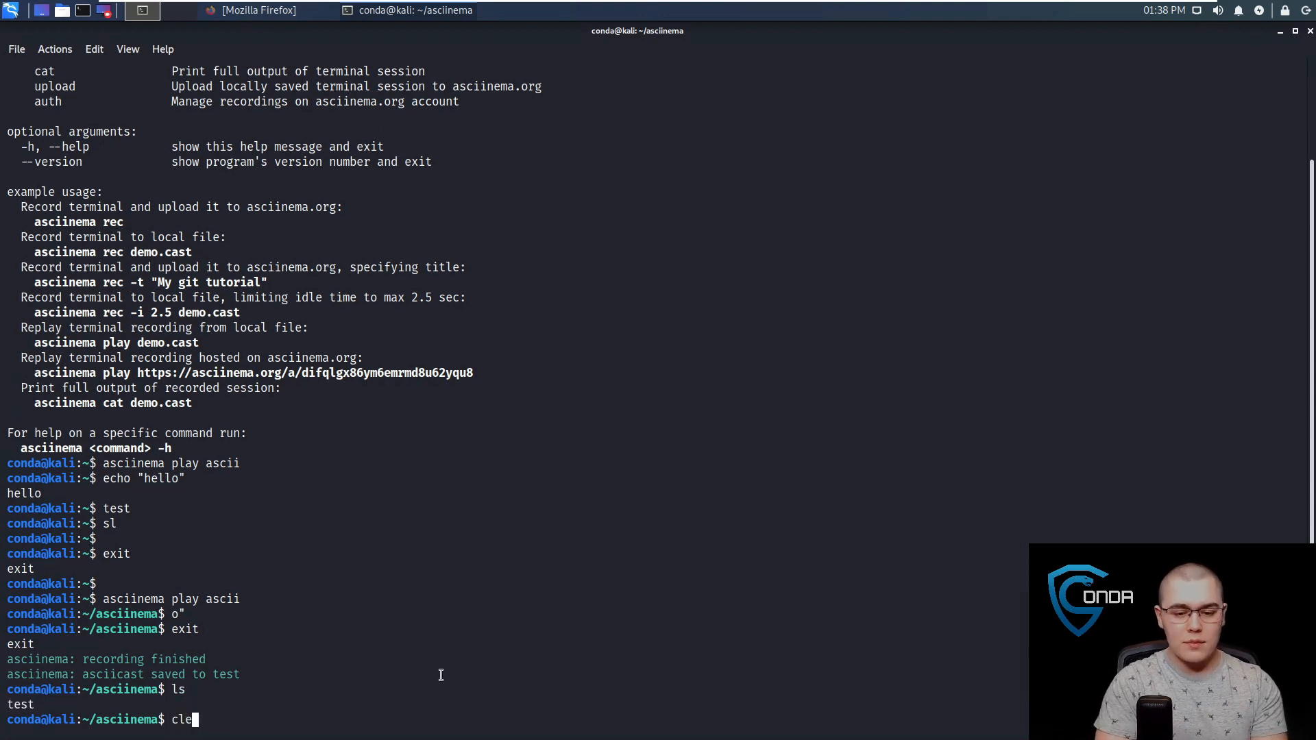
key(Return)
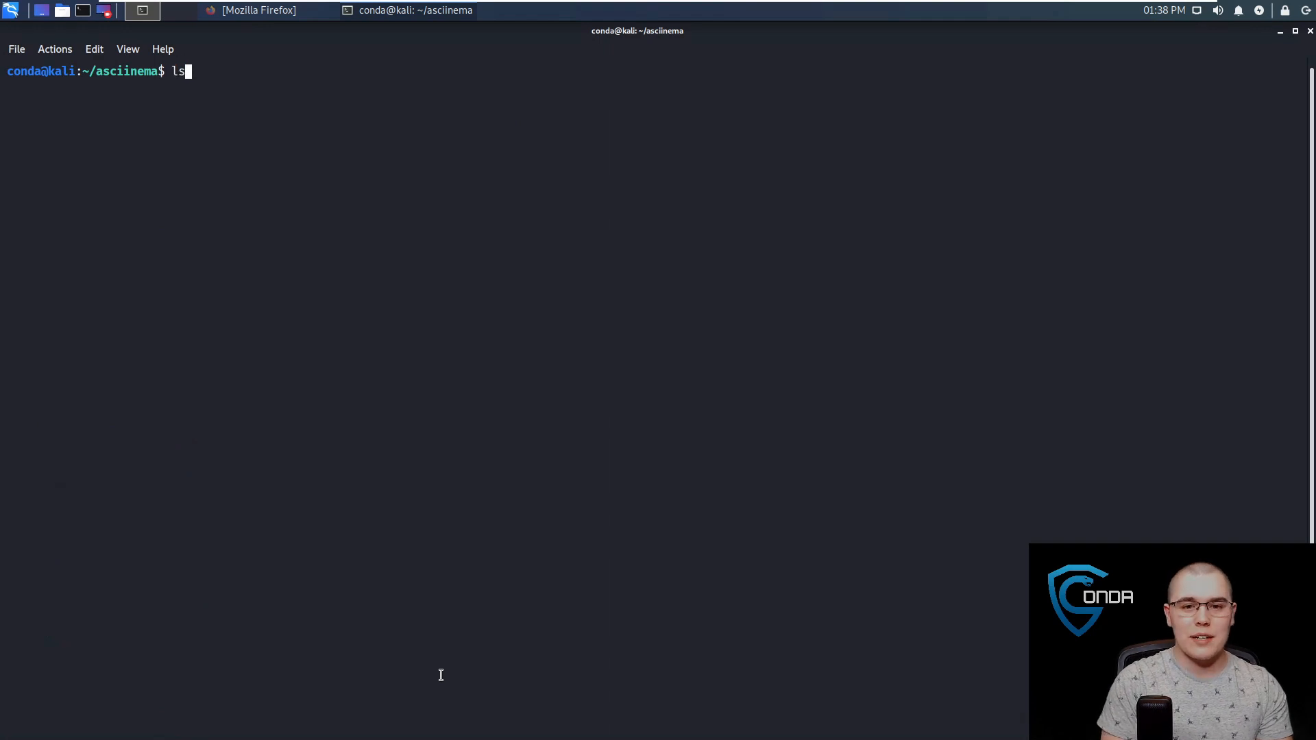
text(asciinema)
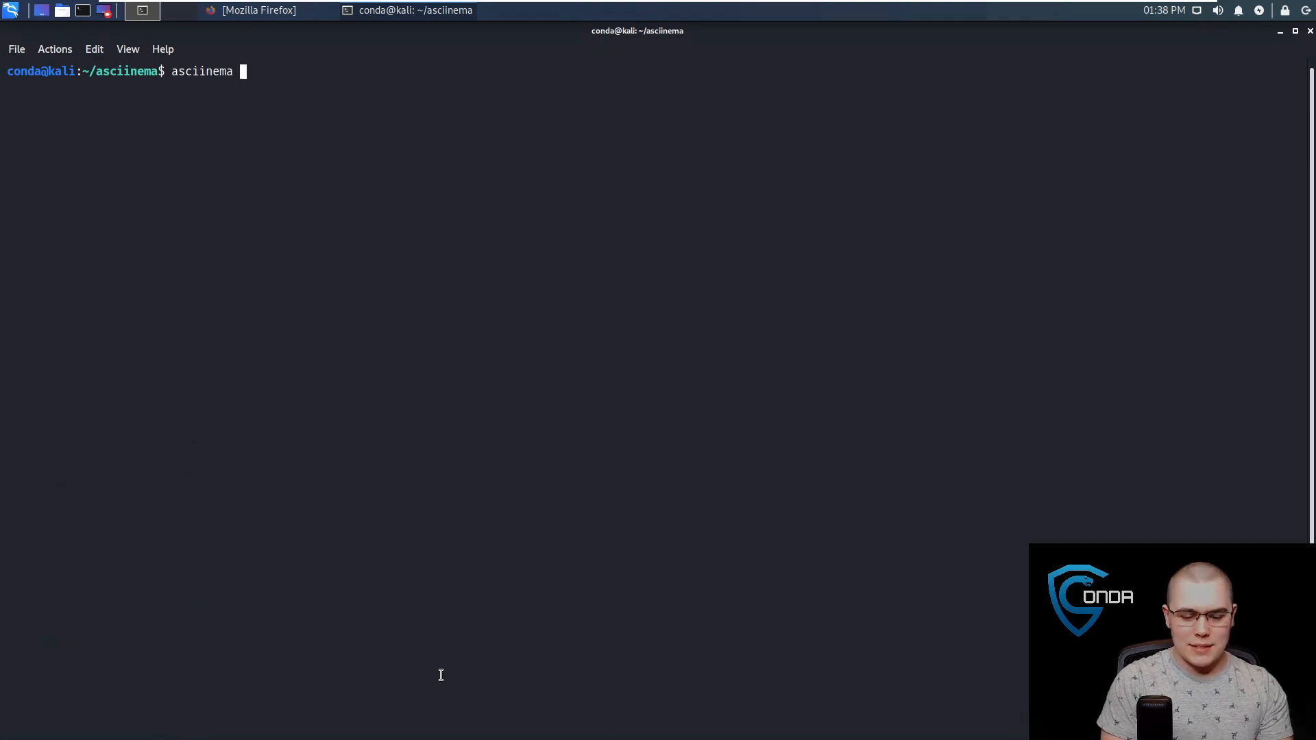
text(play)
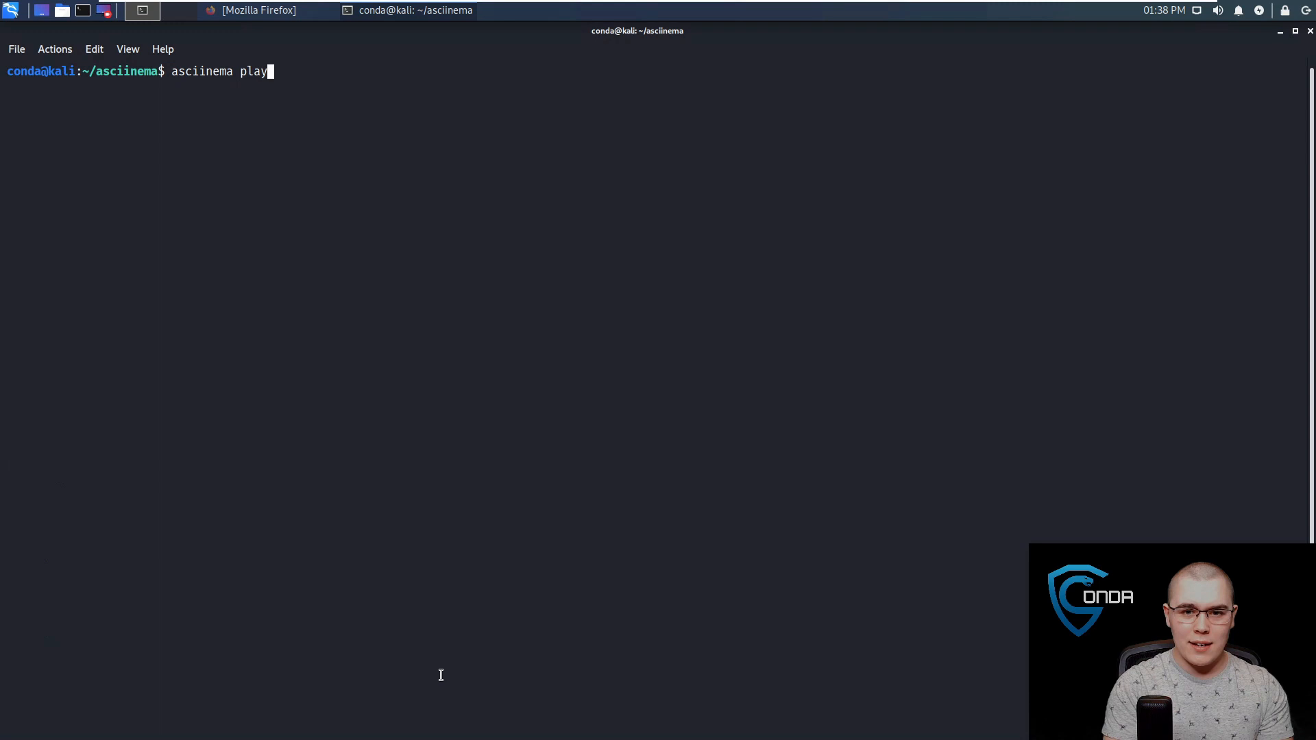
text(test)
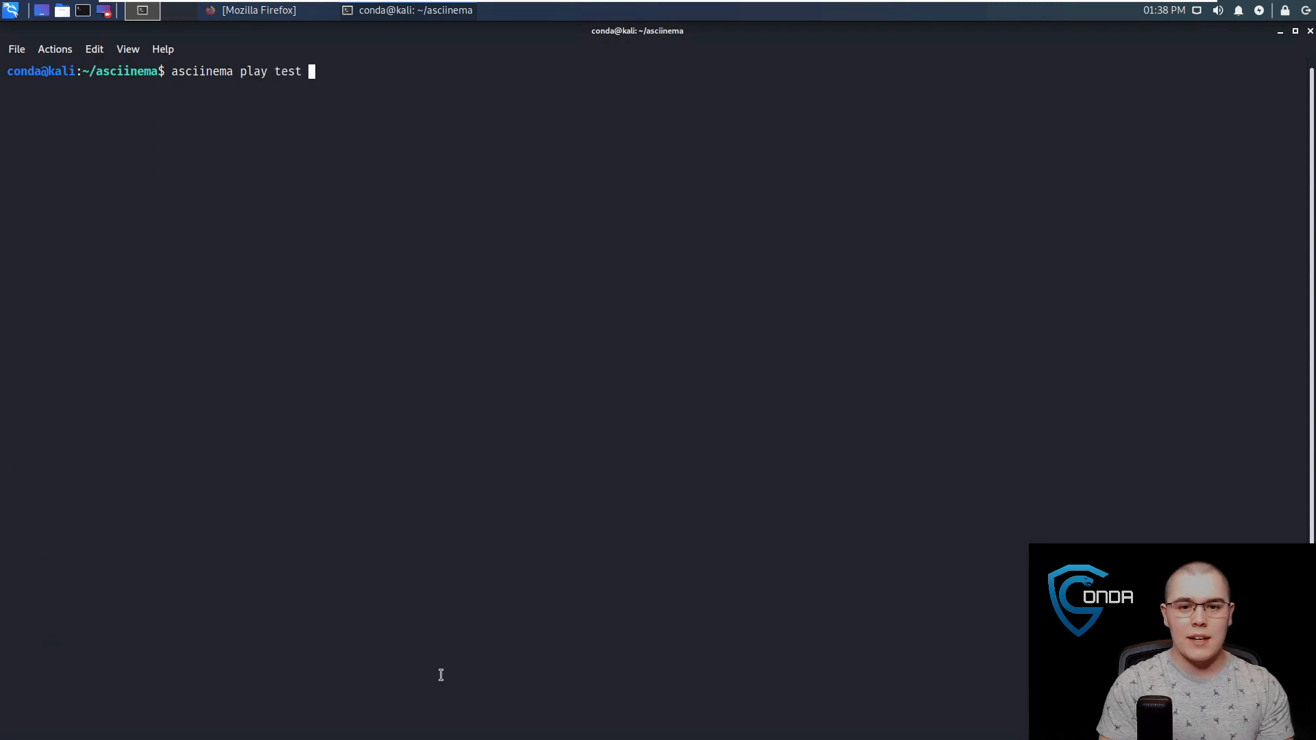
key(Return)
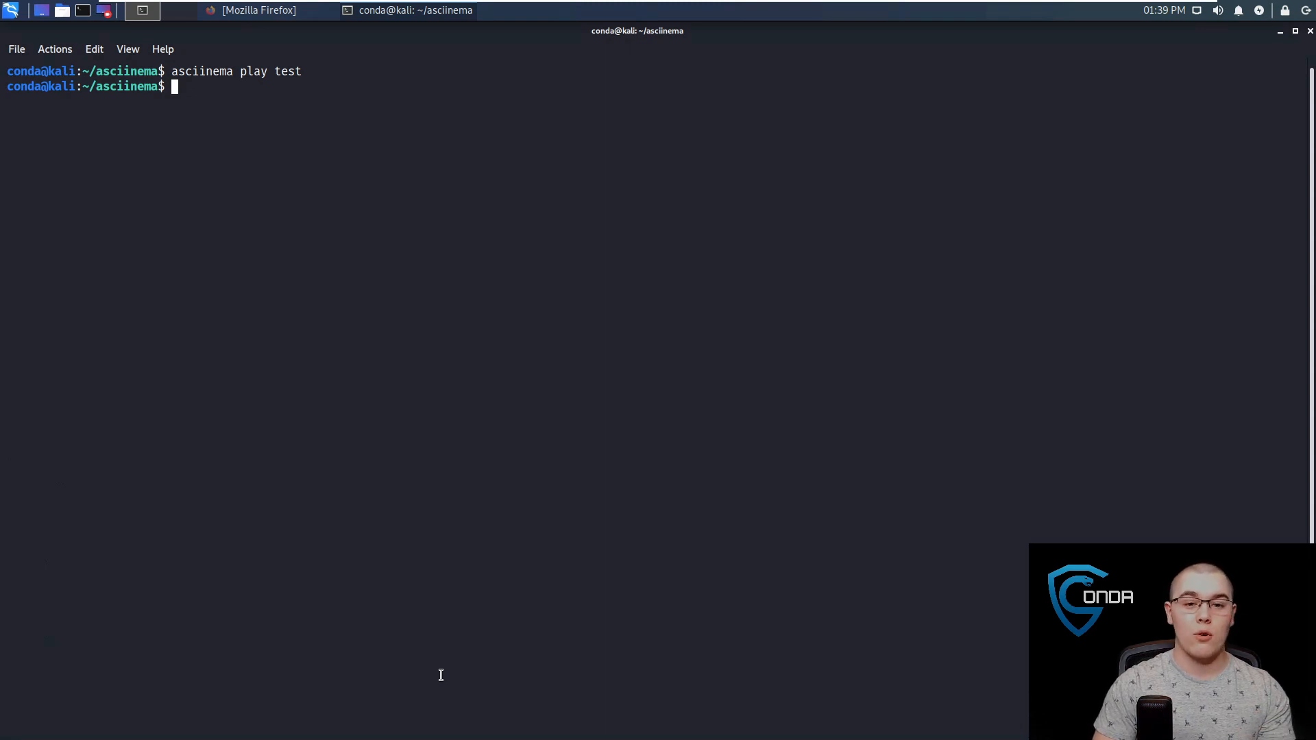
text(ech)
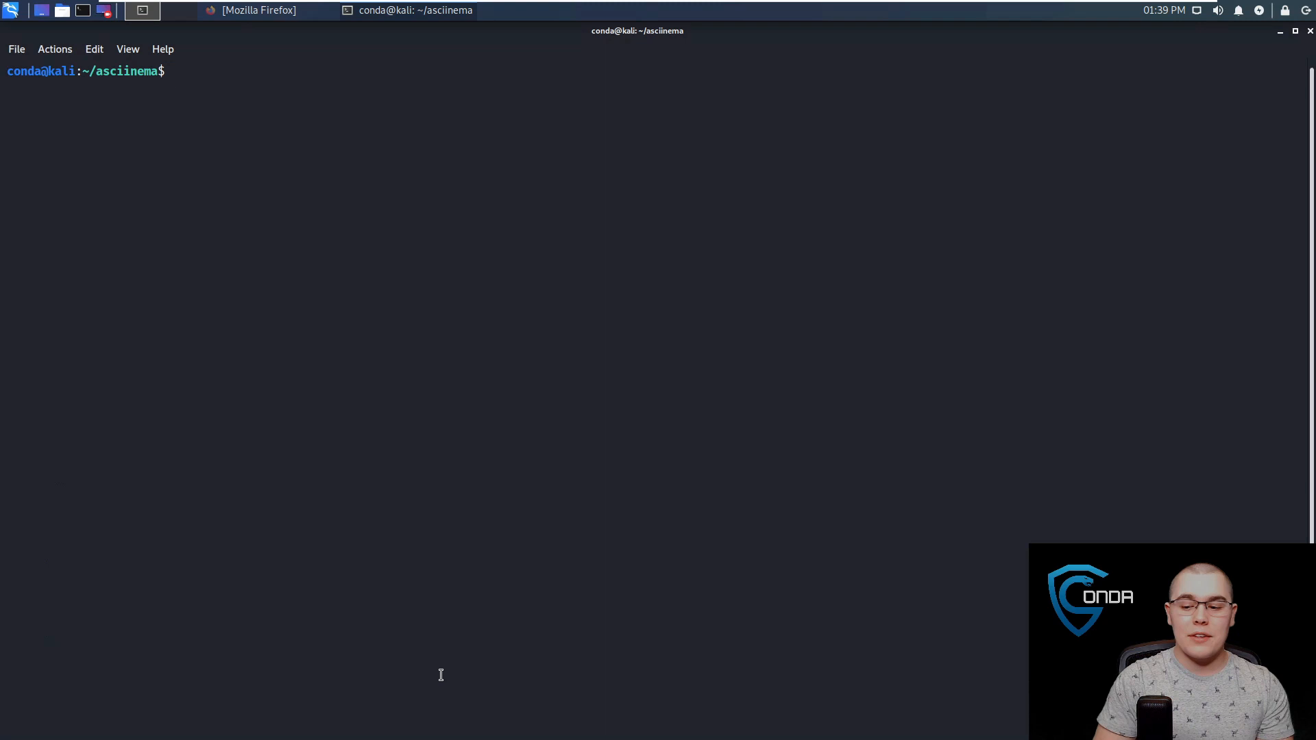
mouse_move(564, 364)
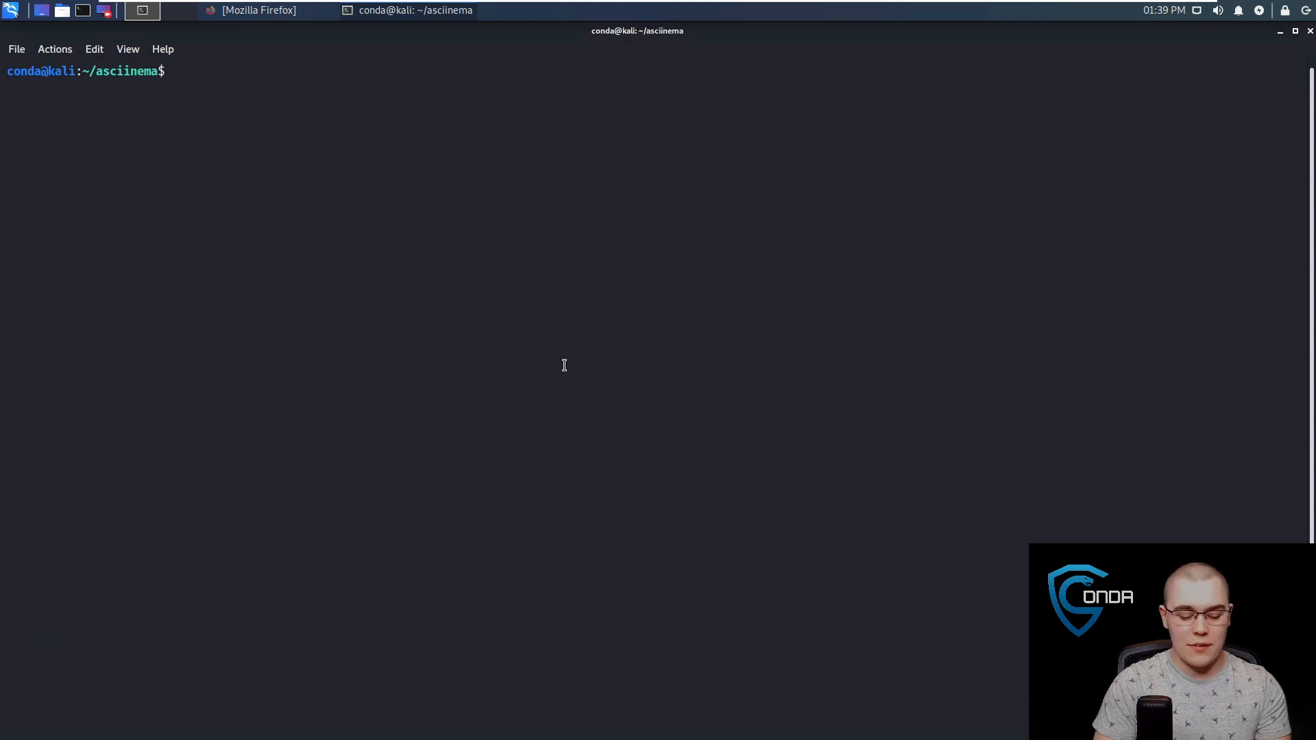
Record an 'echo hello' session, exit to upload it, and open its asciinema.org link.
text(asciinema  rec)
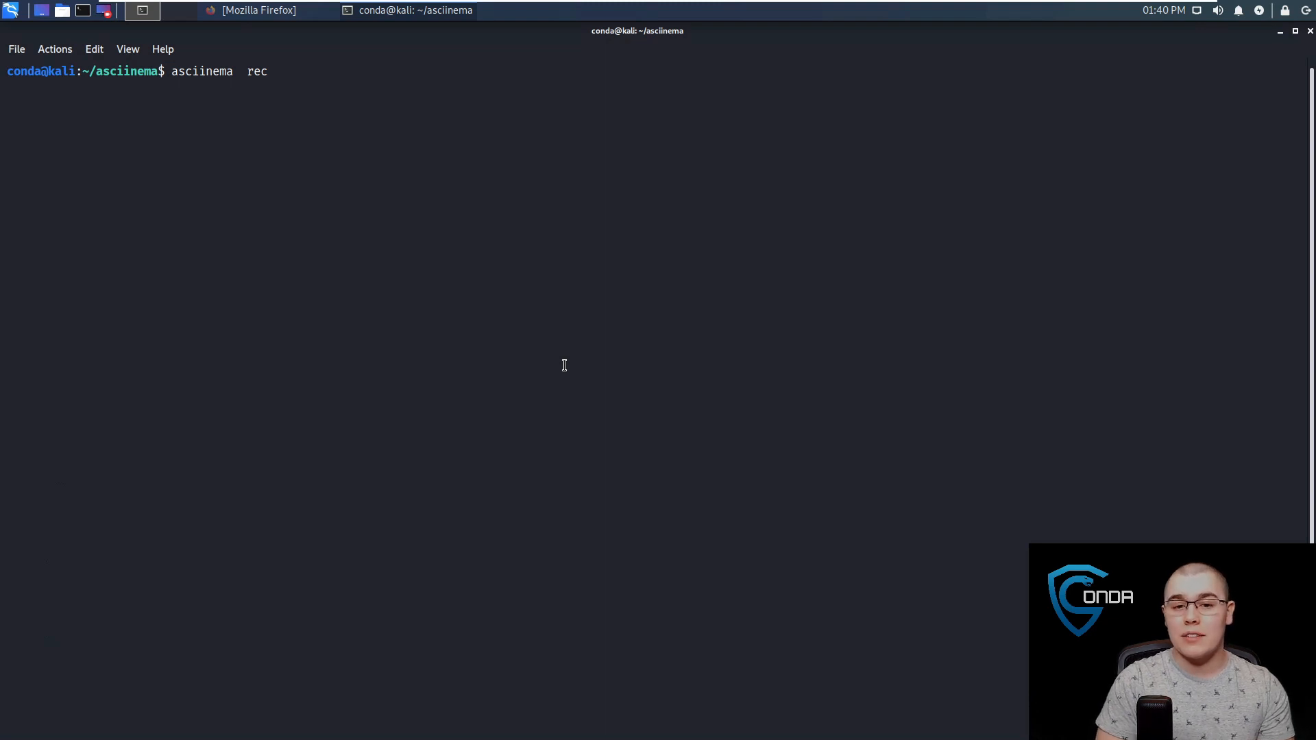
key(Return)
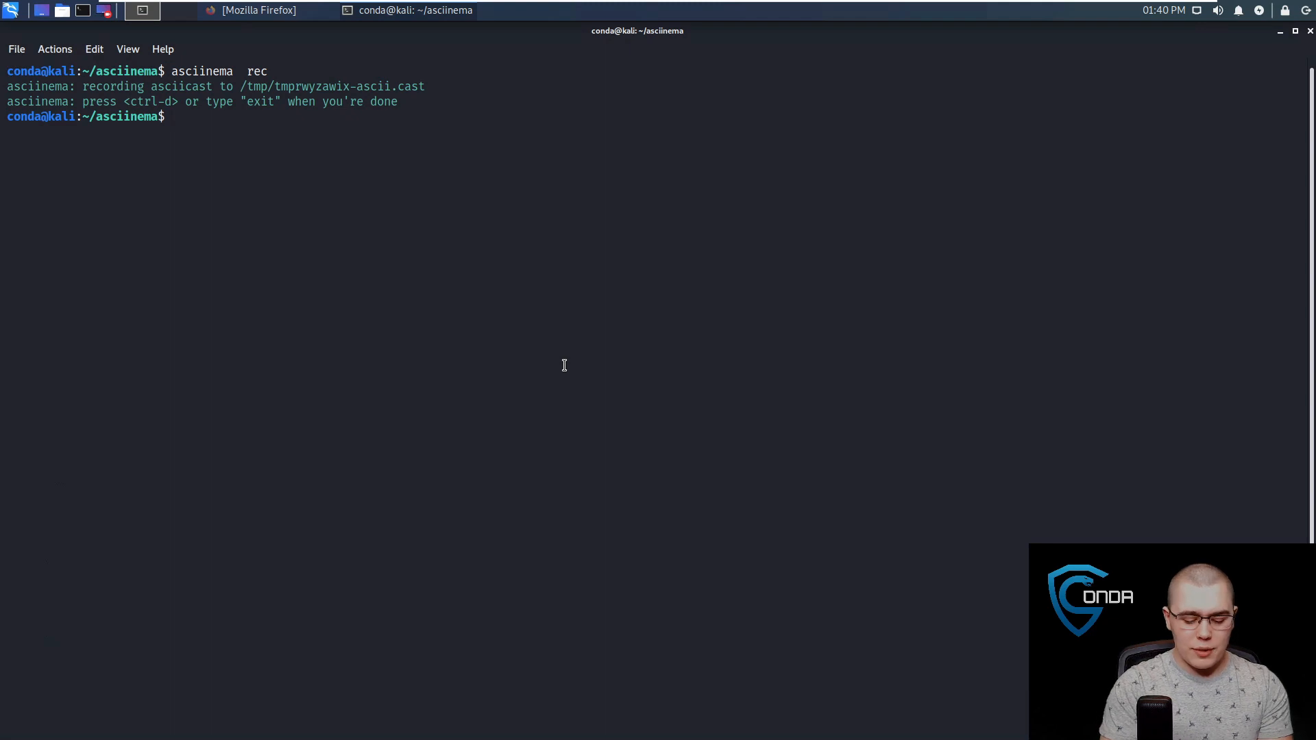
text(echo hello)
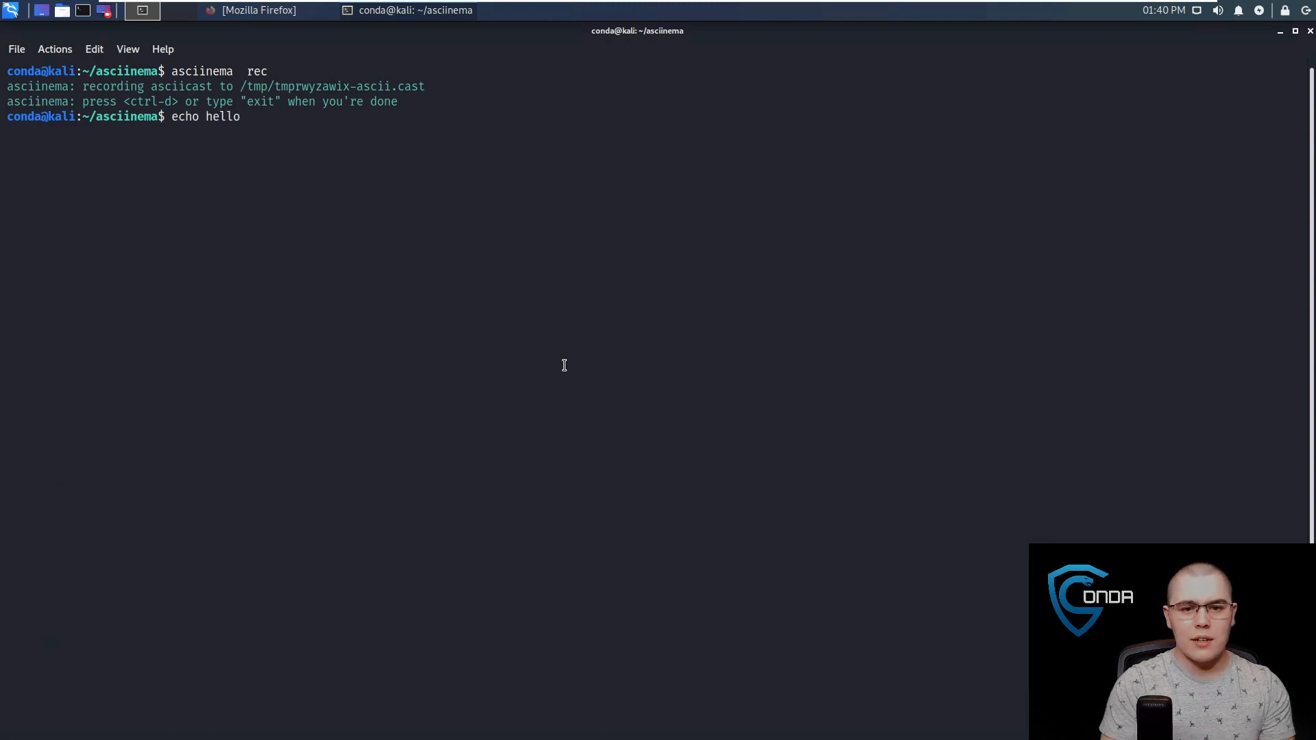
text(exit)
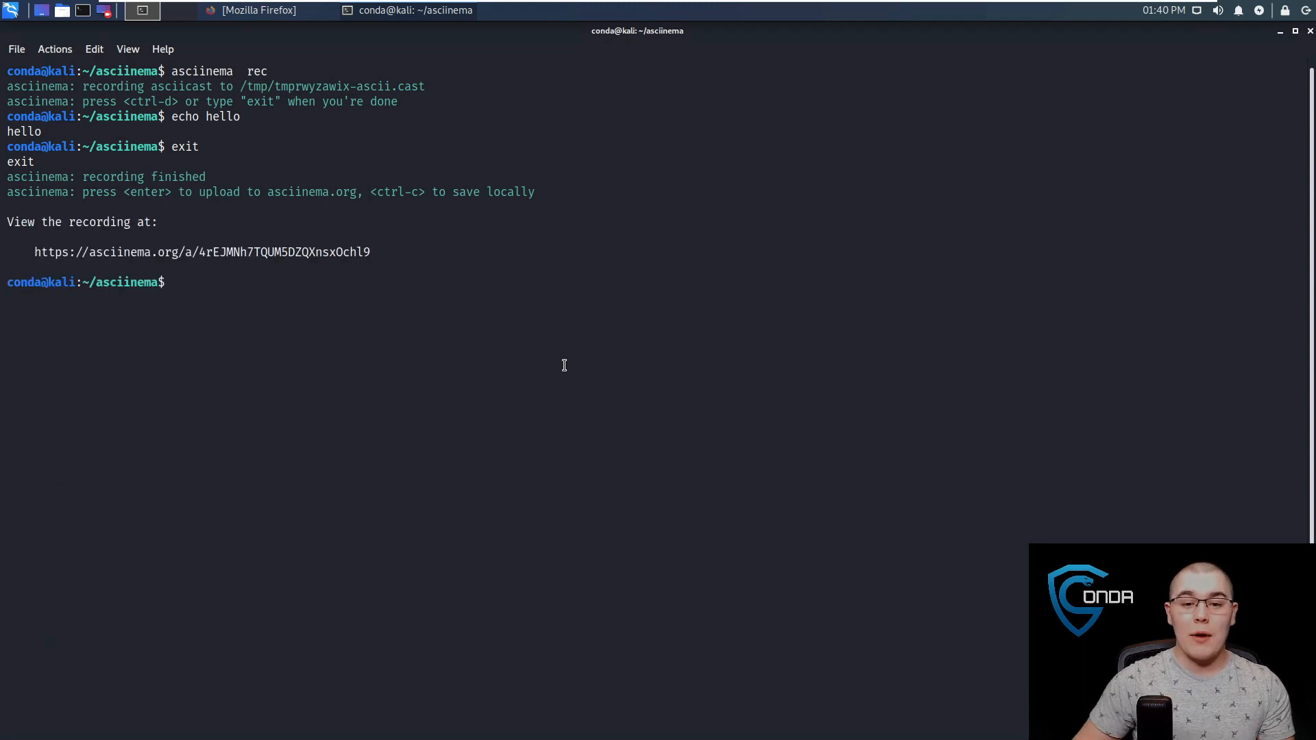
mouse_move(343, 252)
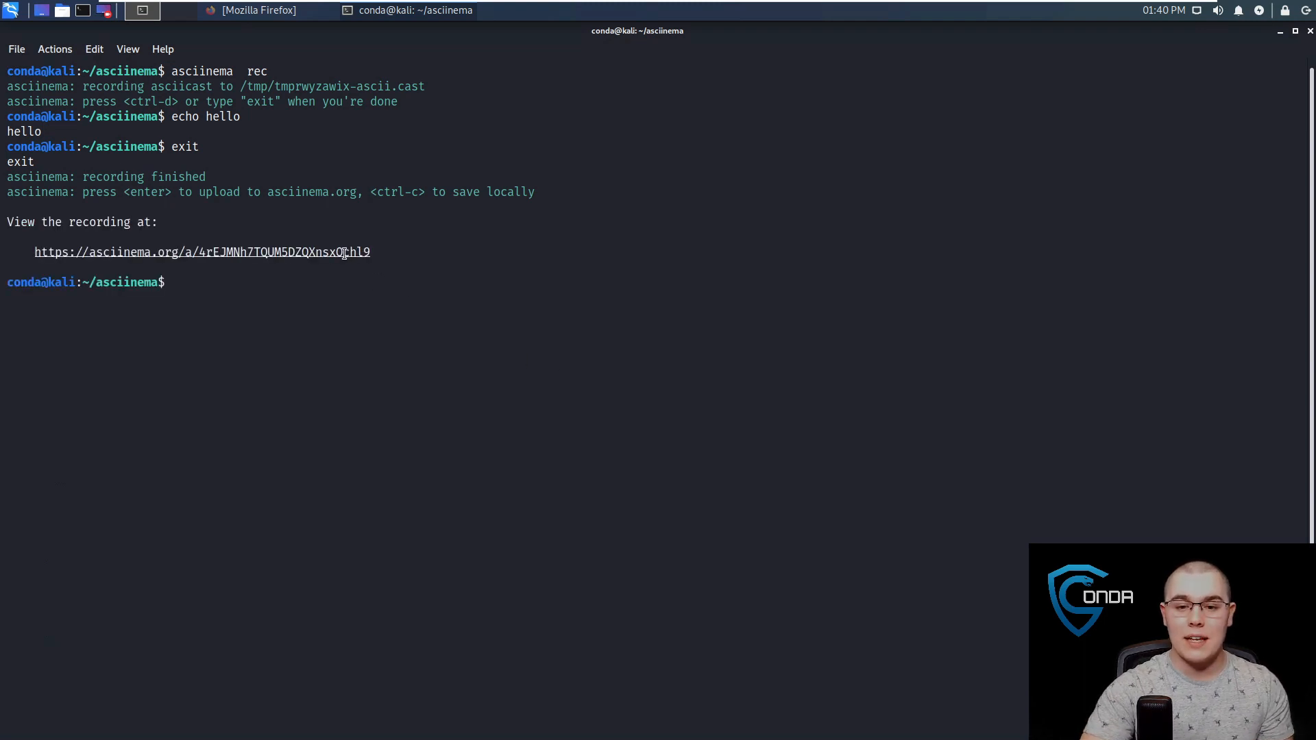
click(202, 252)
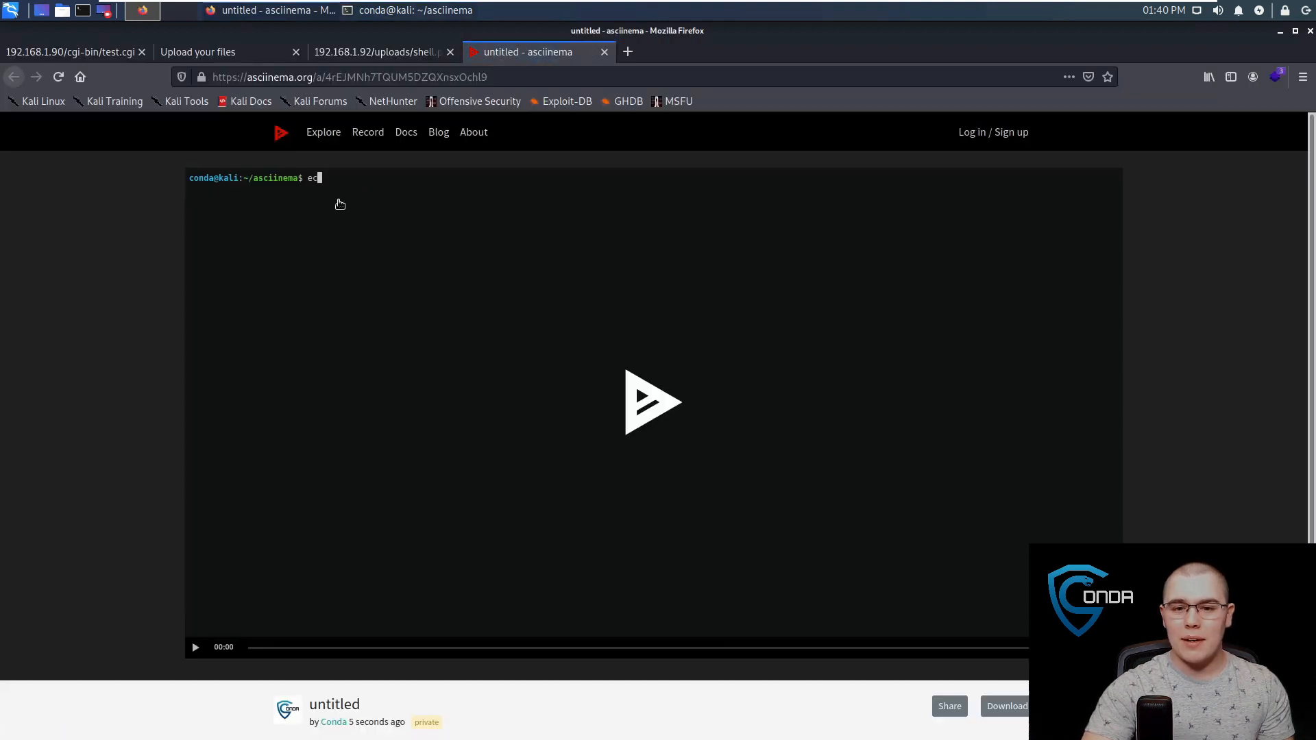
Play the hello recording on asciinema.org and scroll to its session details.
click(647, 412)
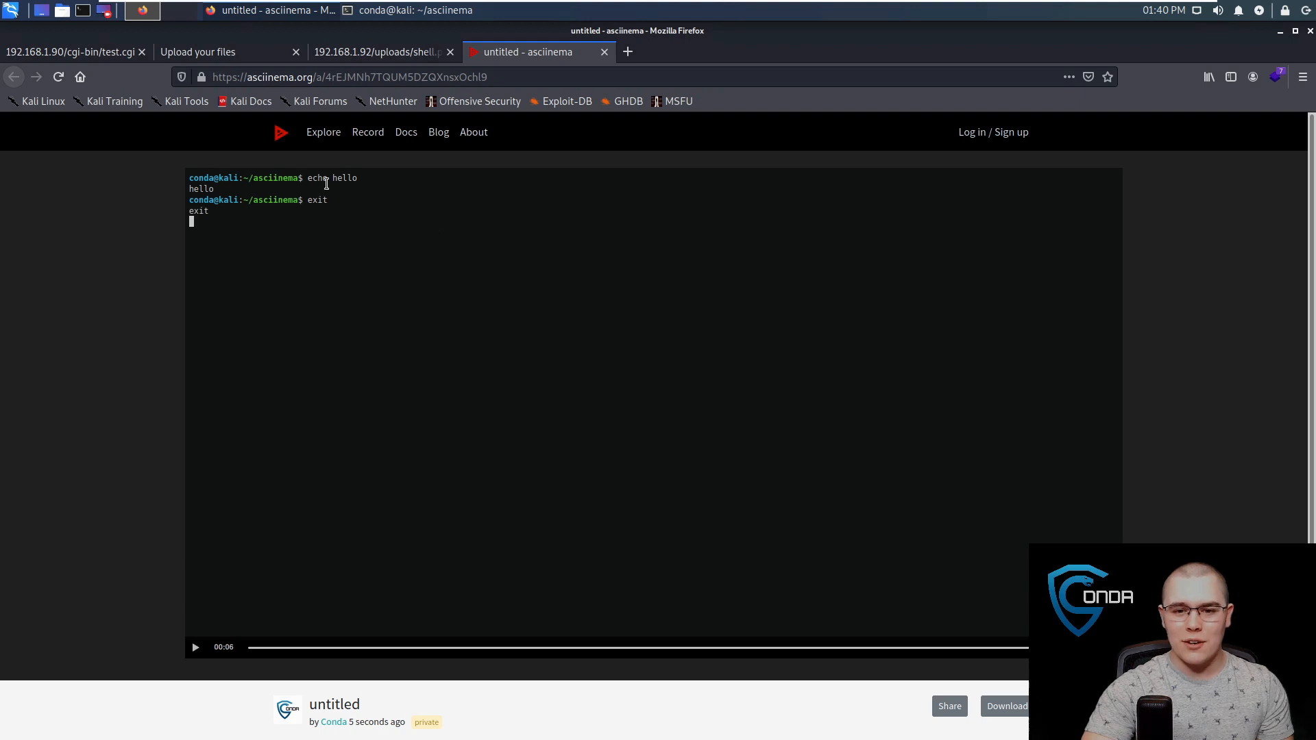
double_click(329, 178)
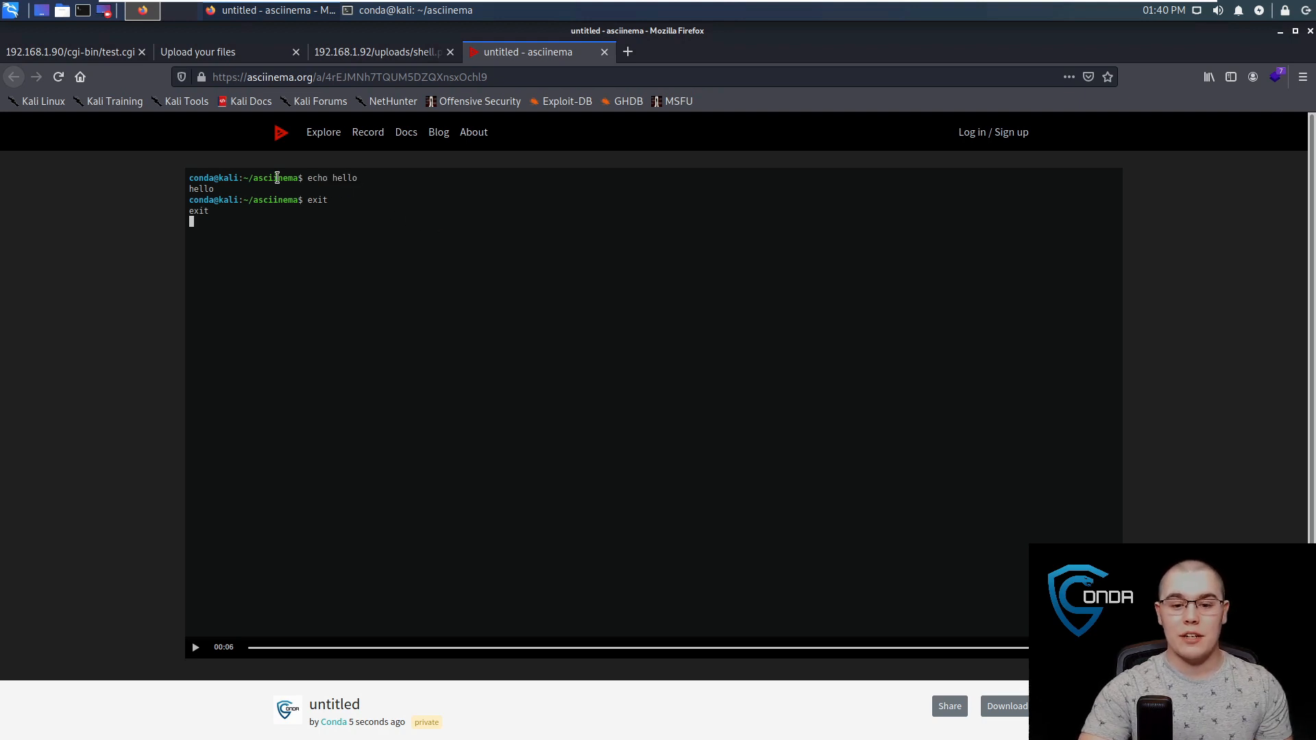
scroll(down, 3)
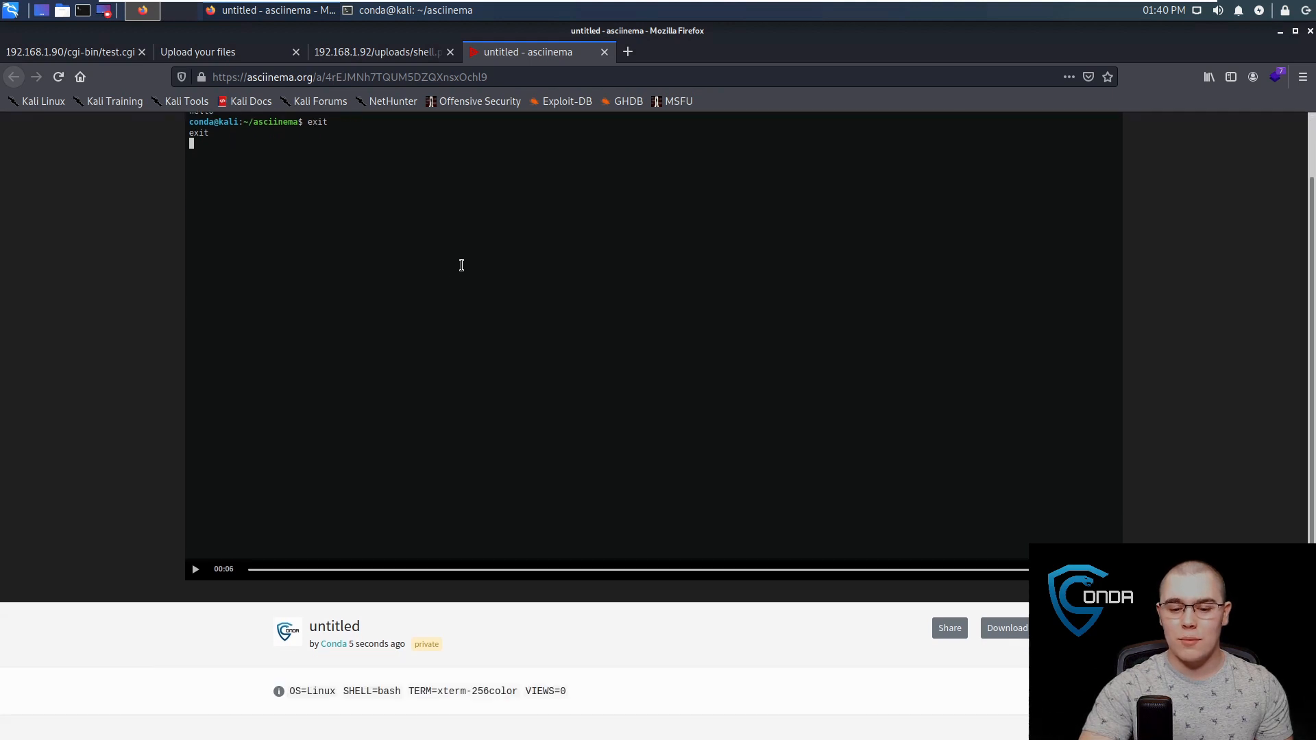
scroll(down, 3)
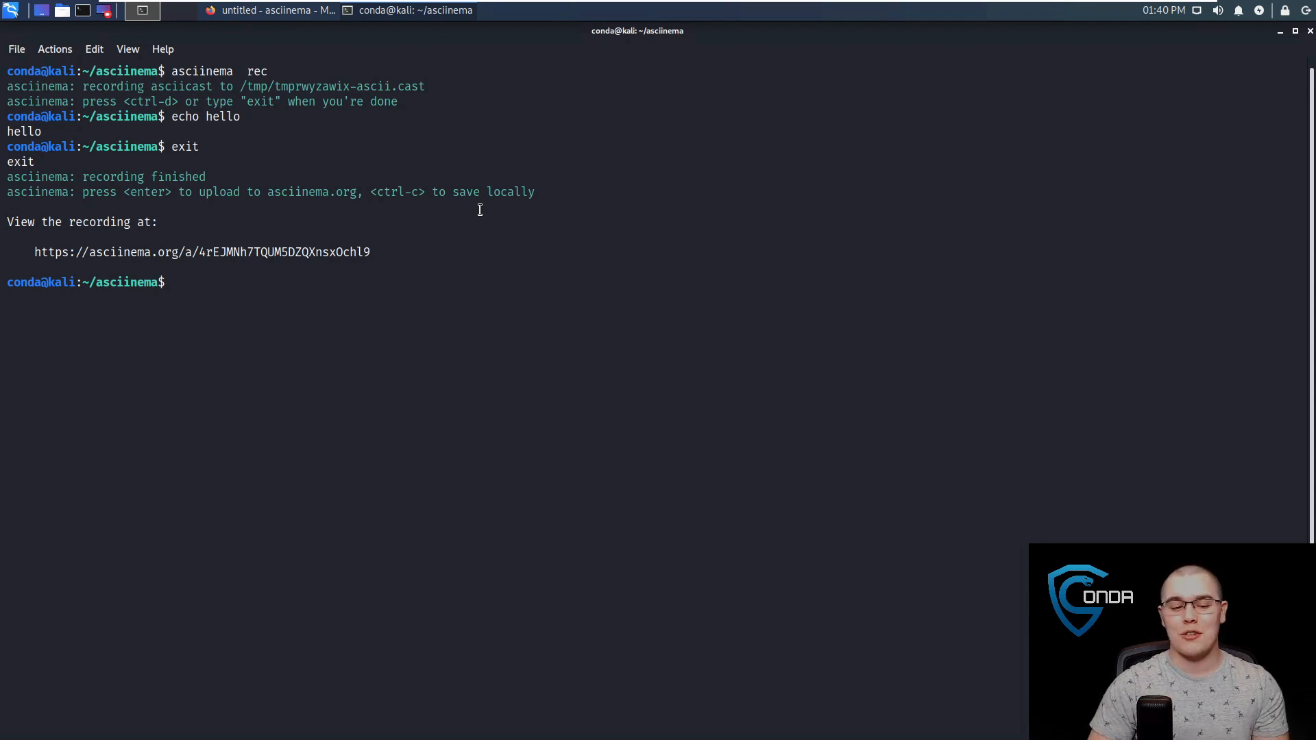
mouse_move(474, 234)
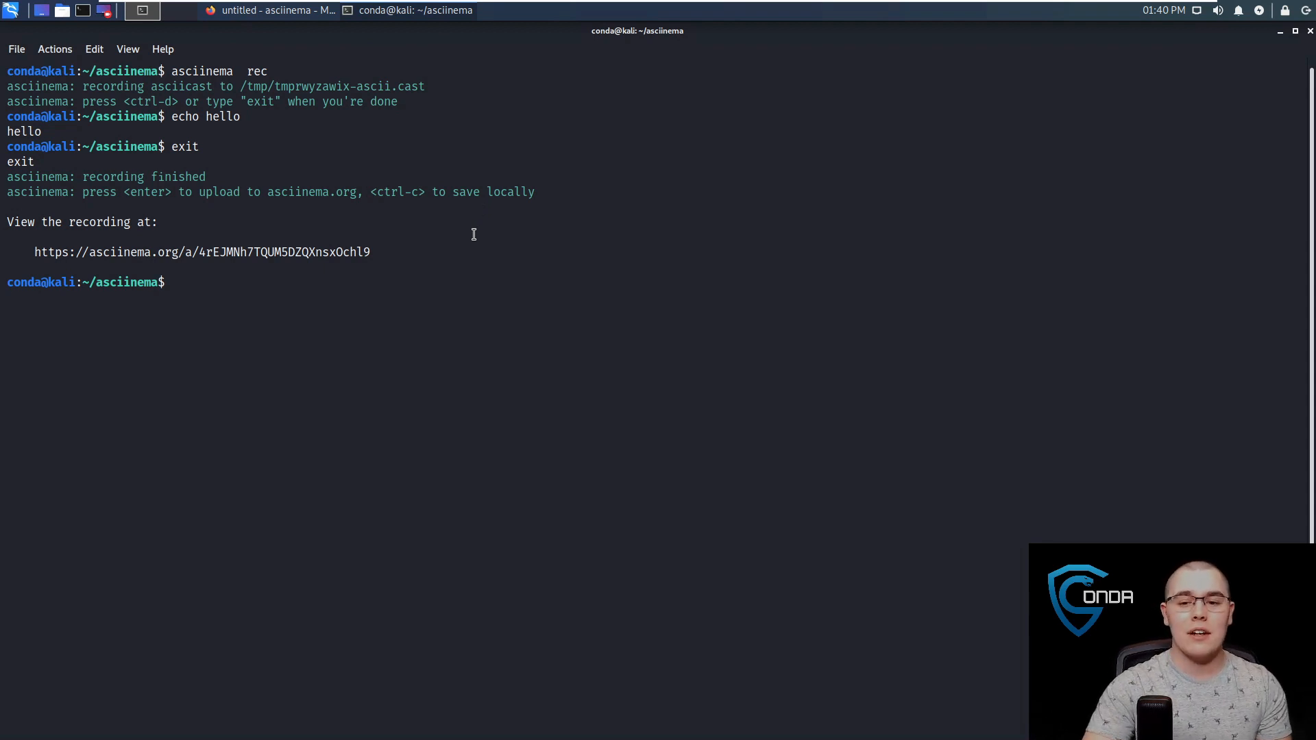
text(ascii)
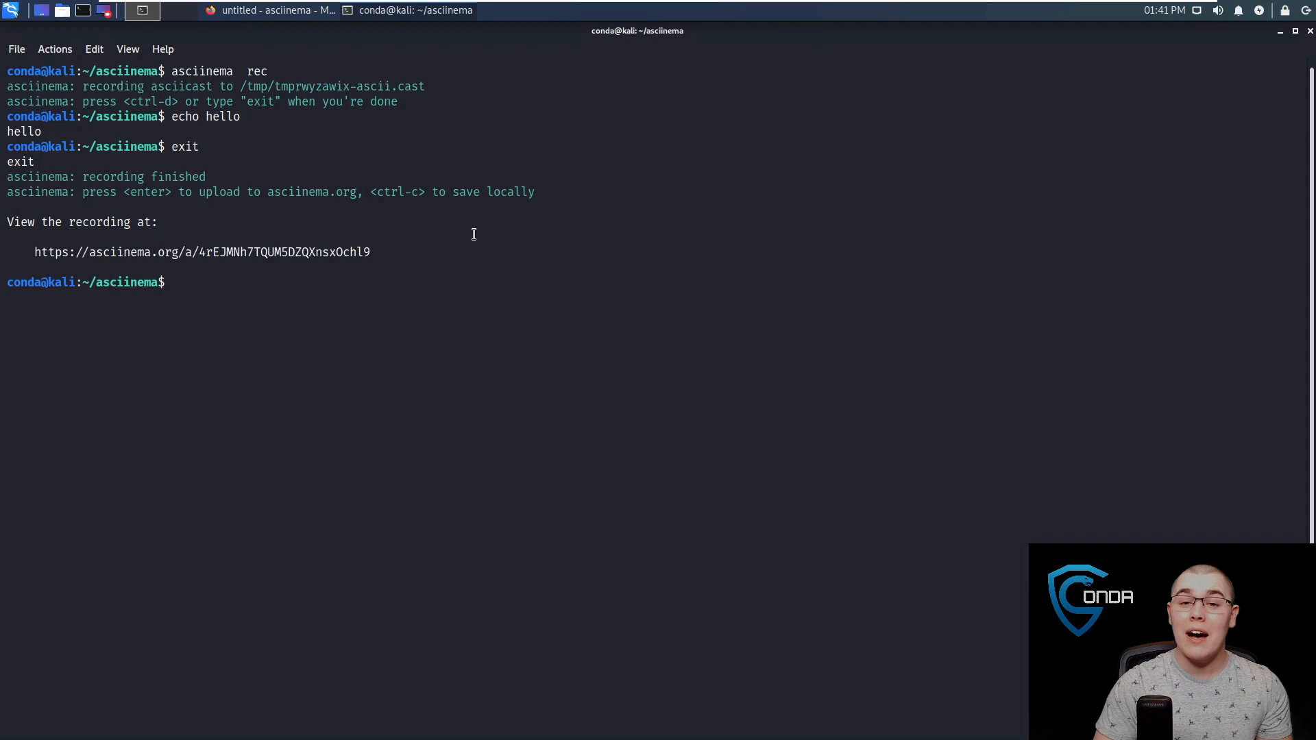
mouse_move(485, 218)
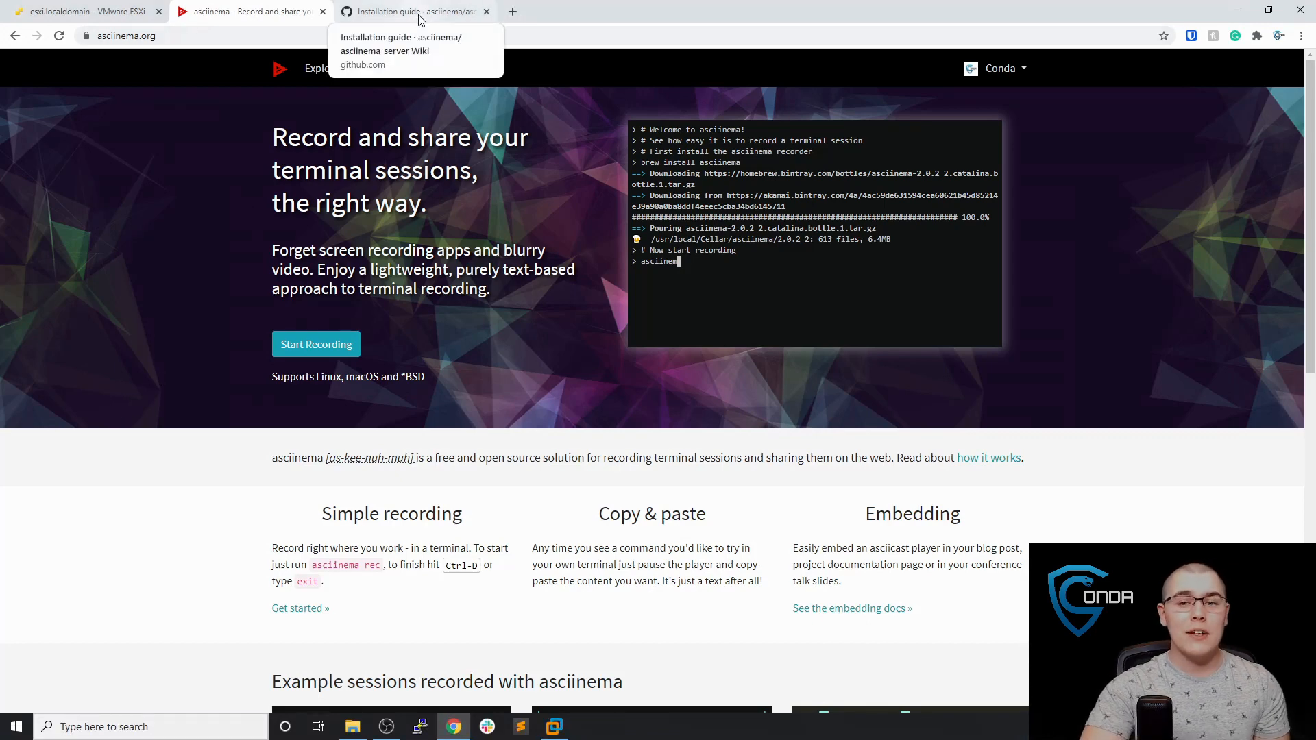
Scroll through the asciinema-server Installation guide wiki page on GitHub and back up.
click(419, 13)
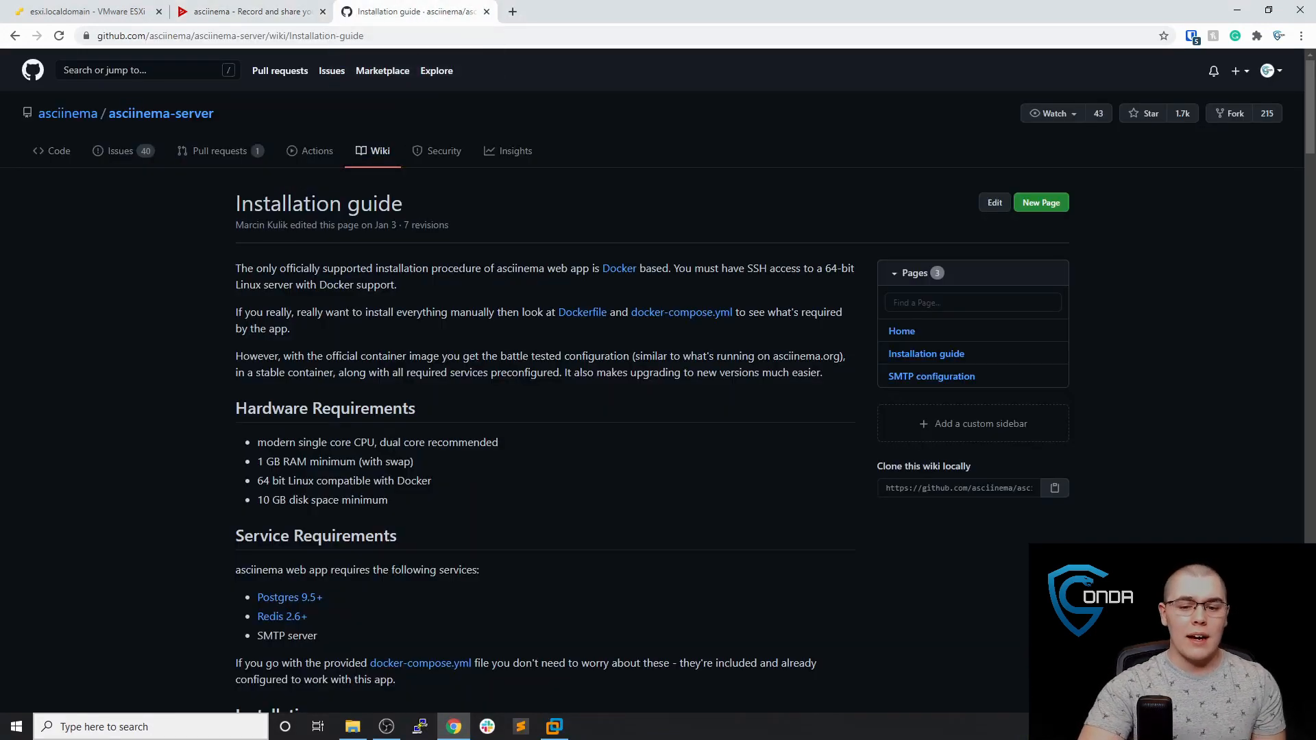
scroll(down, 3)
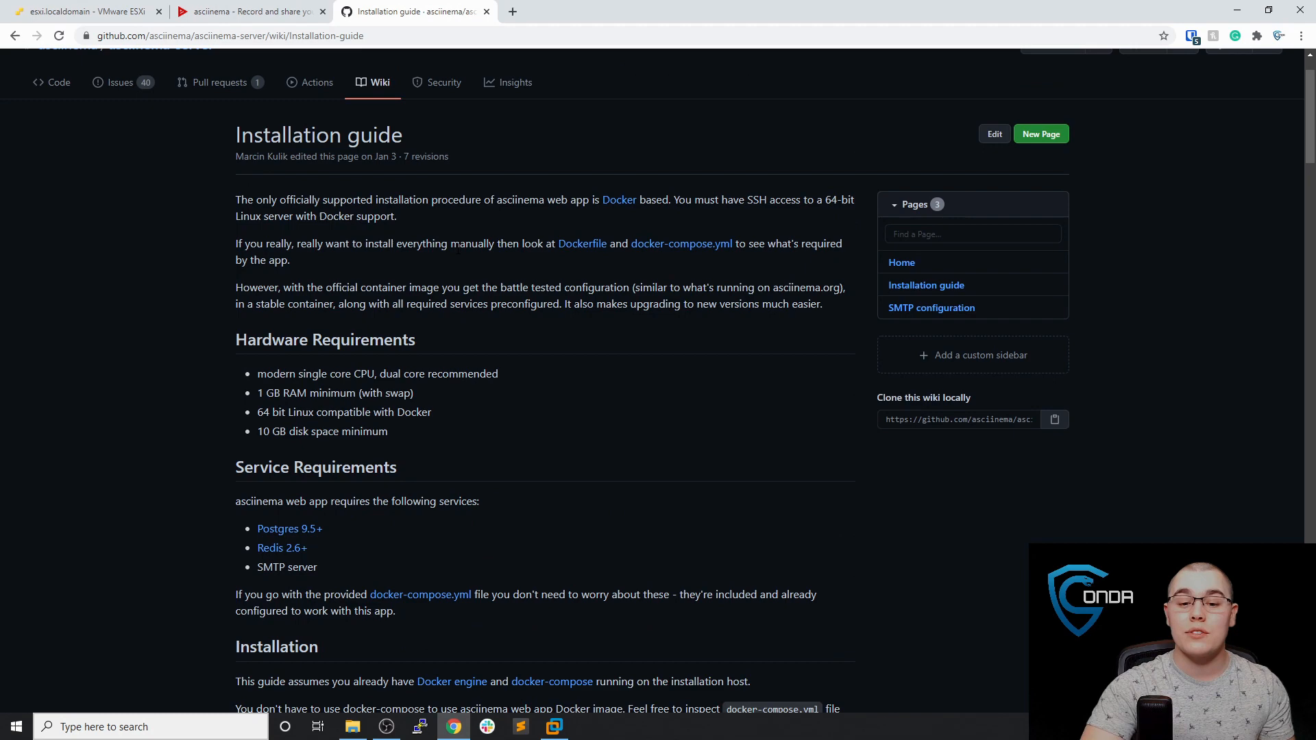
scroll(down, 3)
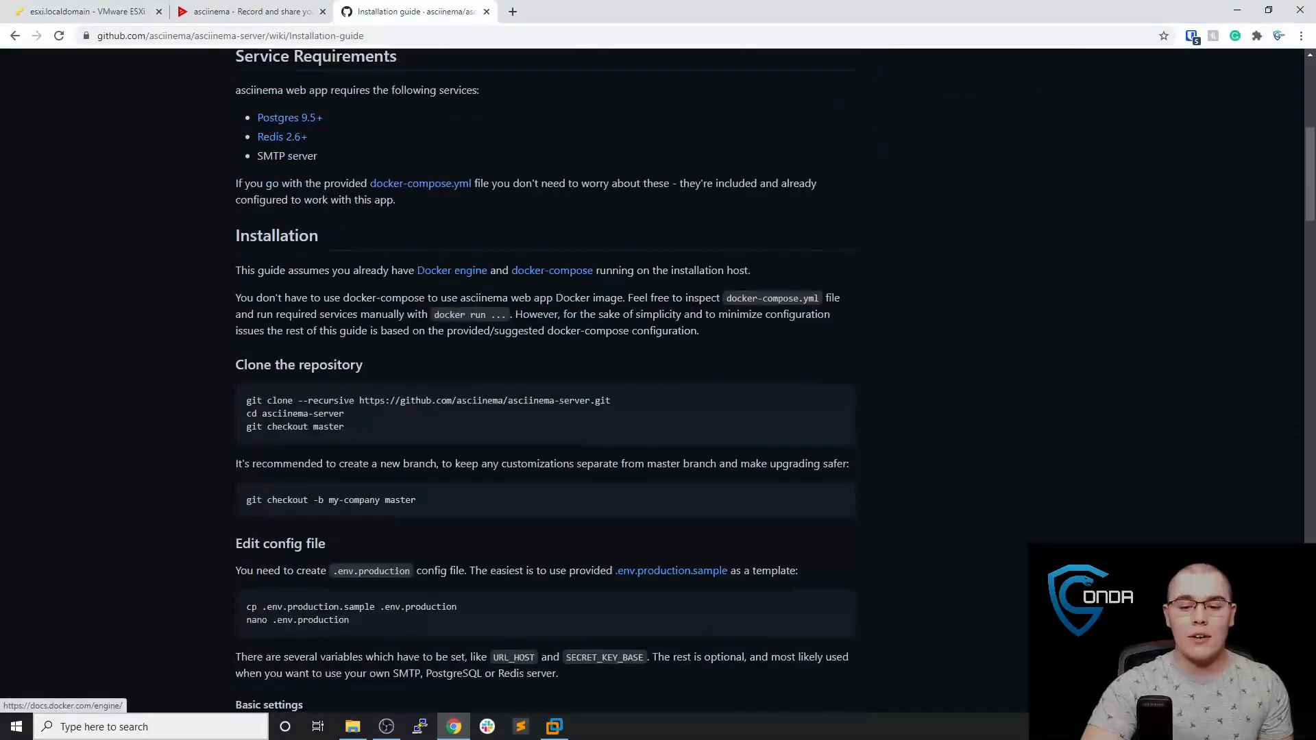
scroll(down, 3)
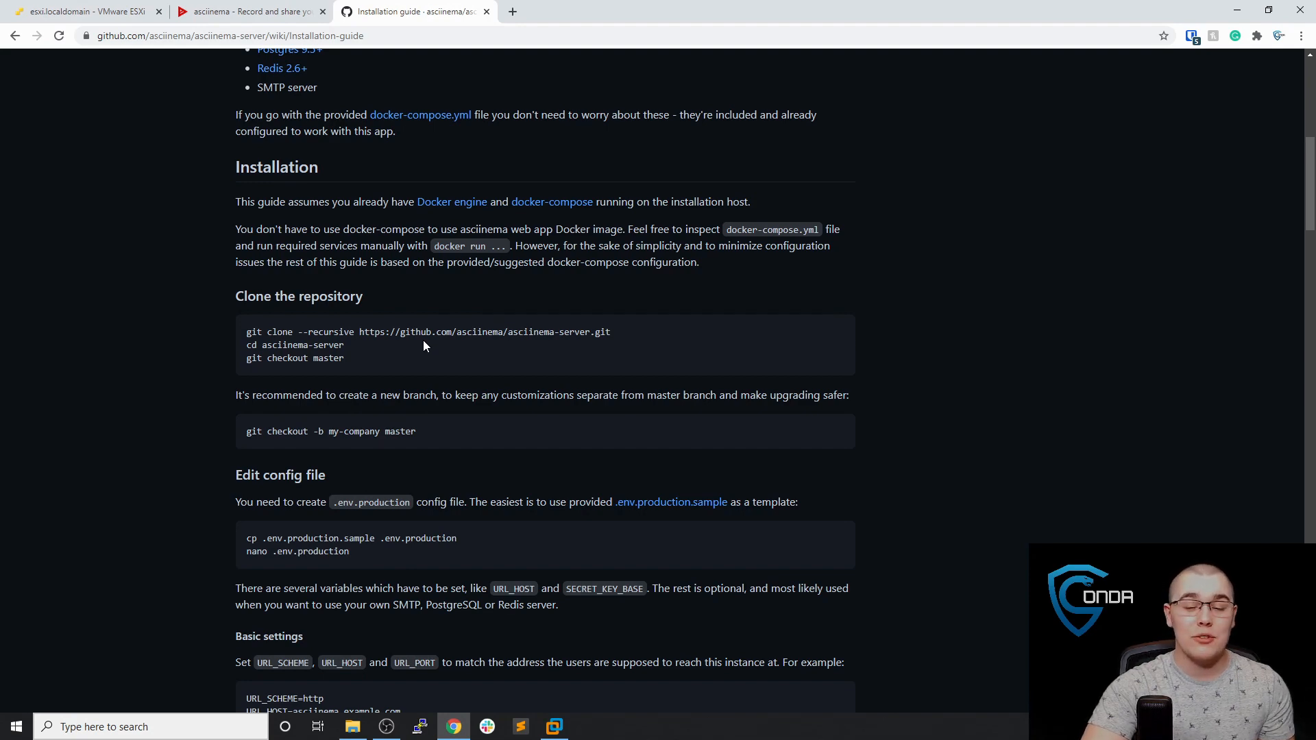
scroll(down, 3)
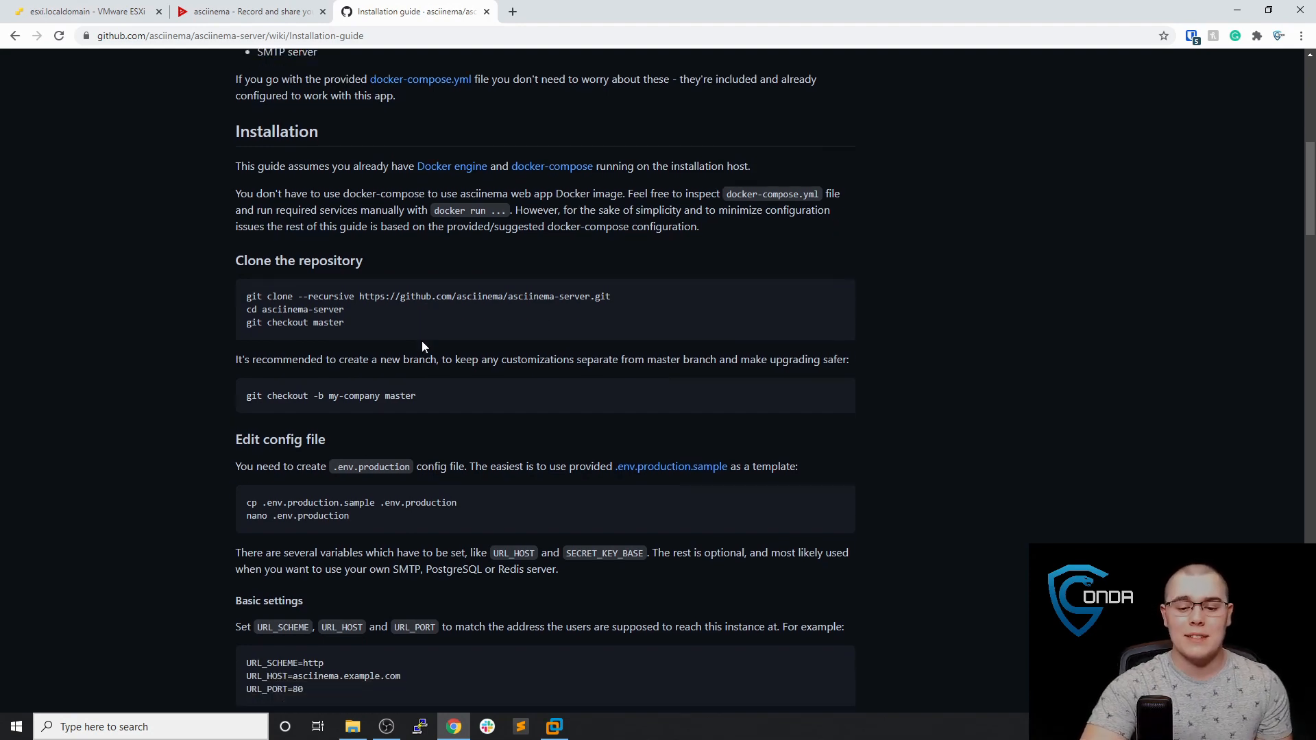
scroll(down, 3)
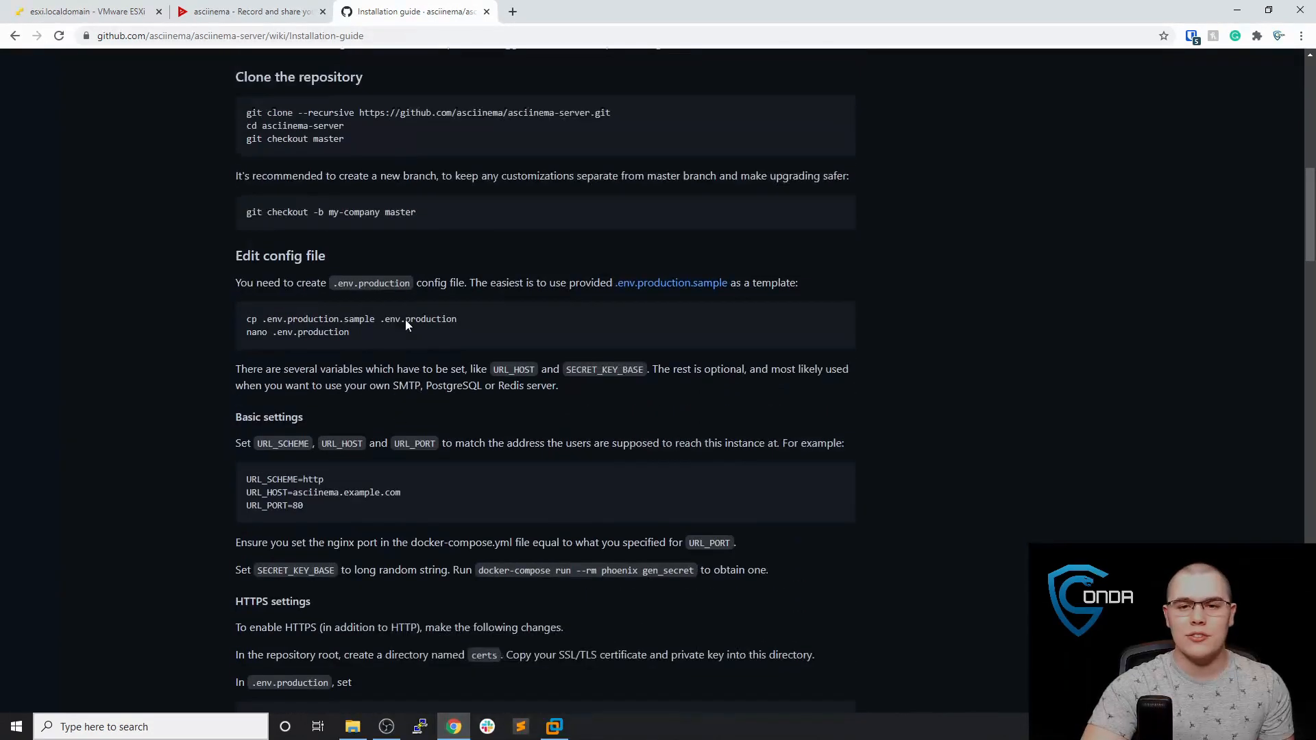
scroll(up, 3)
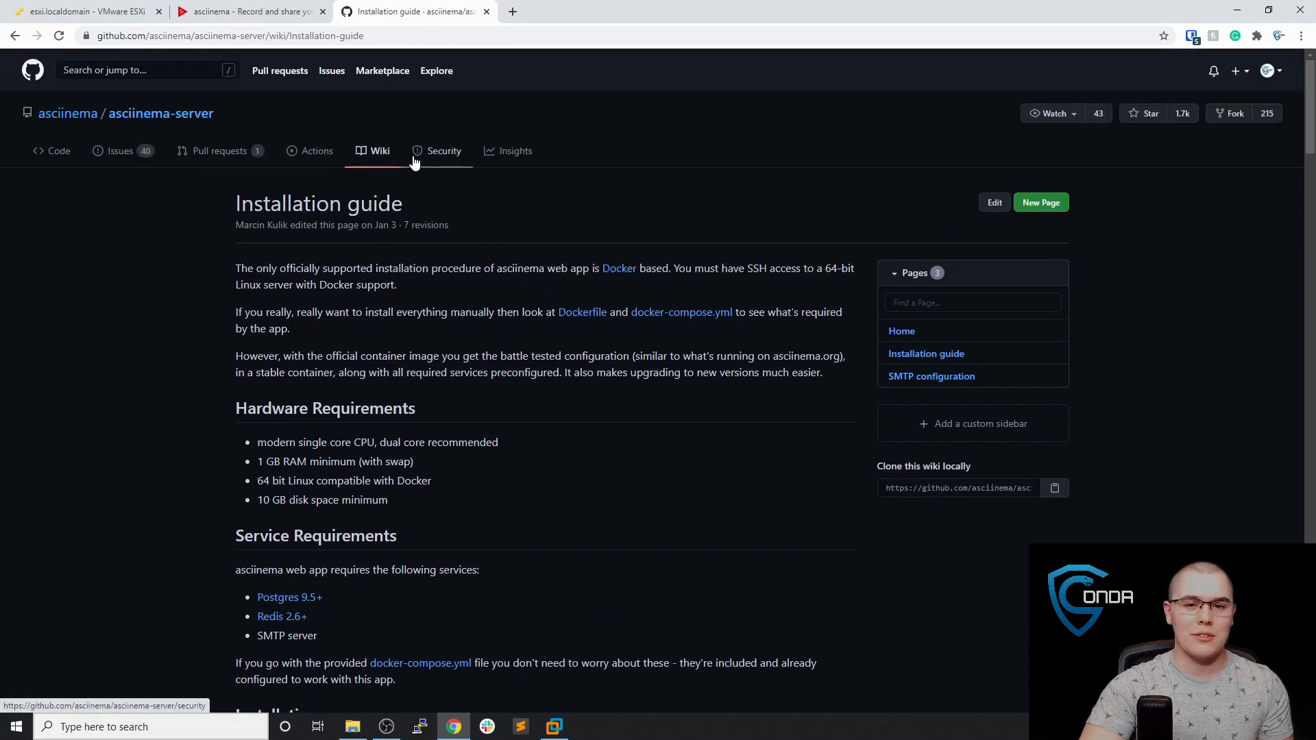
mouse_move(291, 20)
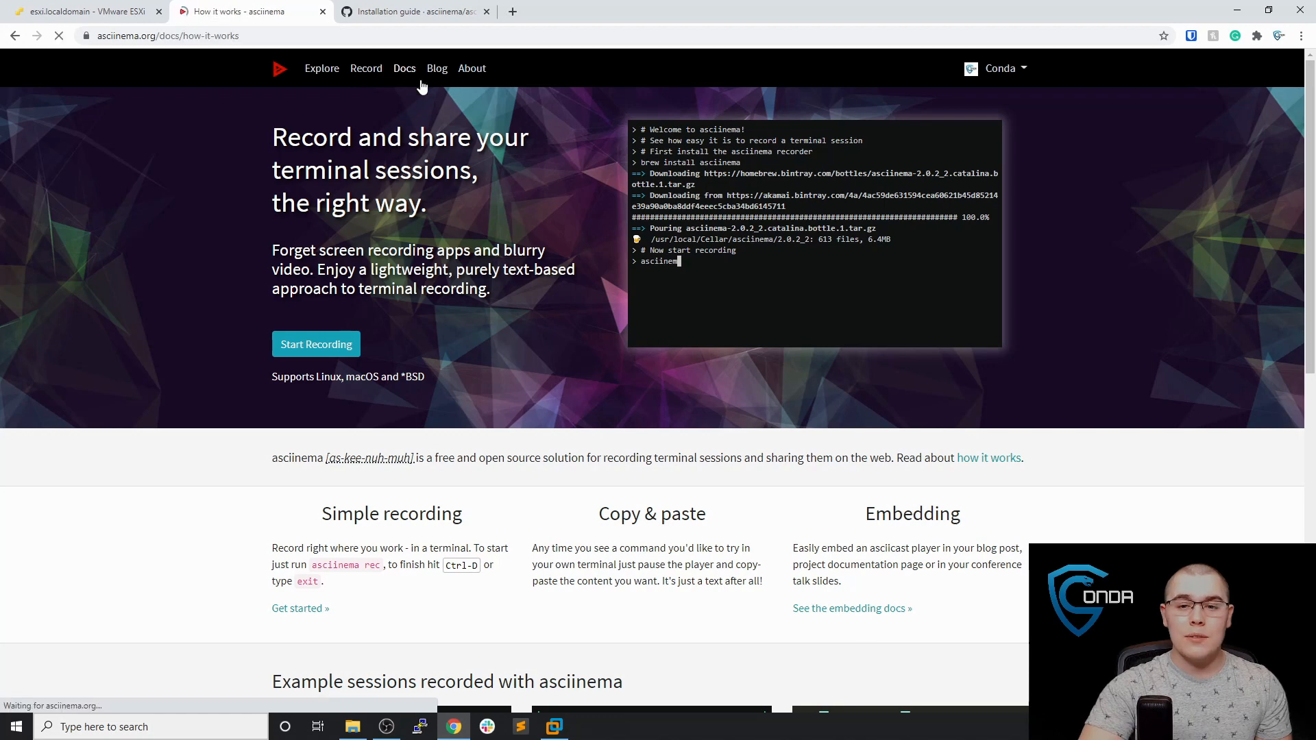
Go through the How it works and Usage docs to the Configuration file page.
click(403, 68)
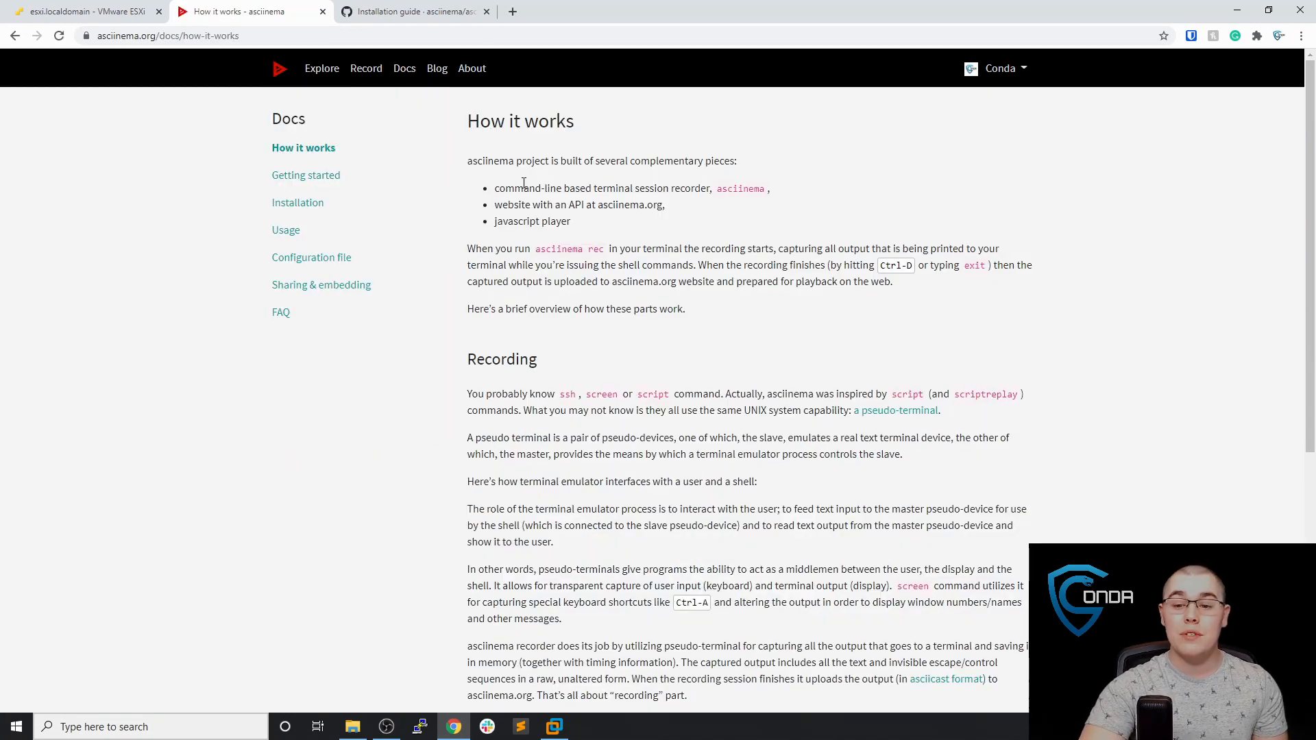
mouse_move(346, 267)
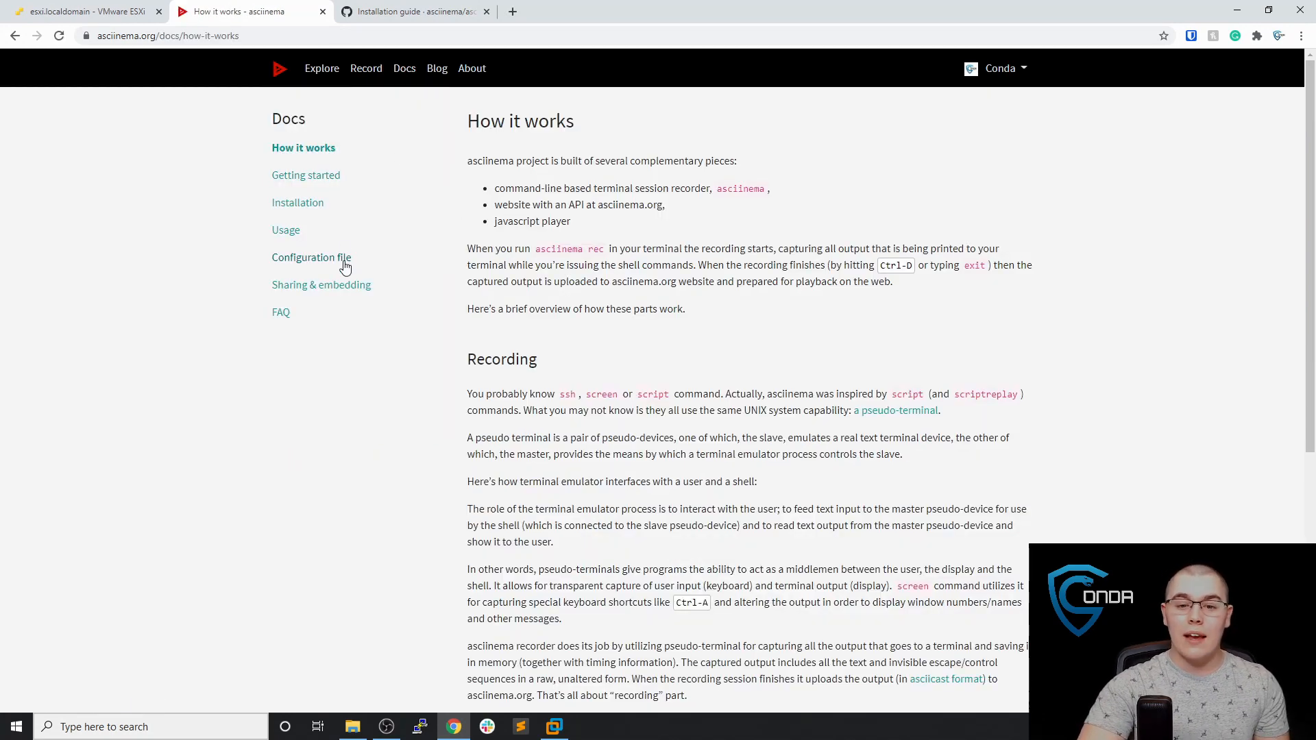
click(286, 230)
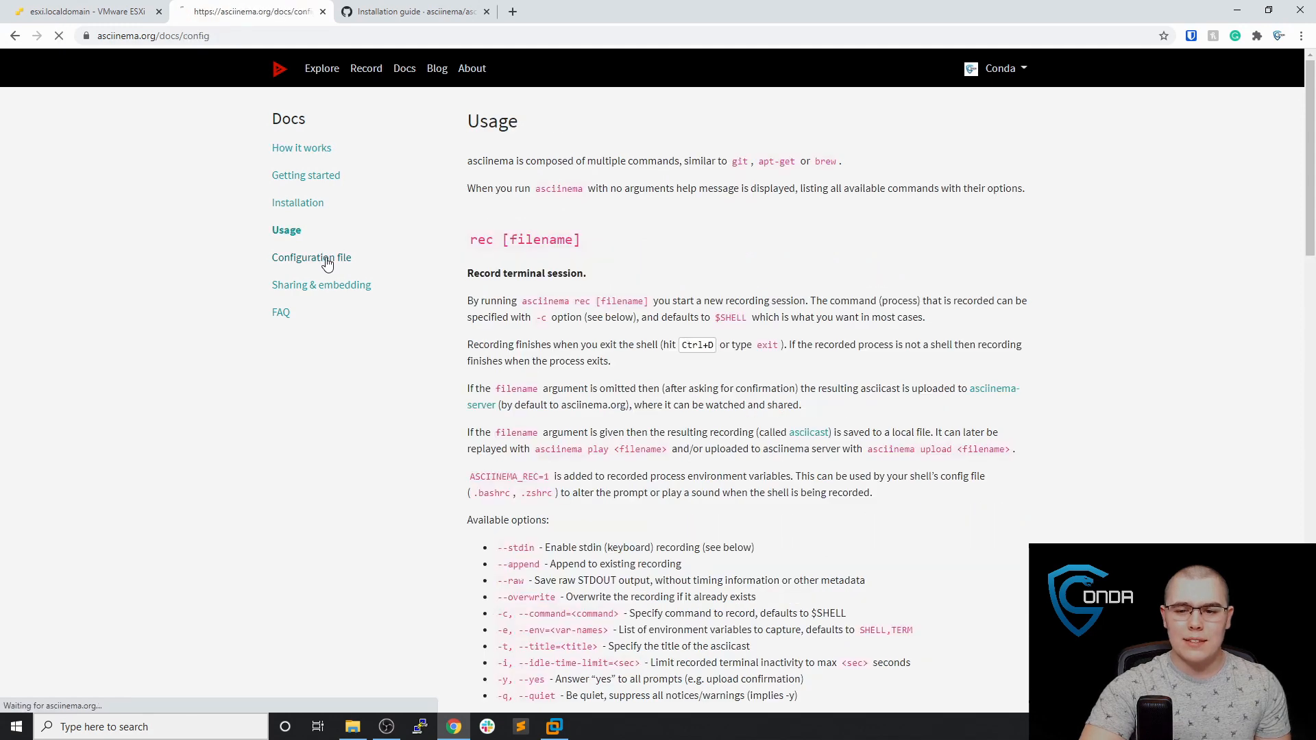
click(312, 257)
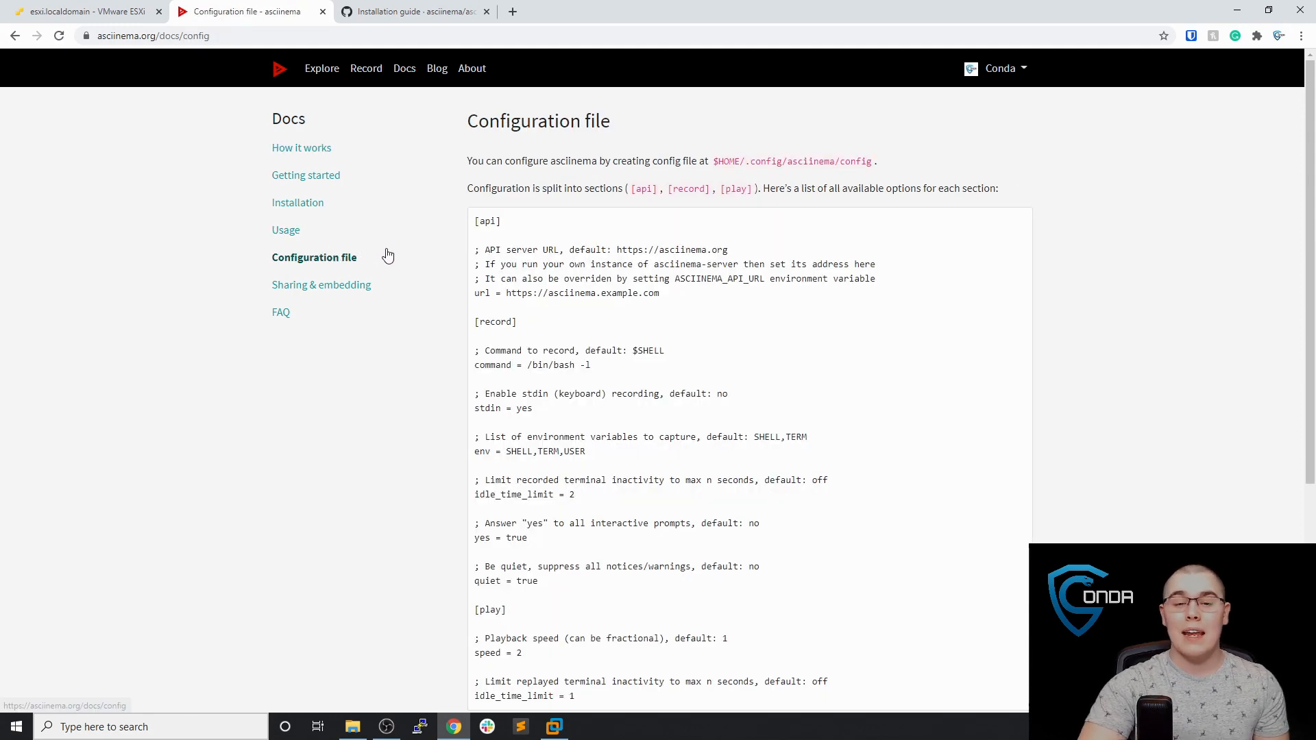
Highlight the config file location, then scroll down to the record idle_time_limit option.
drag(714, 161, 870, 188)
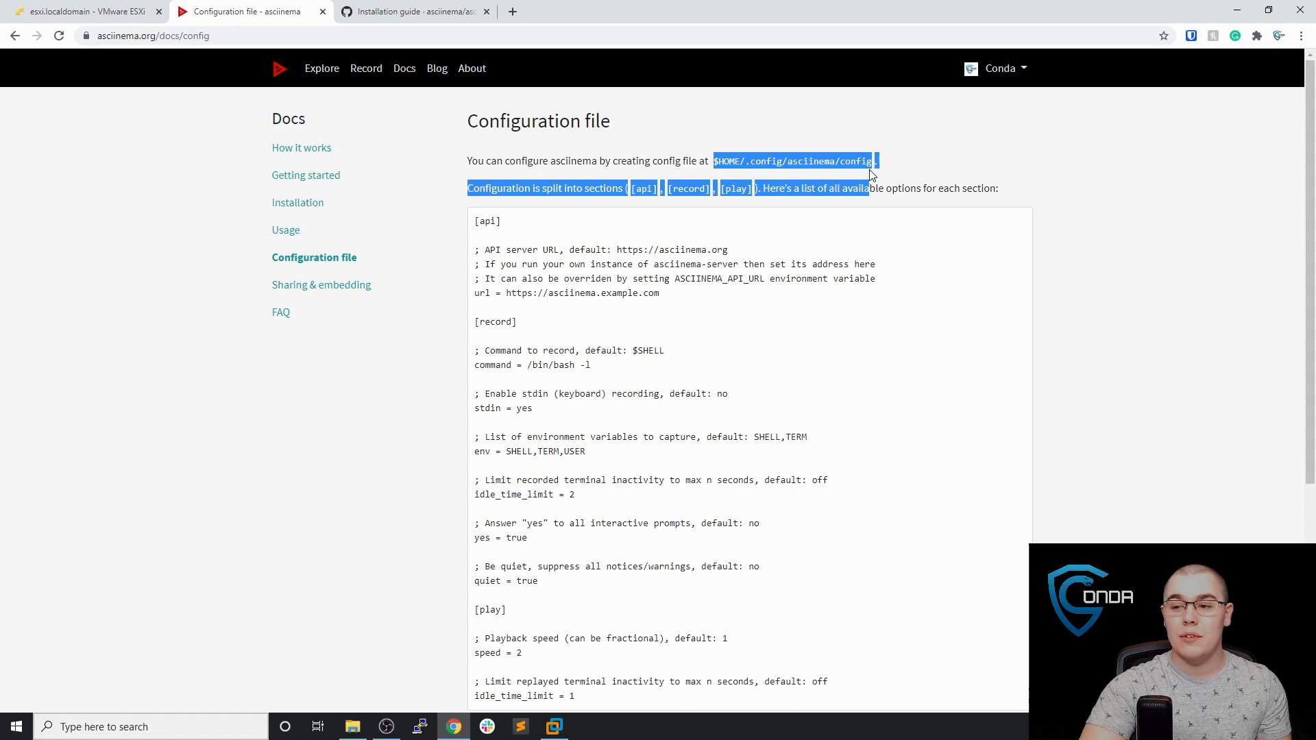
scroll(down, 3)
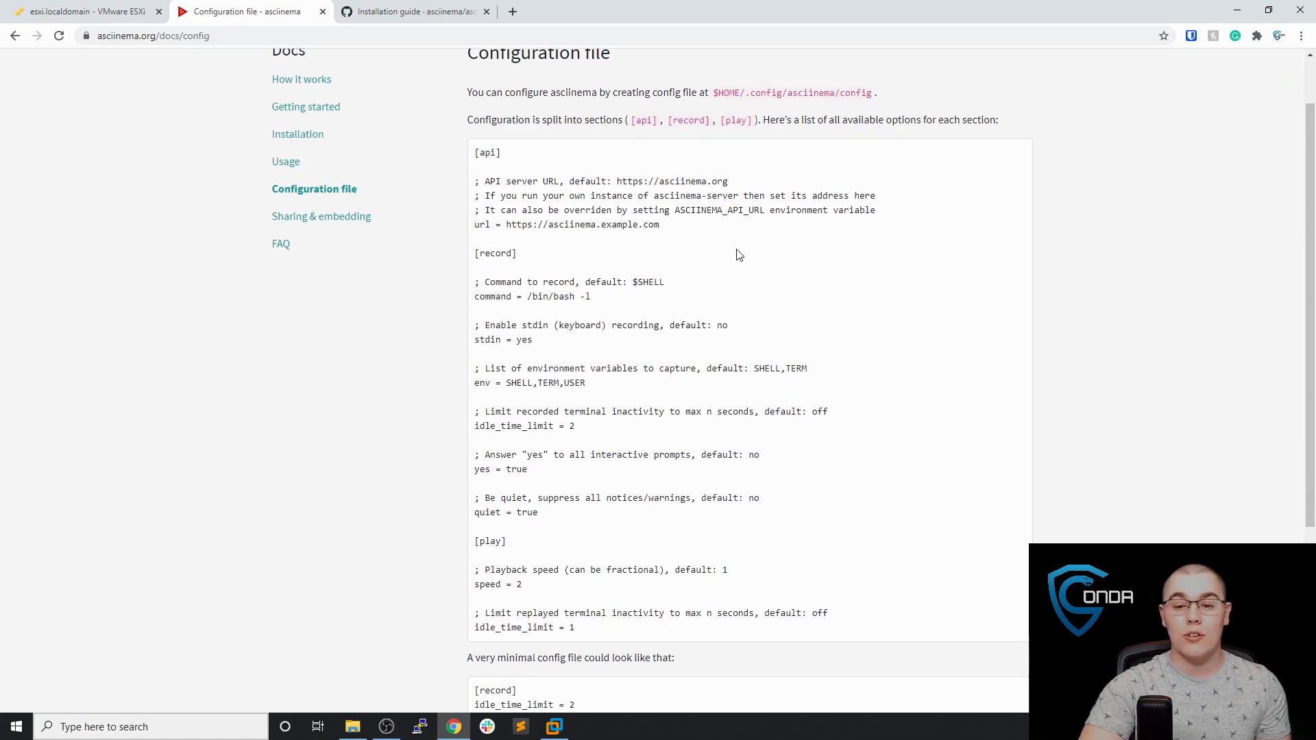
scroll(down, 3)
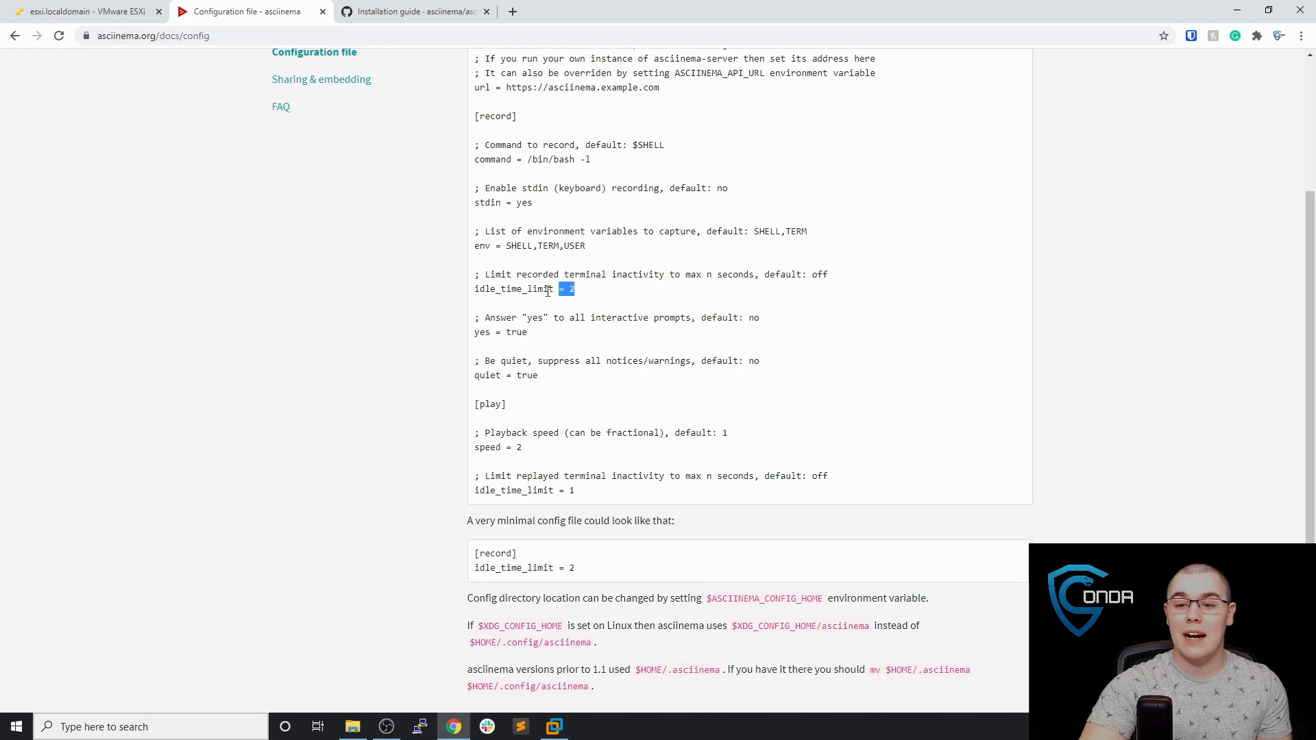
click(613, 296)
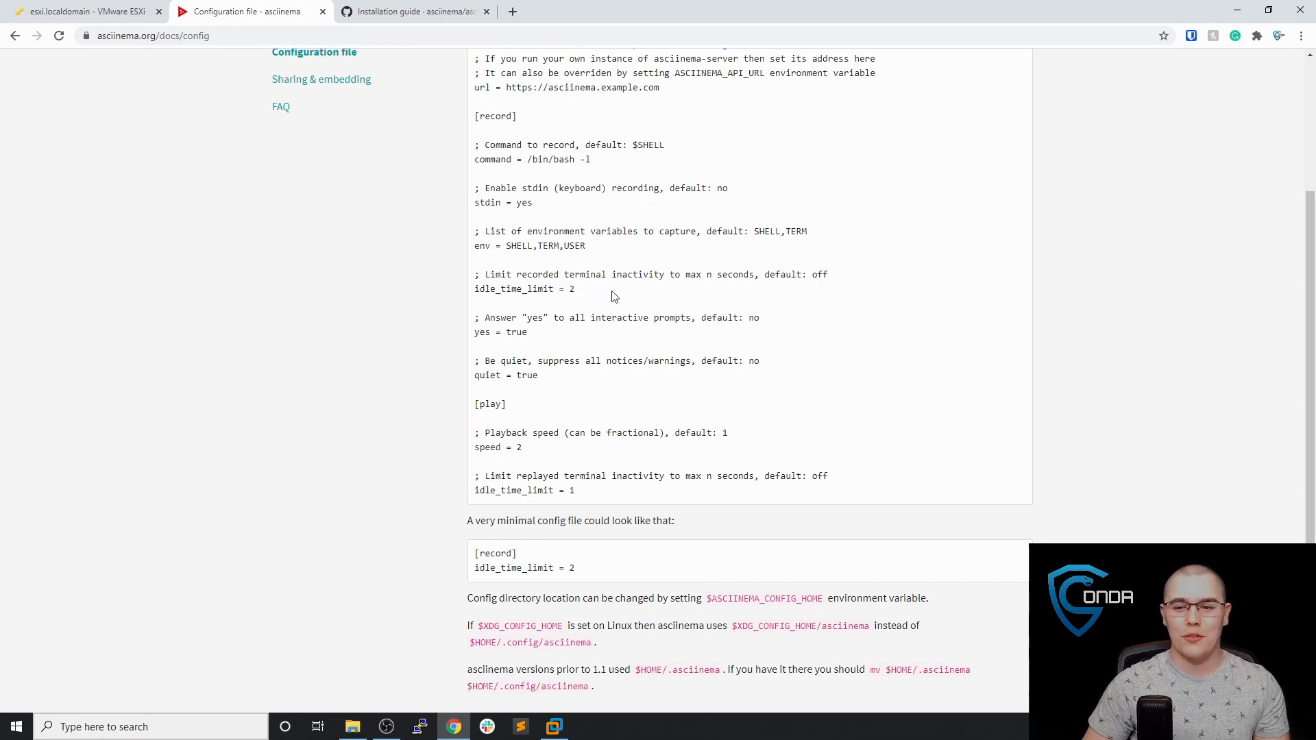
mouse_move(580, 298)
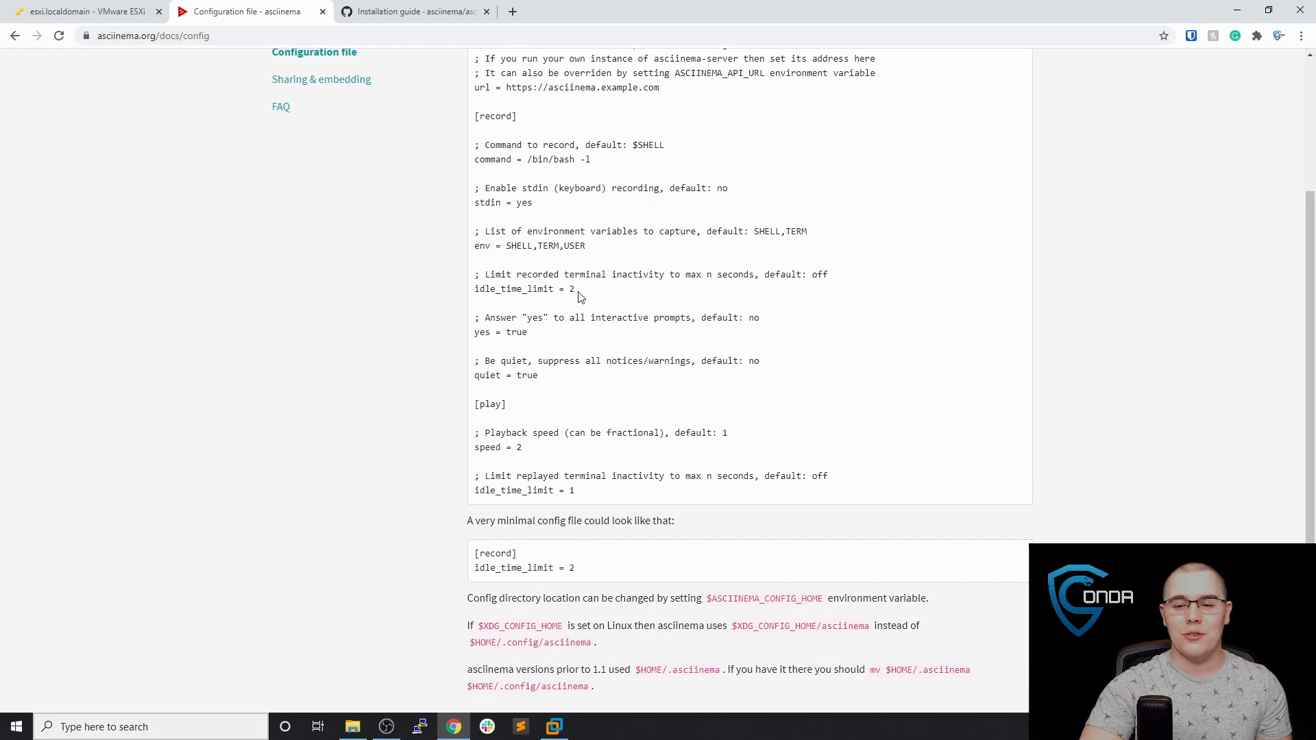
mouse_move(589, 288)
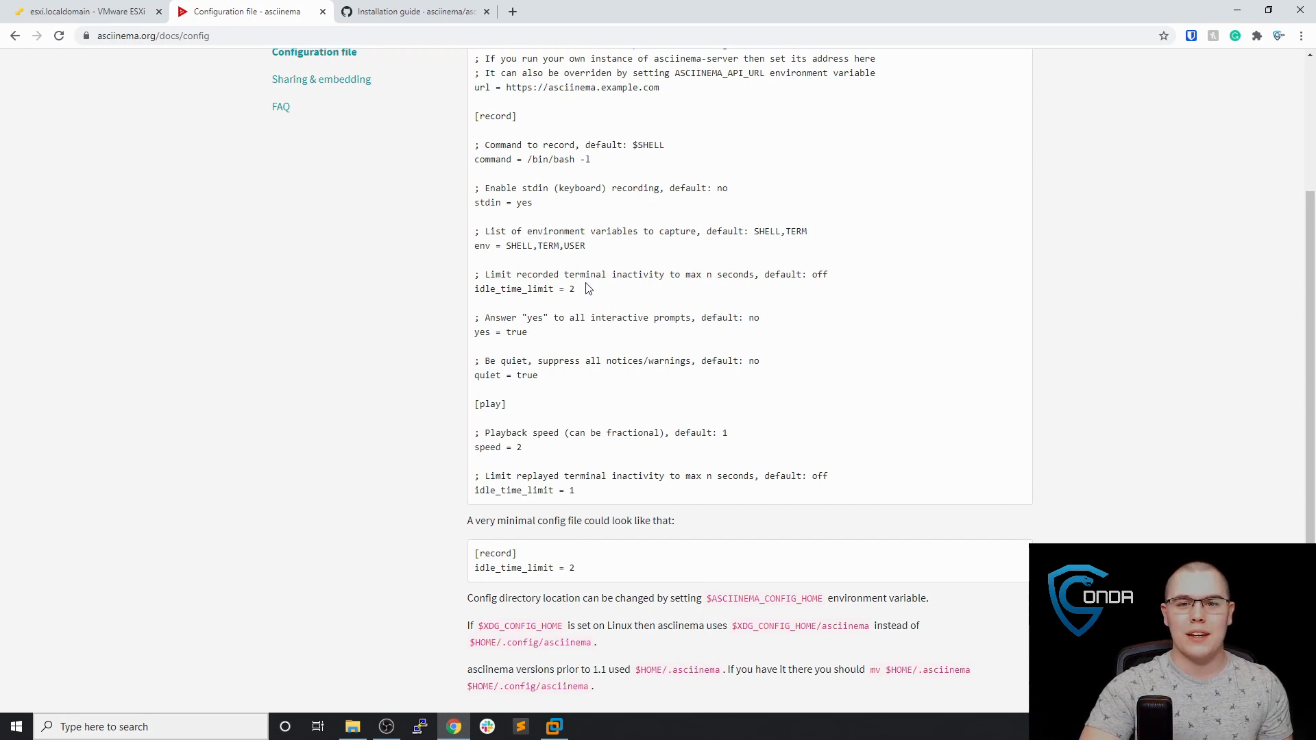
mouse_move(565, 301)
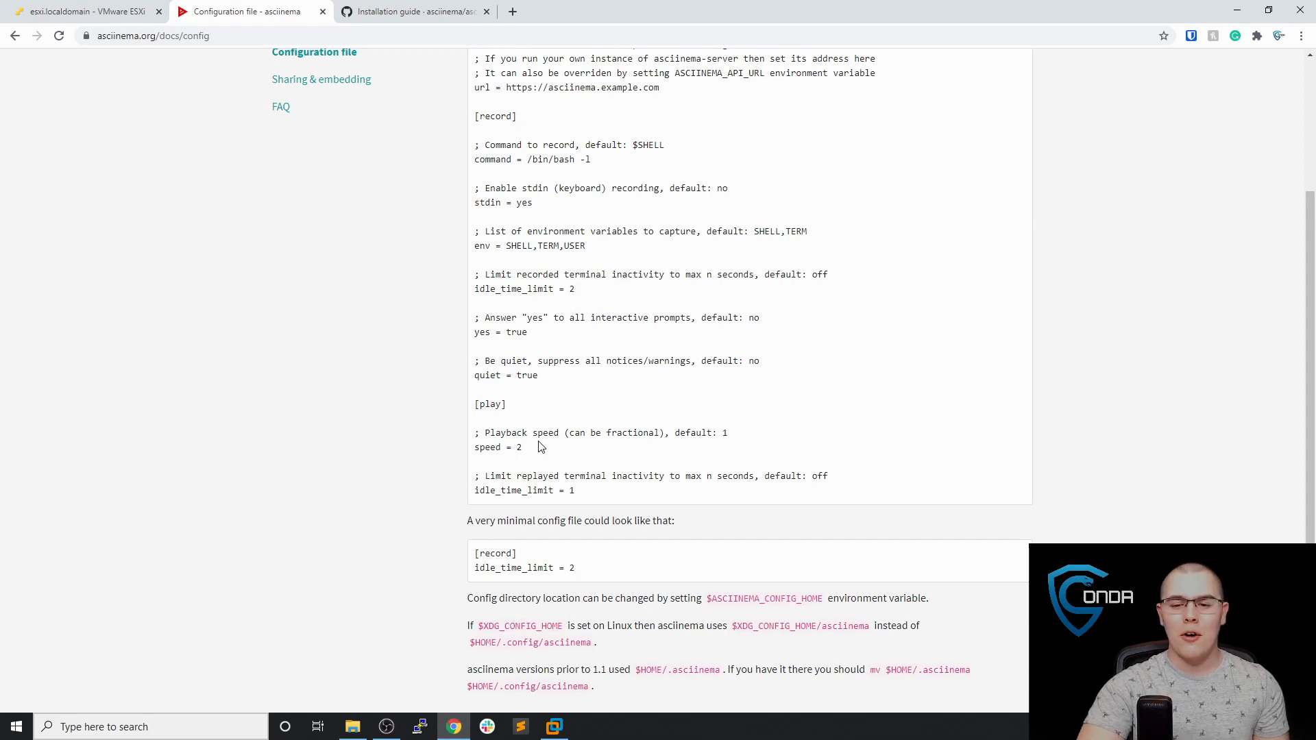
mouse_move(532, 452)
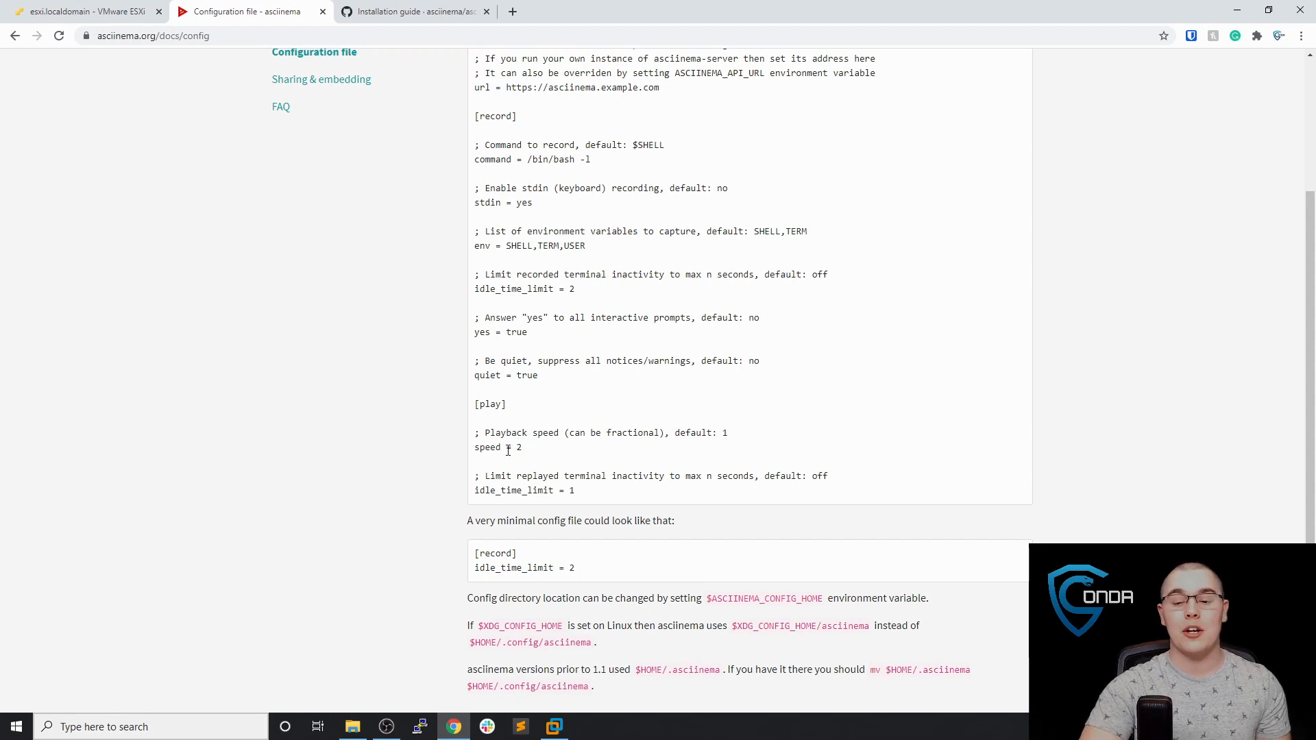
mouse_move(538, 663)
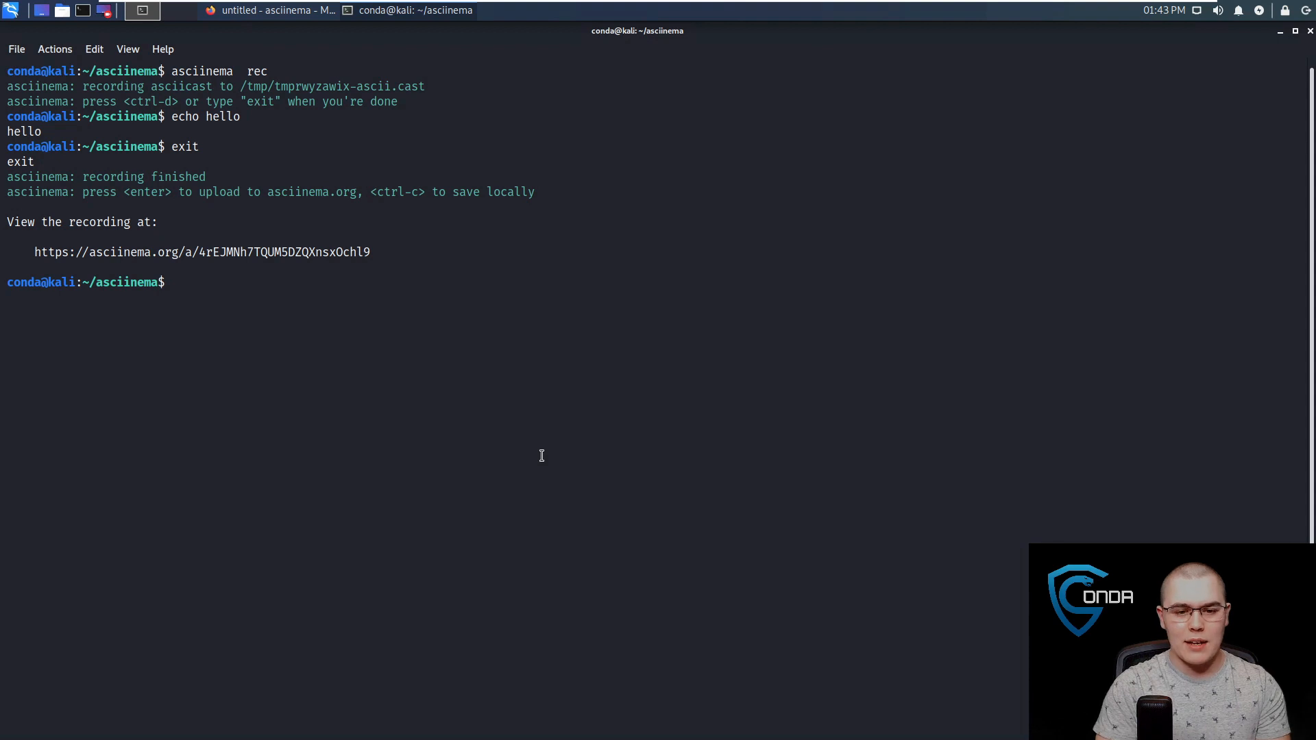
Remove the old test file and record 'asciinema rec test' running touch foo, then exit.
text(ls)
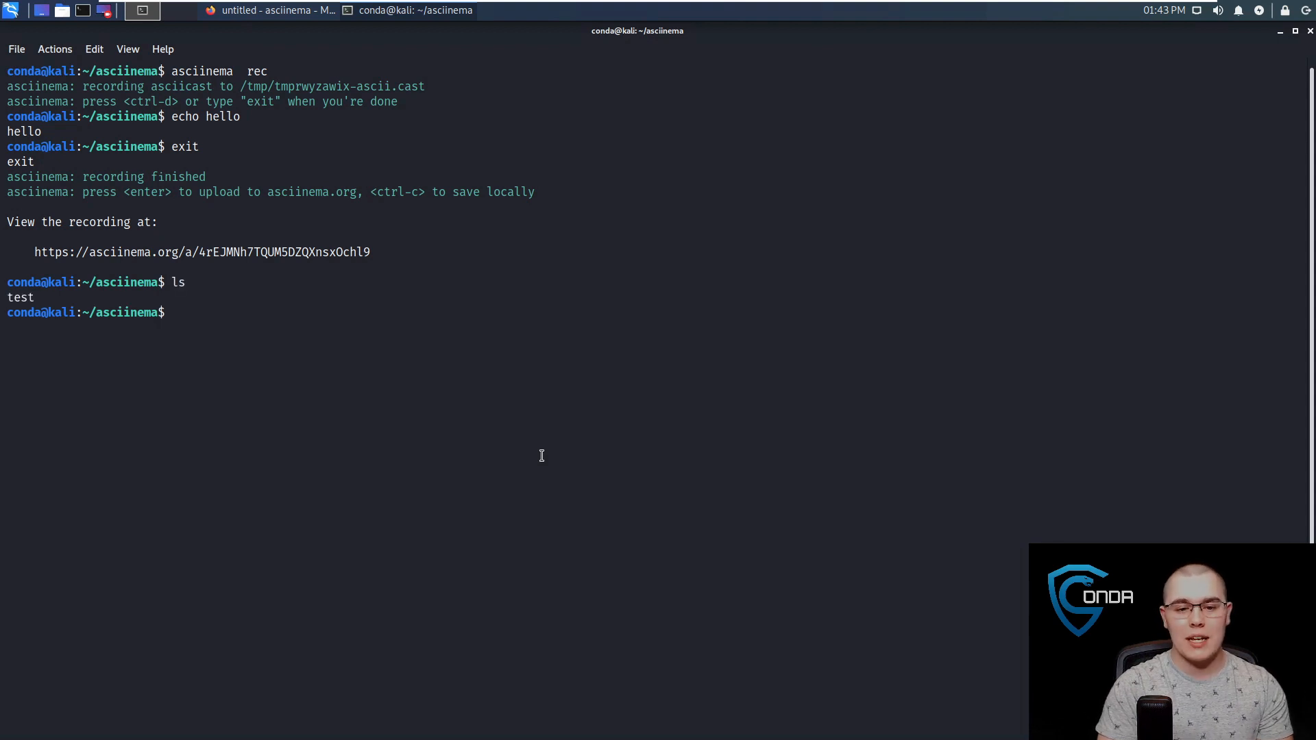
text(rm test)
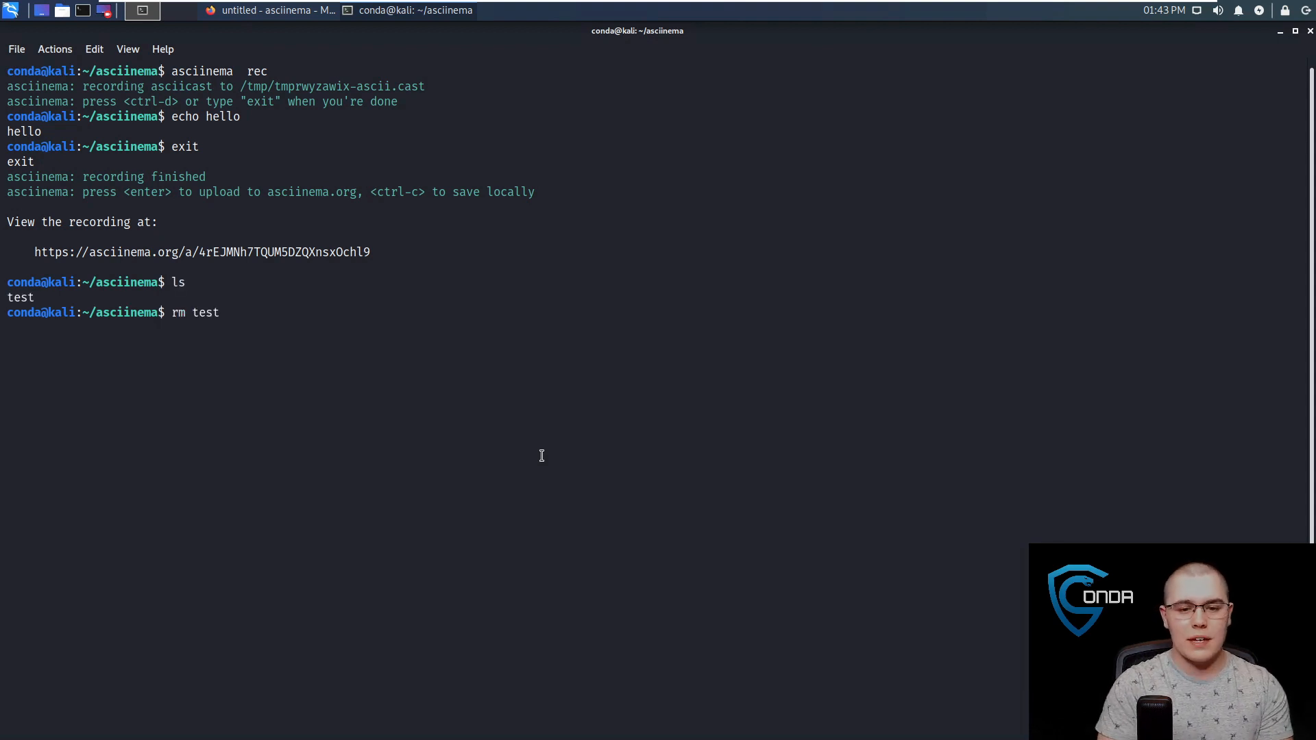
text(asciinema rec test)
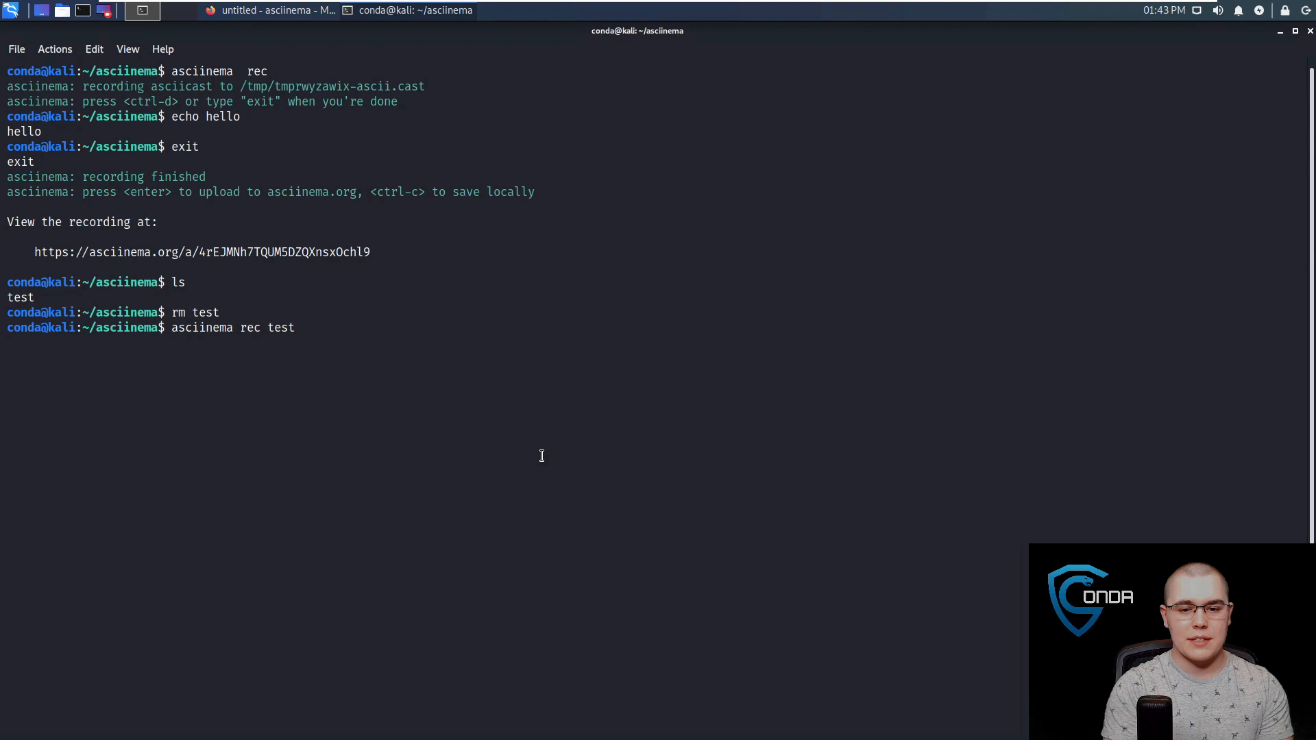
key(Return)
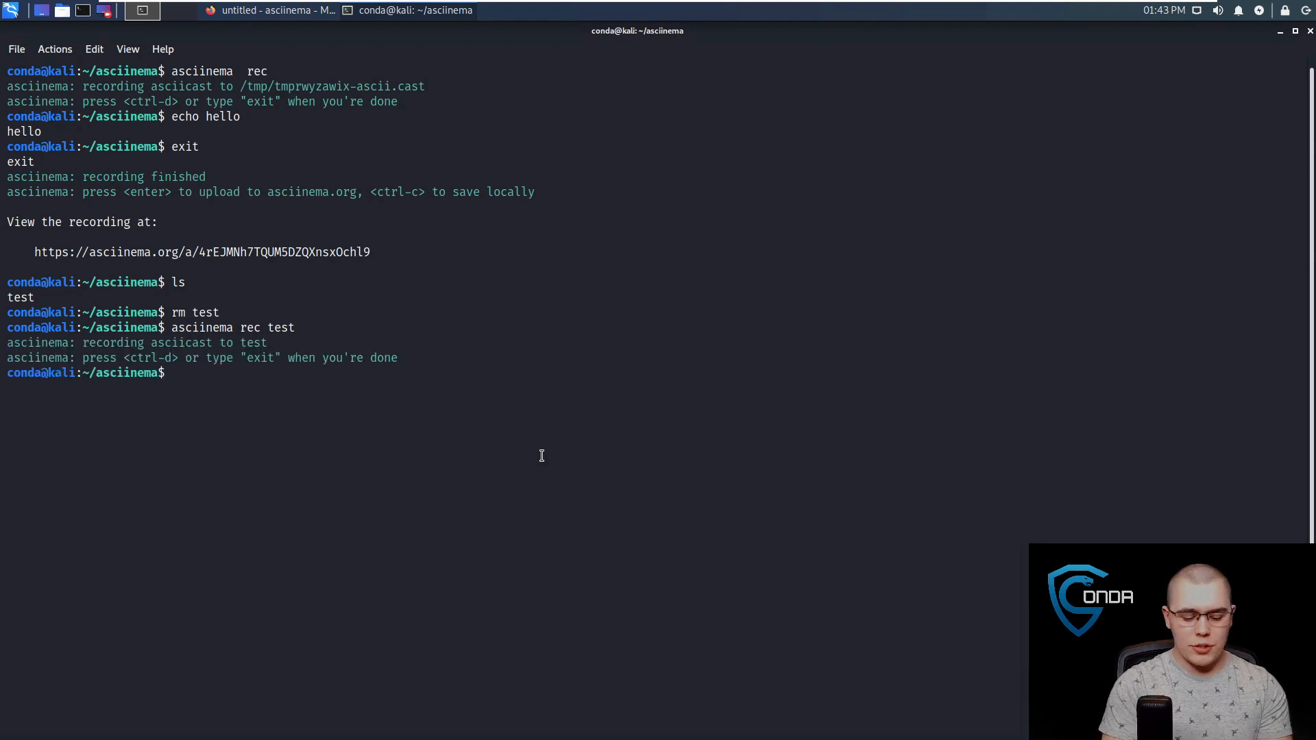
text(touch foo)
text(ls)
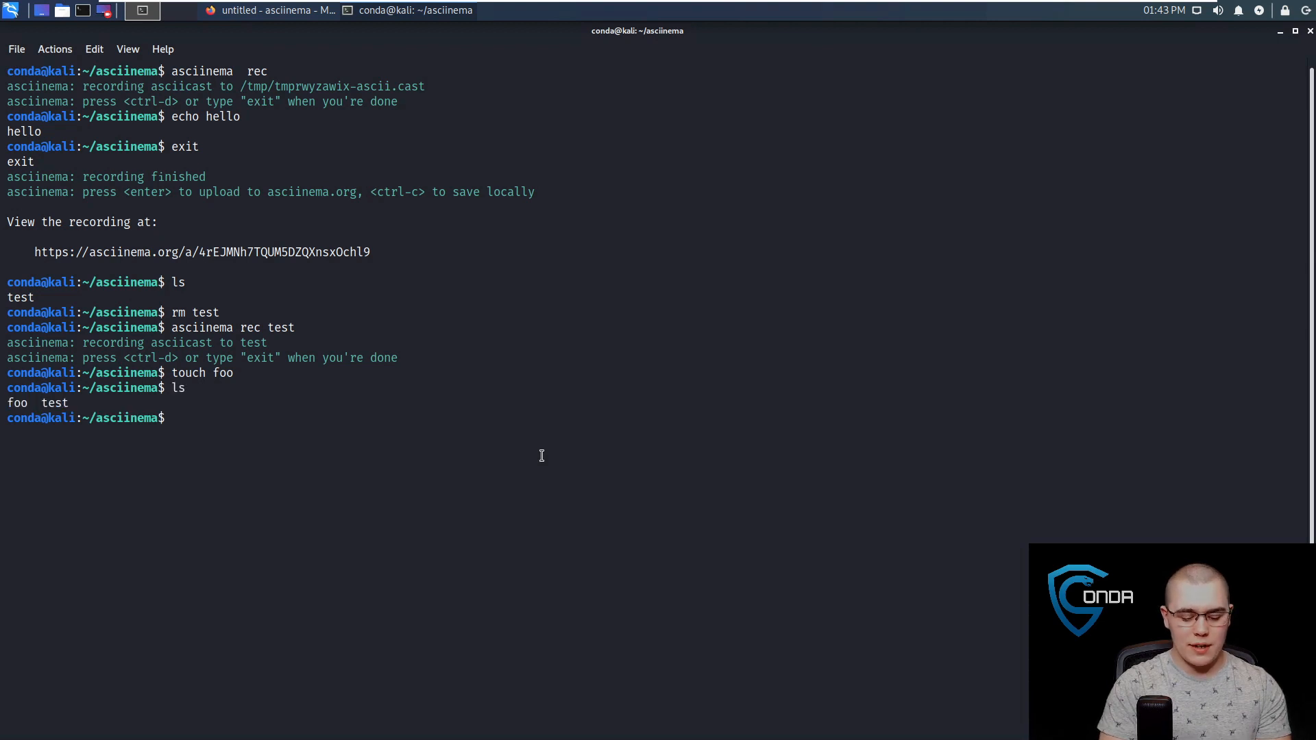
text(exit)
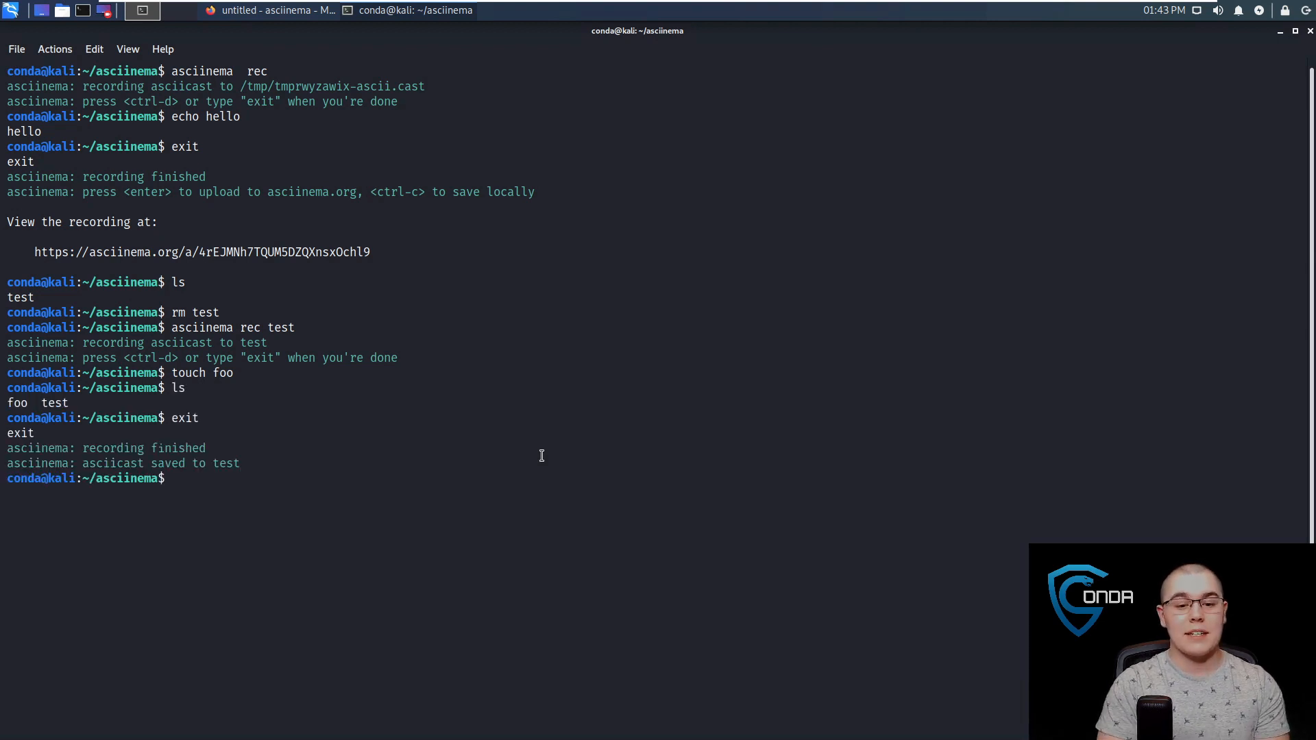
List the folder, delete foo, and list again.
text(ls)
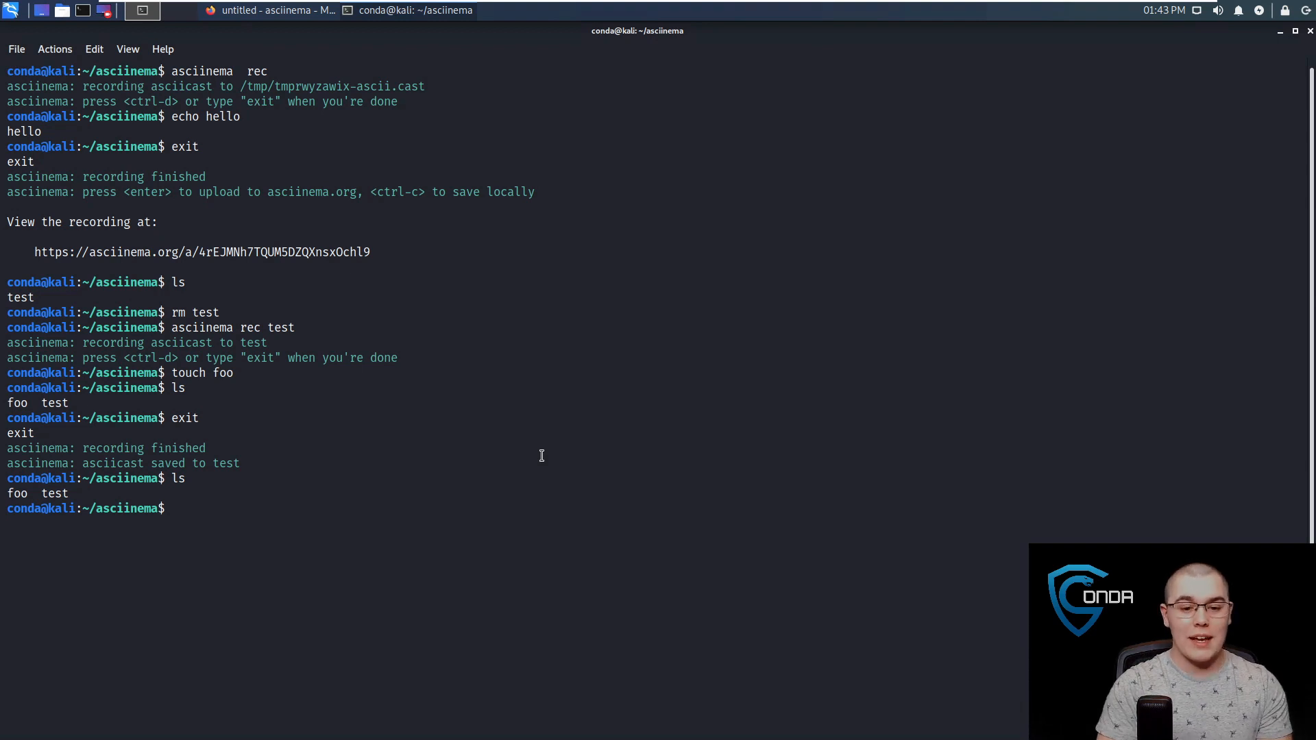
text(rm foo)
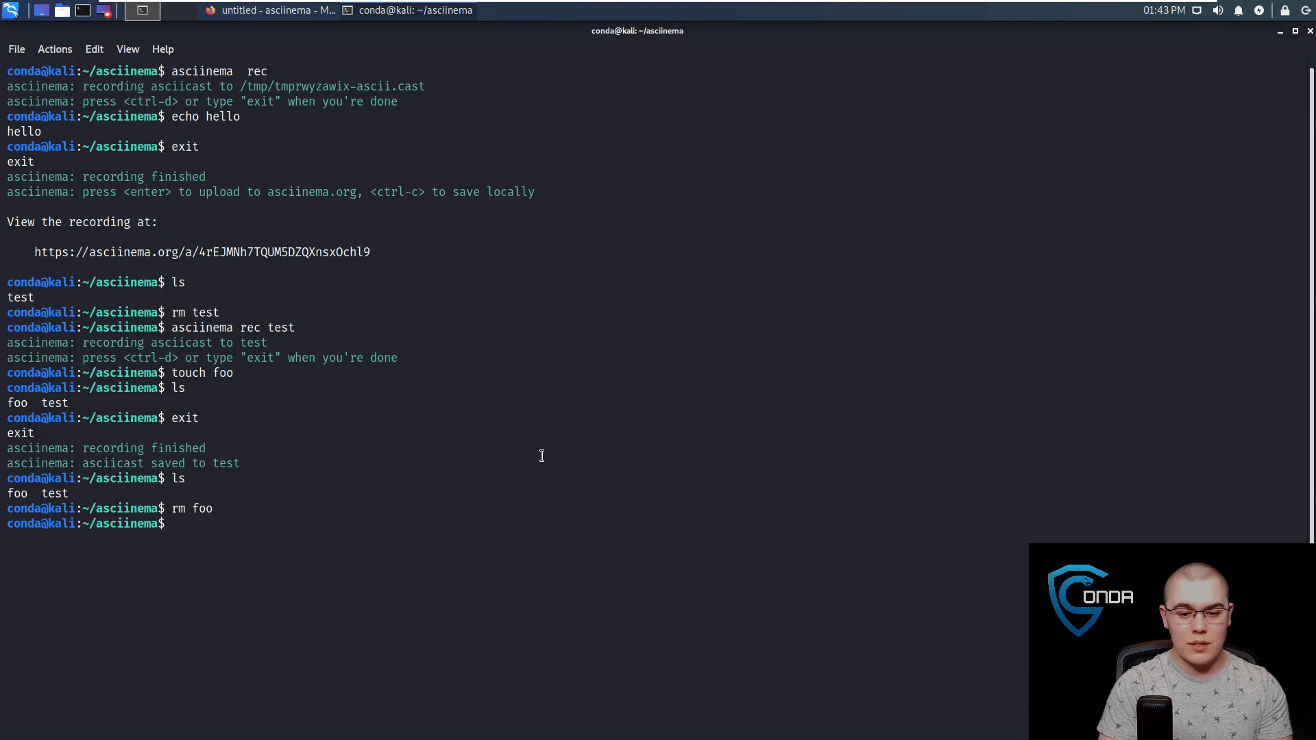
text(ls)
text(a)
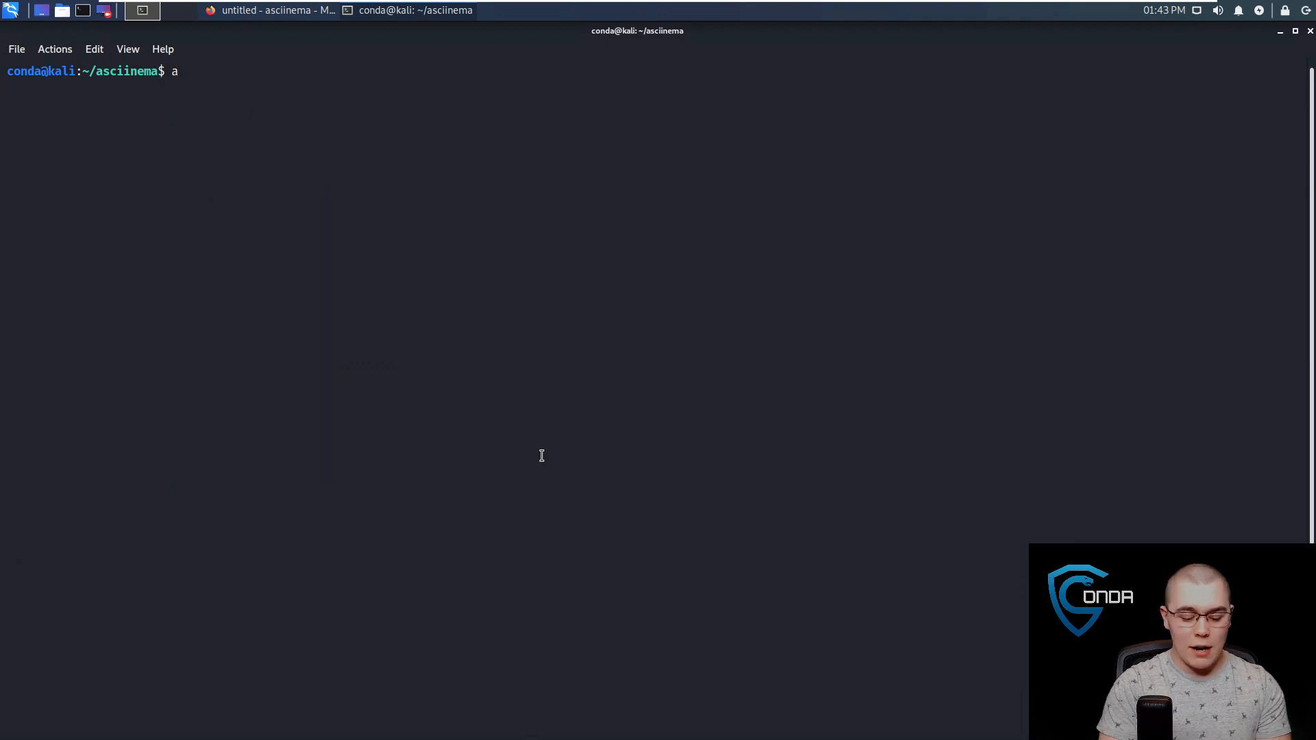
Replay the recording with 'asciinema play test', then list files showing only test.
text(sc)
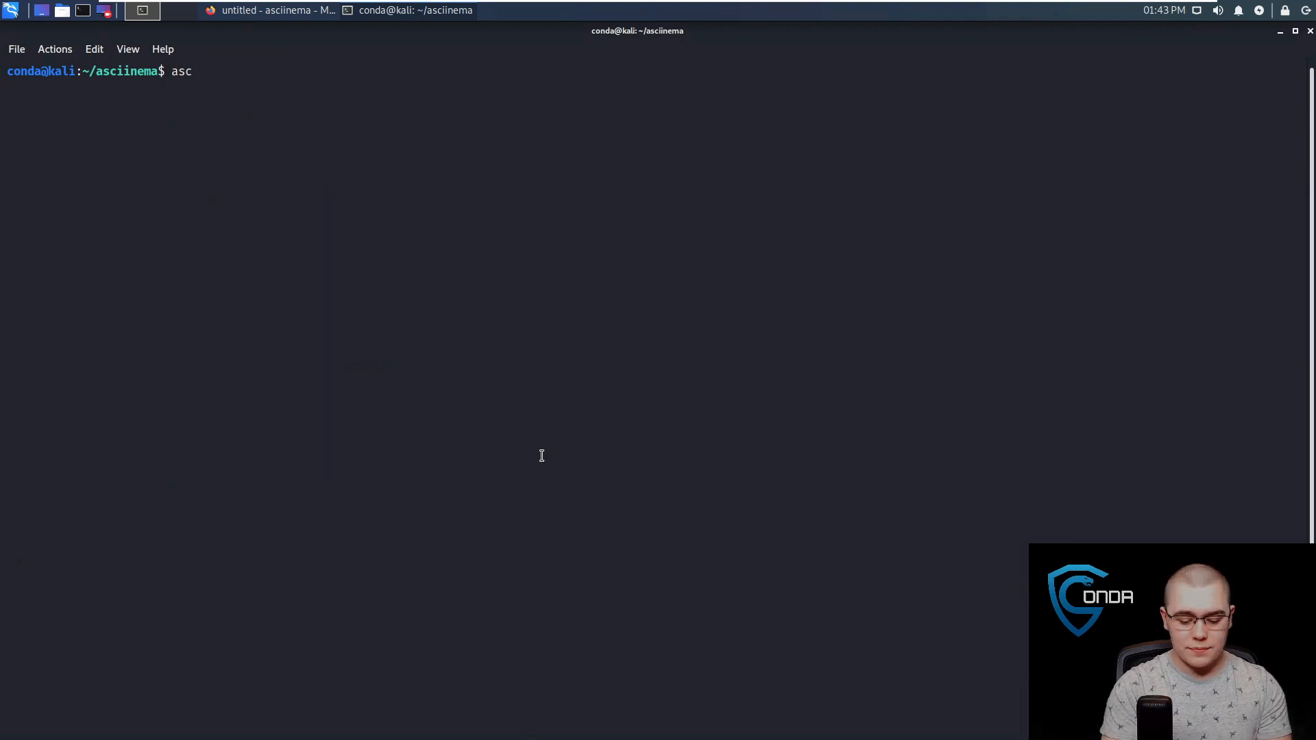
text(iinema pla)
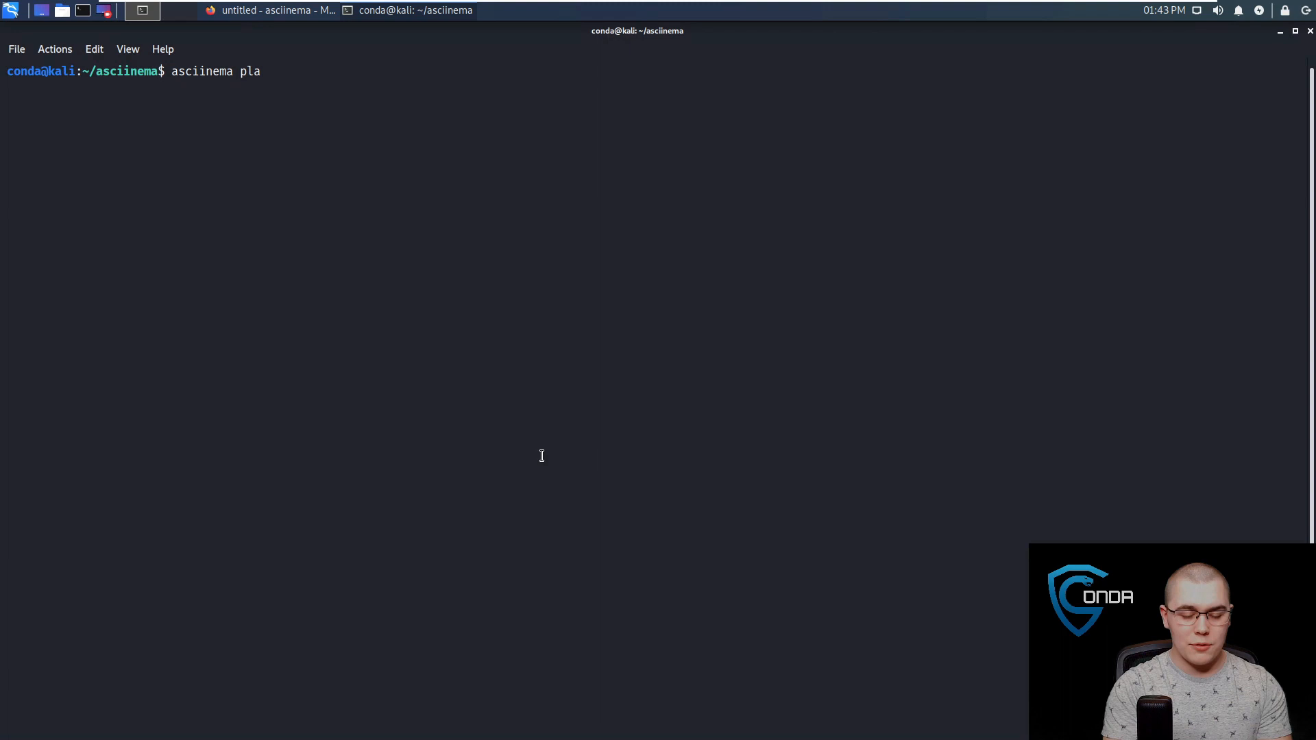
text(y test)
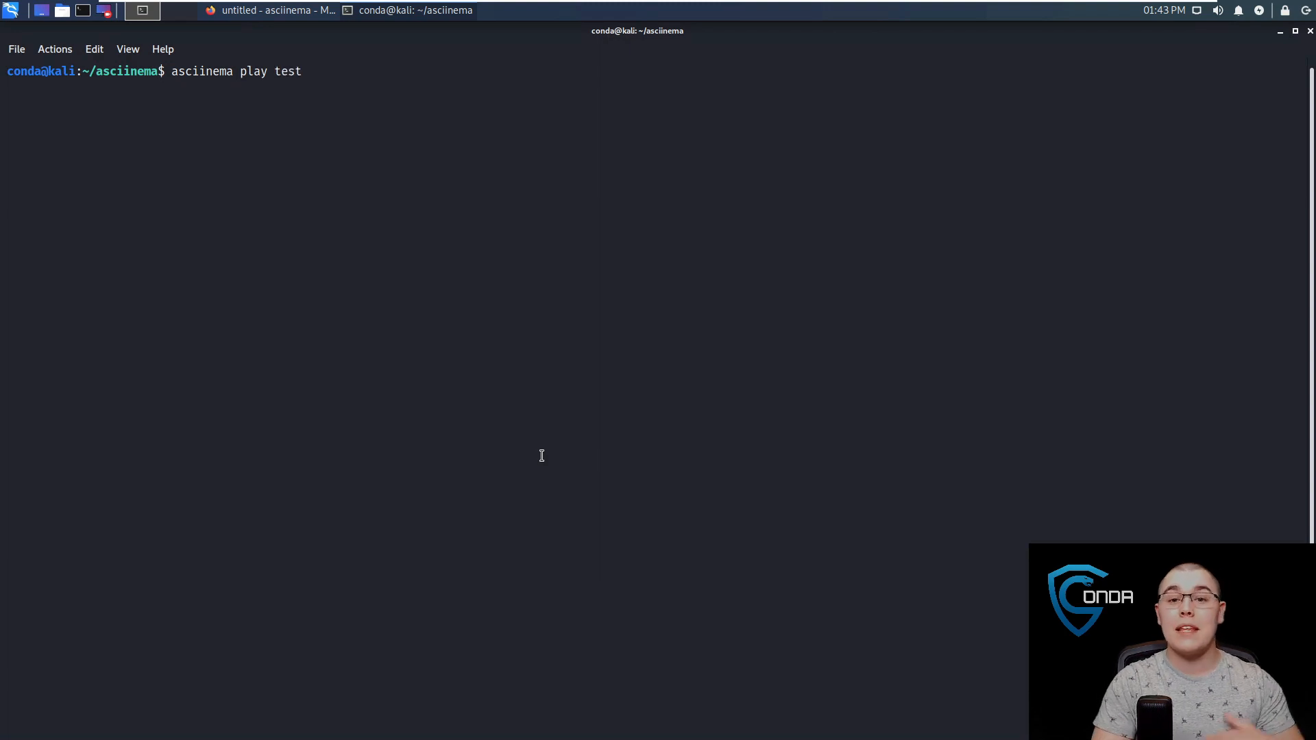
text(touch foo)
text(ls)
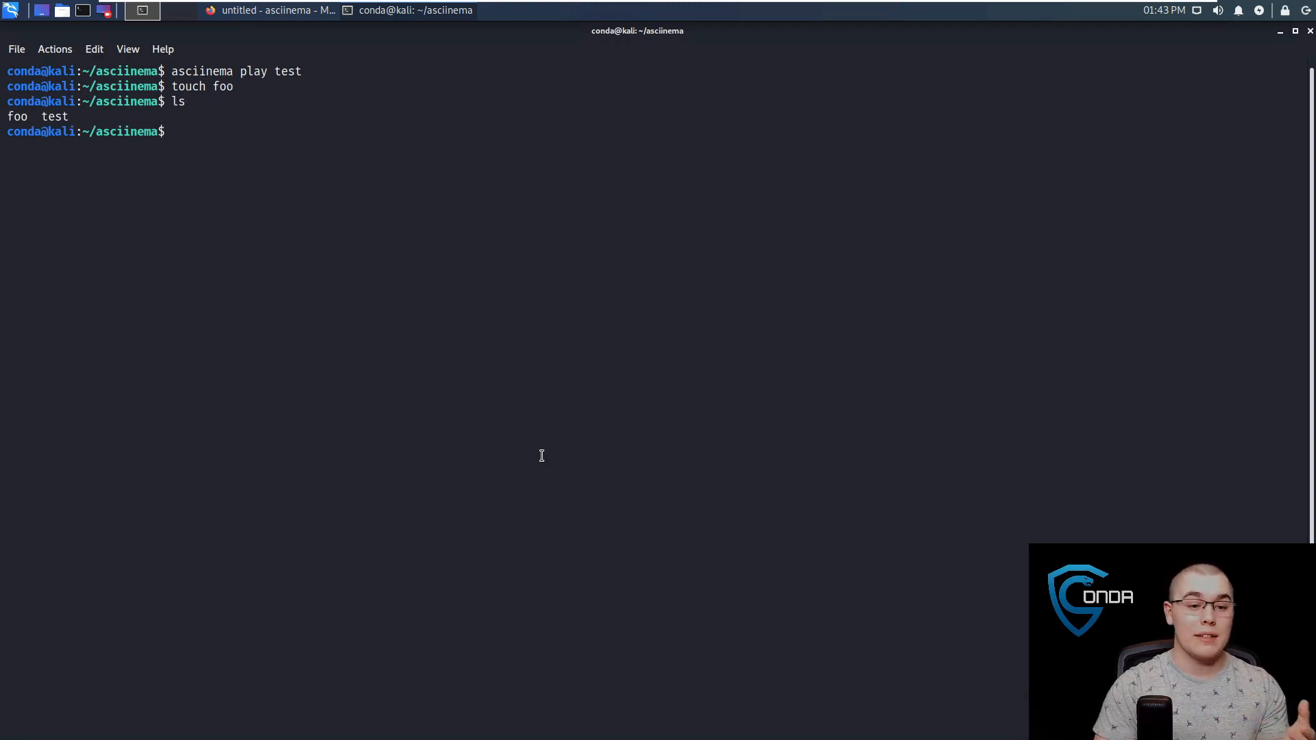
text(exit)
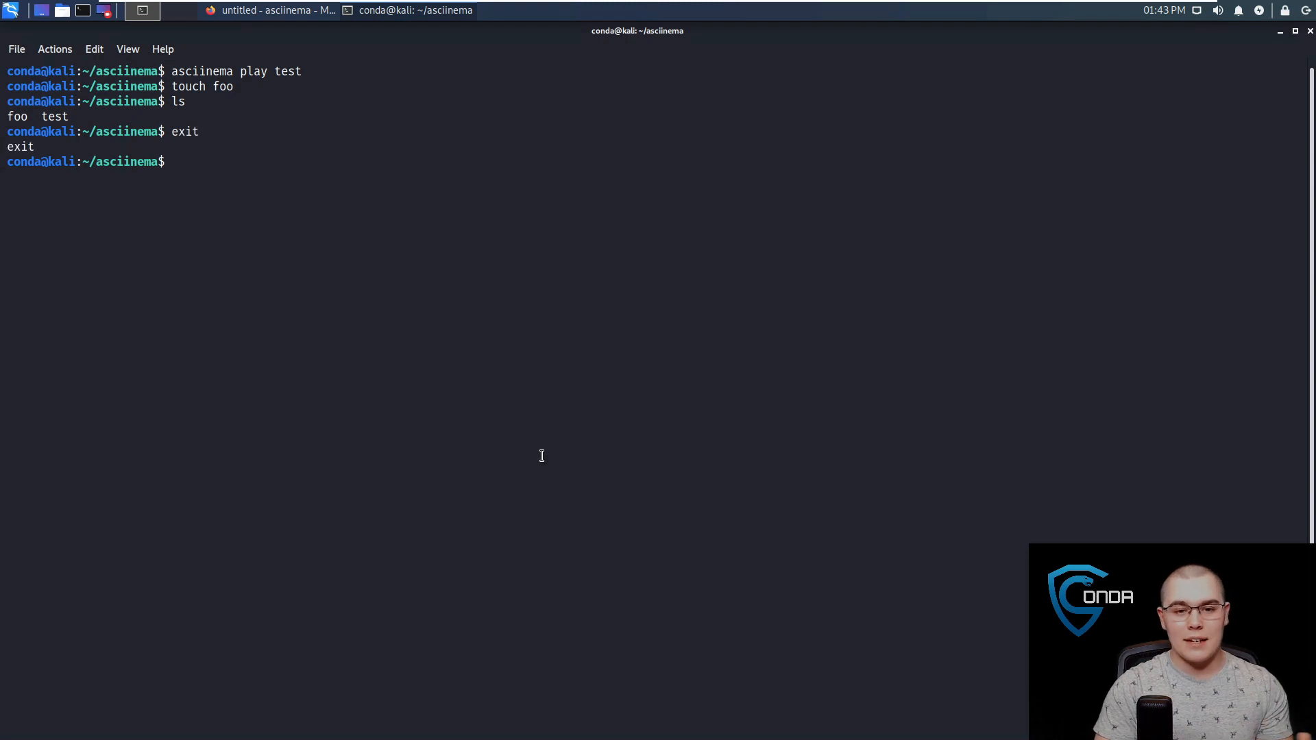
text(ls)
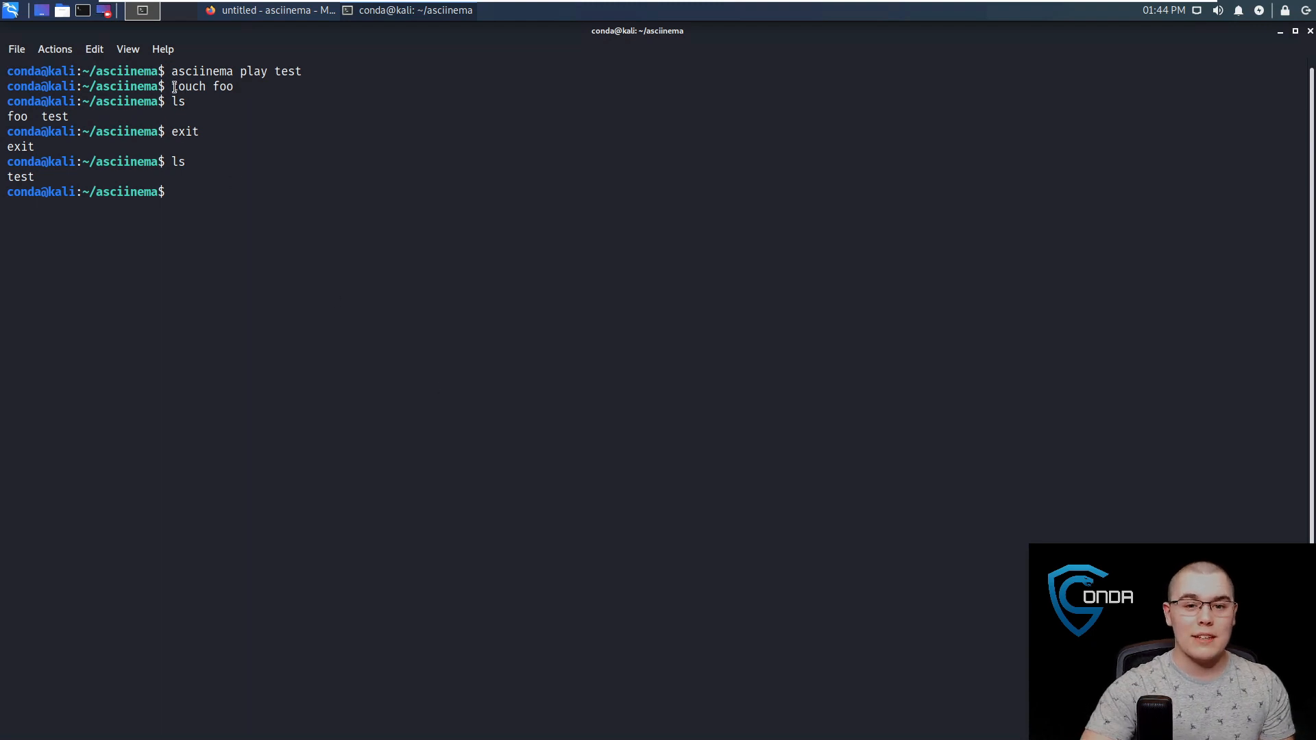
mouse_move(291, 180)
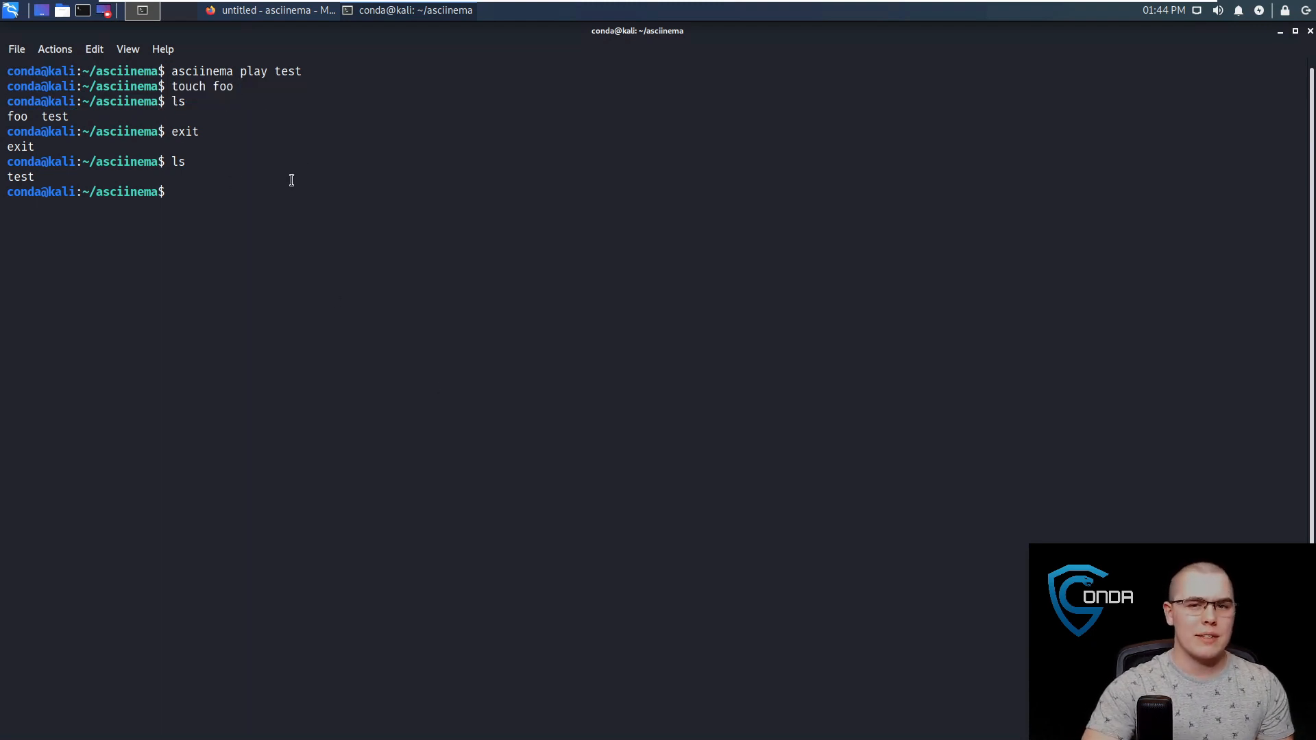
mouse_move(289, 166)
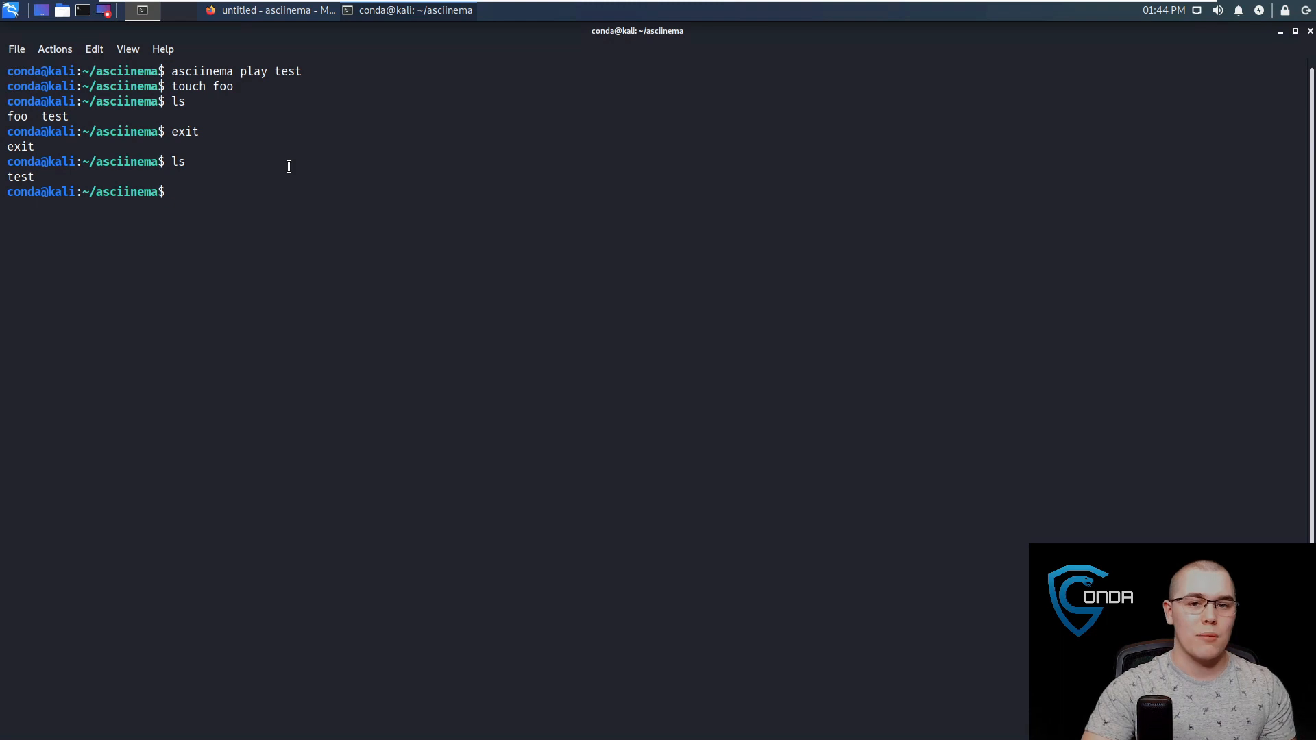